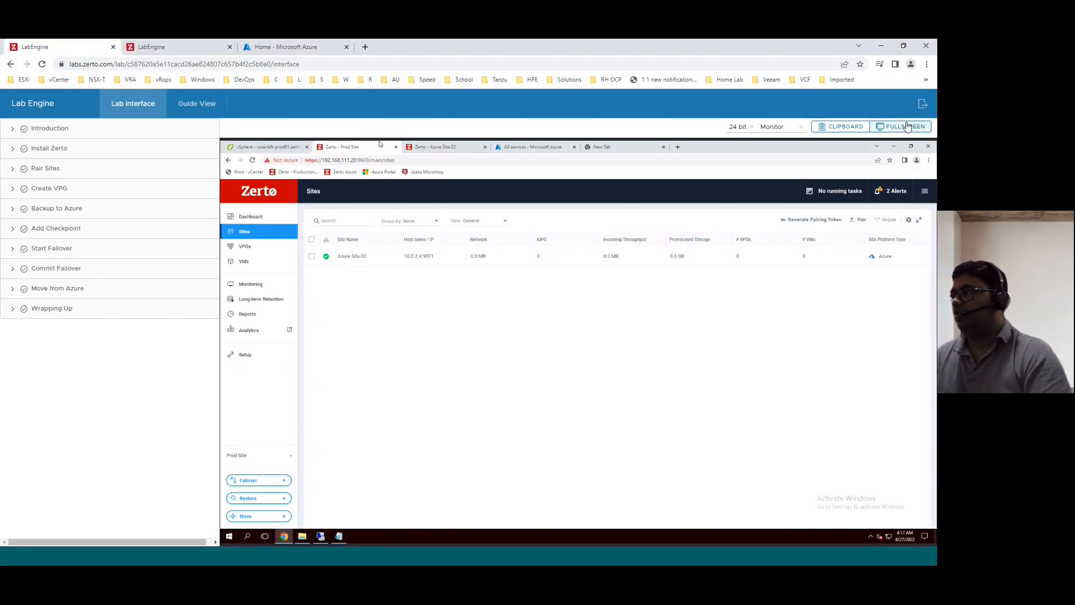
Show the lab full screen, check the Azure Site 02 dashboard, and return to Prod Site's
left_click(906, 126)
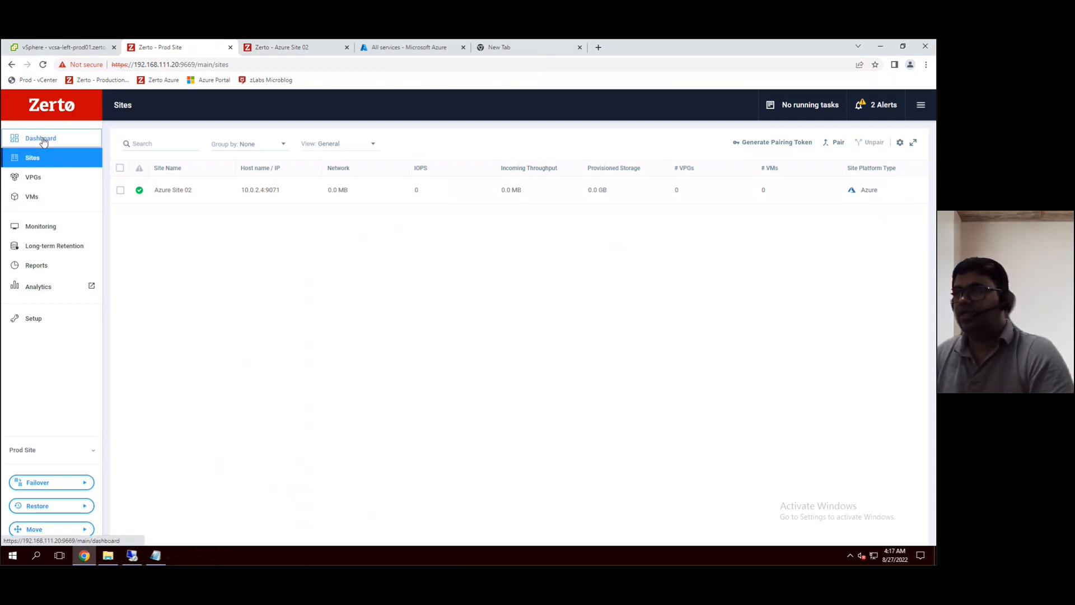
left_click(39, 138)
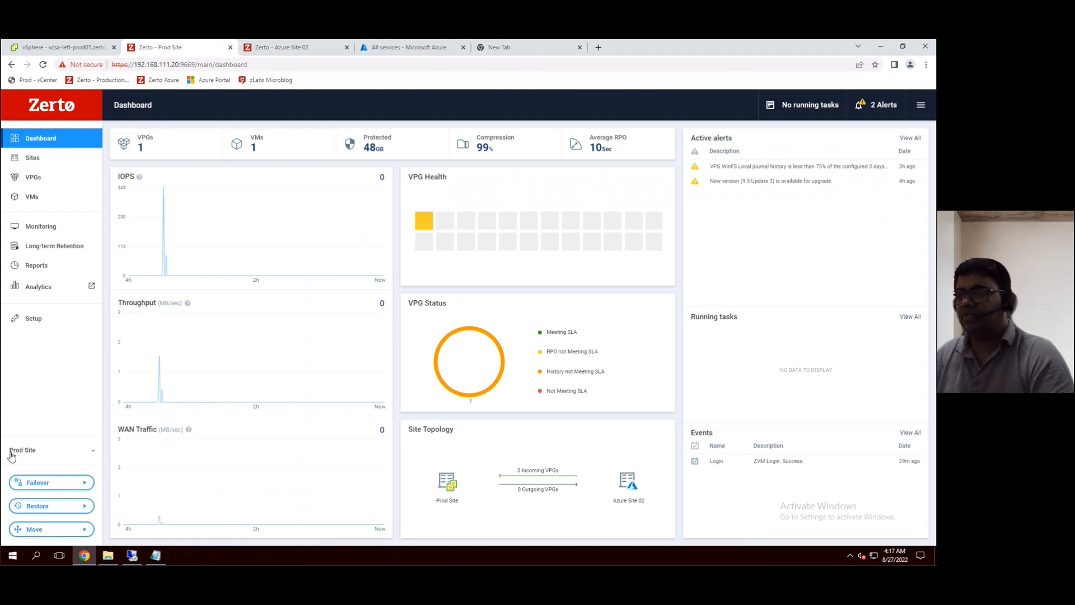
mouse_move(41, 450)
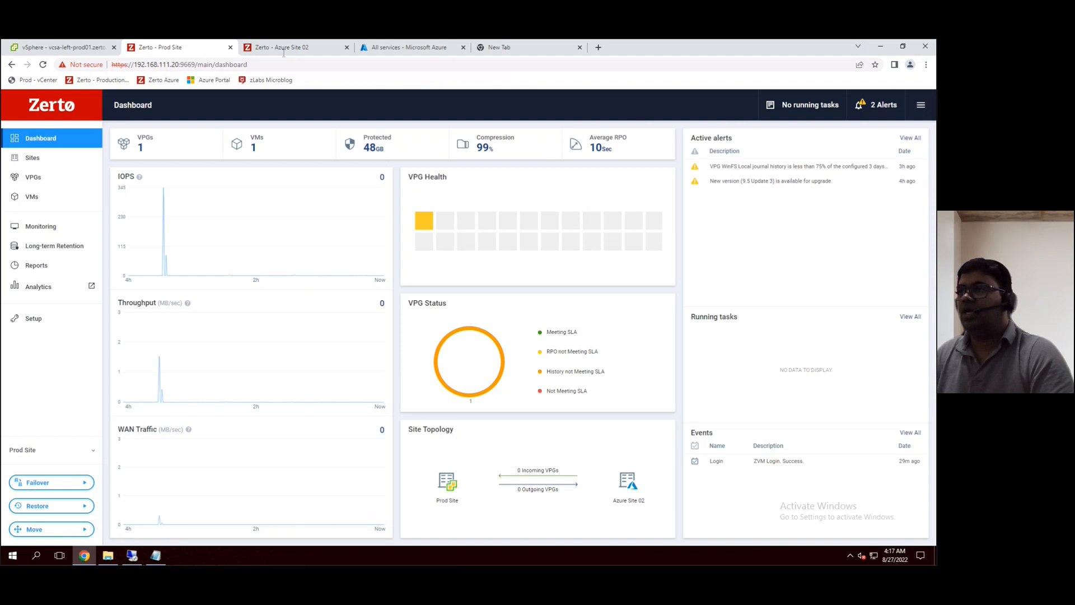
left_click(32, 157)
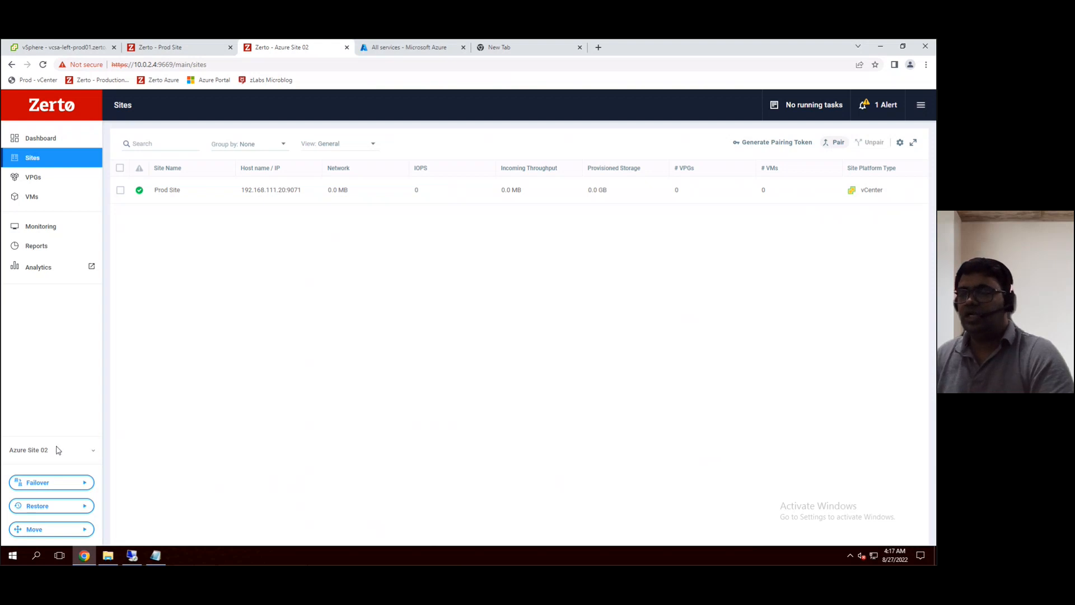
mouse_move(43, 457)
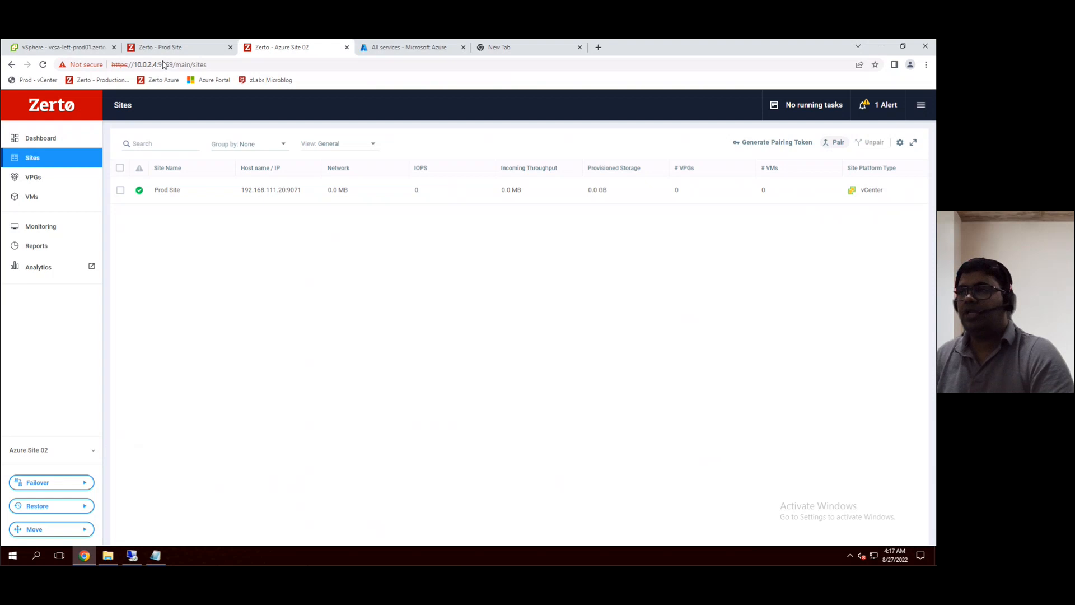
left_click(39, 138)
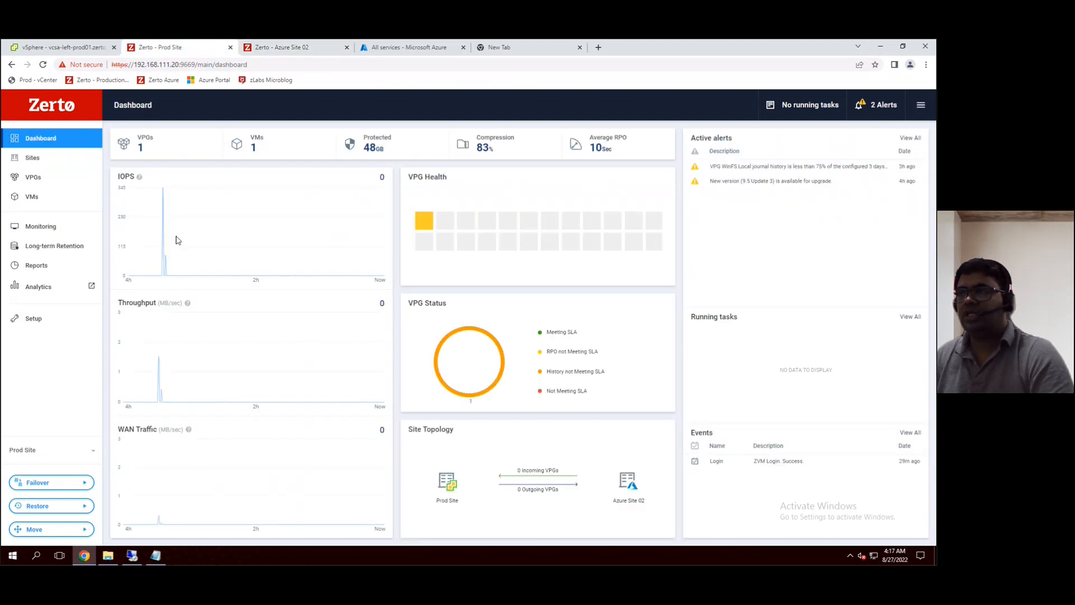
mouse_move(403, 252)
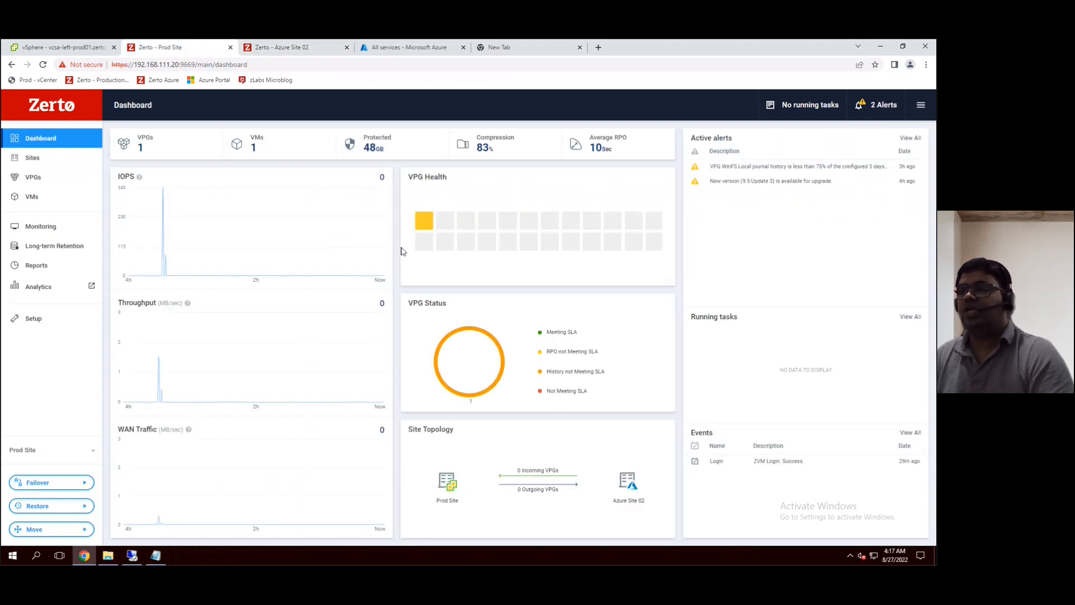
mouse_move(33, 177)
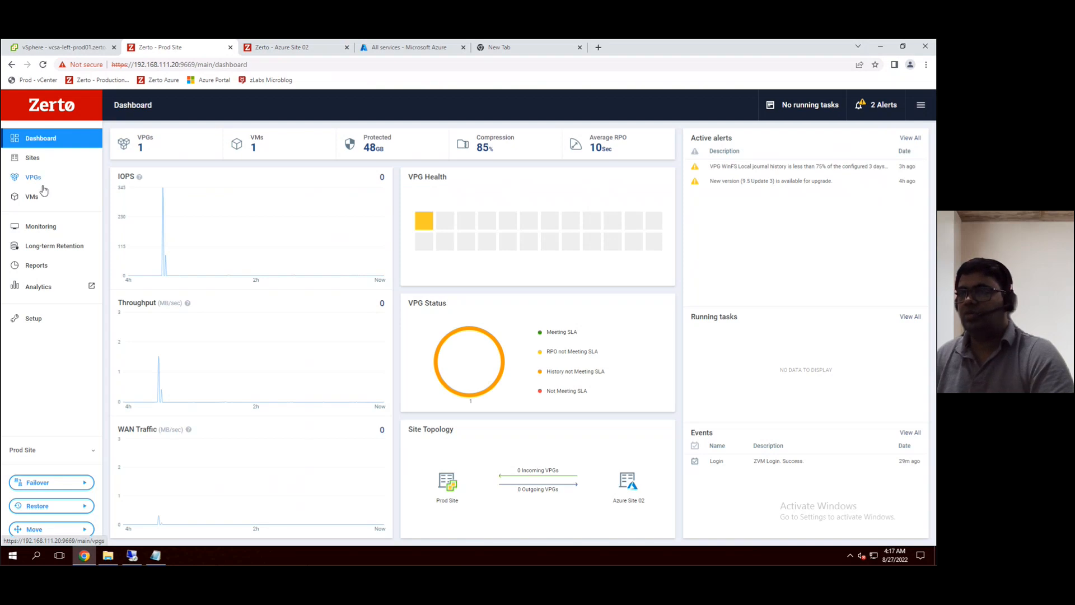
Start a new Remote DR and Continuous Backup VPG named VPG-02 with High priority
left_click(33, 177)
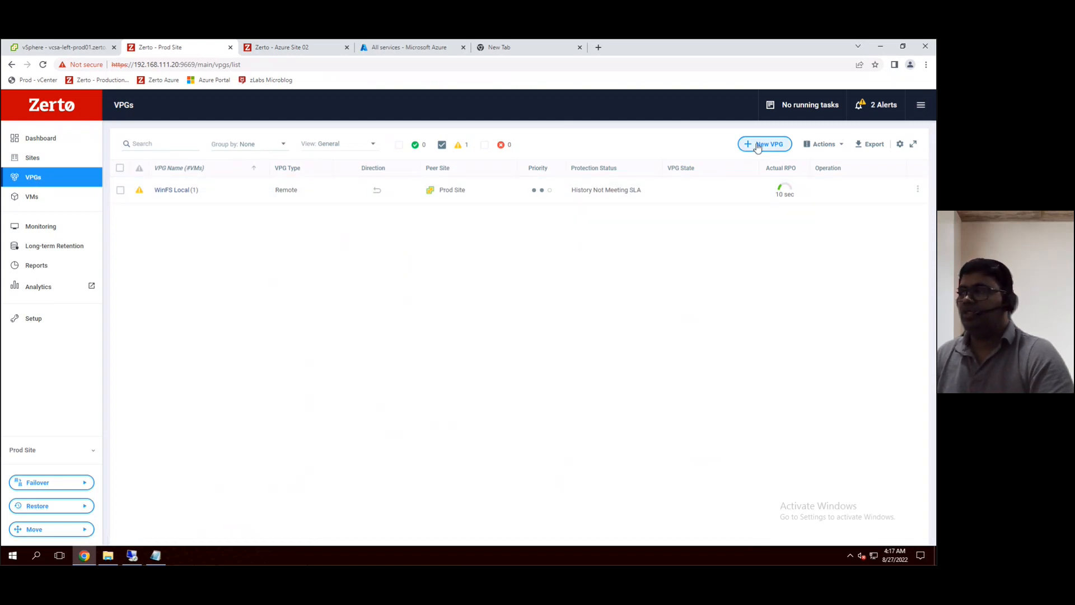
left_click(764, 144)
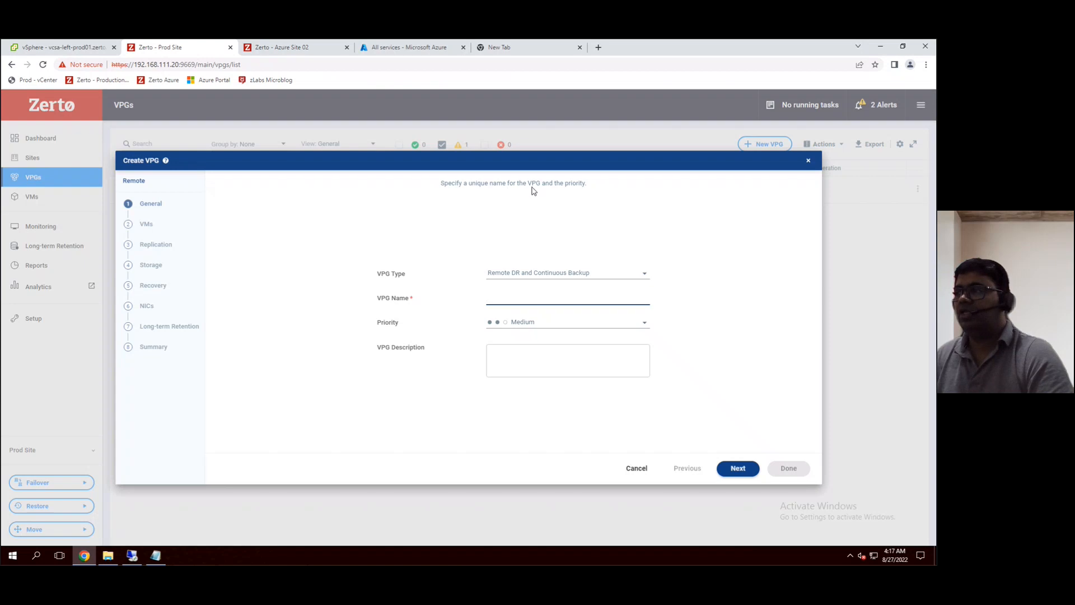
mouse_move(539, 286)
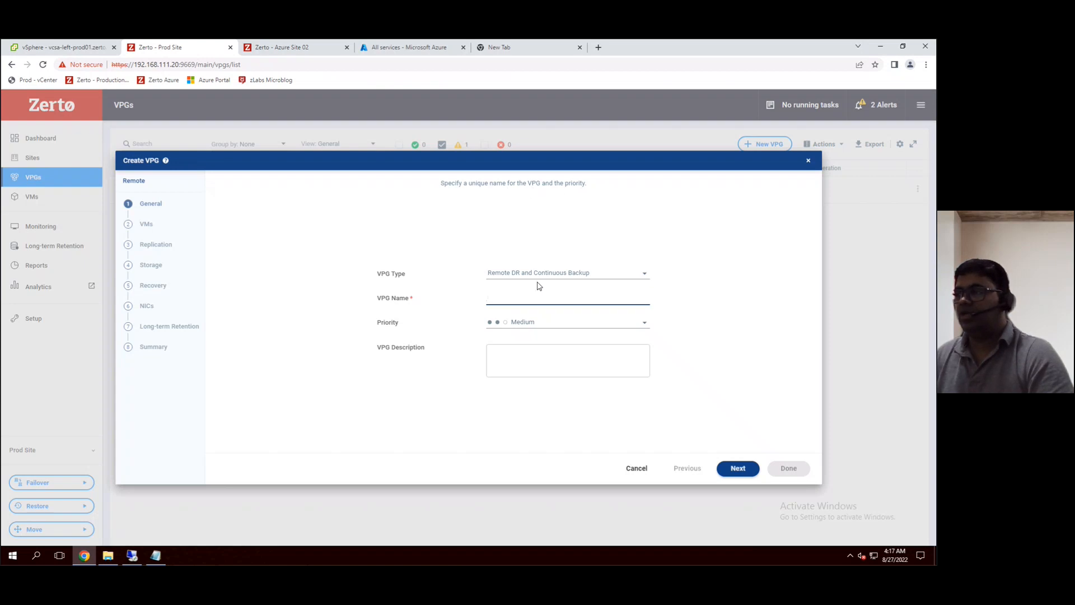
left_click(567, 273)
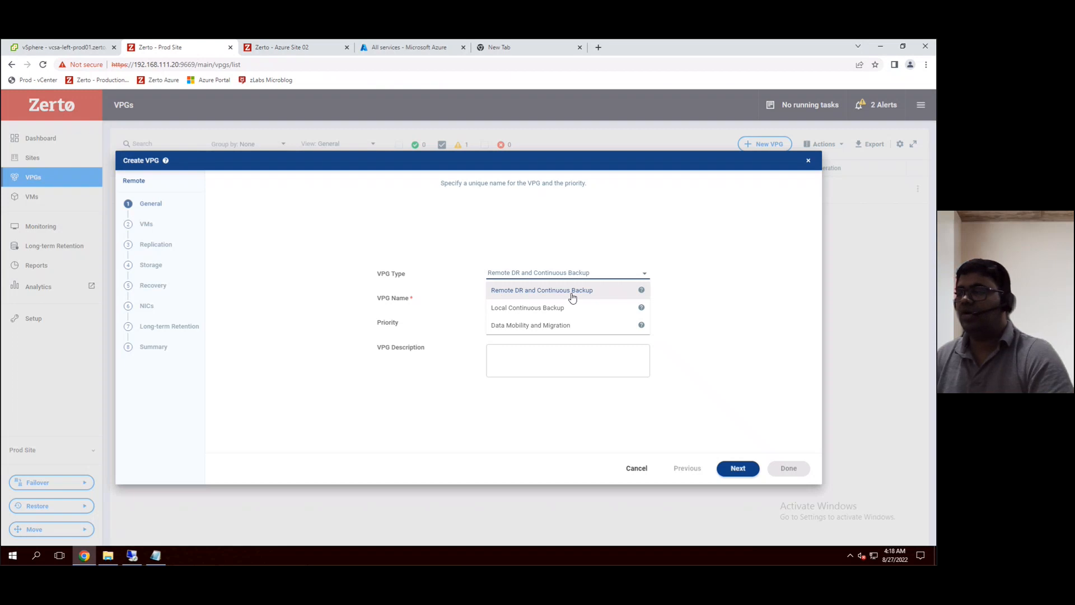
mouse_move(535, 317)
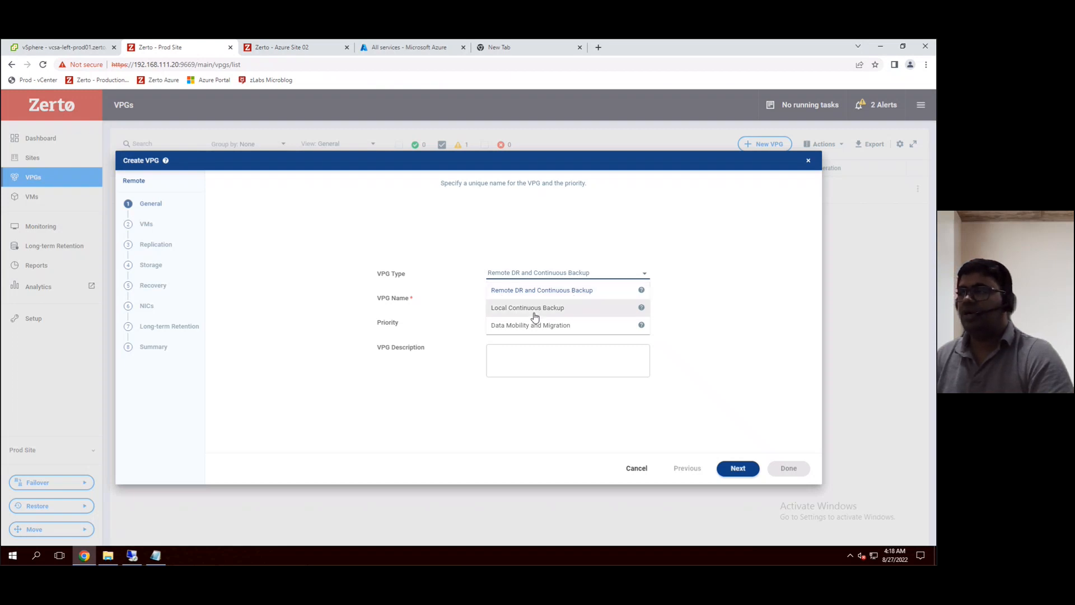
mouse_move(503, 332)
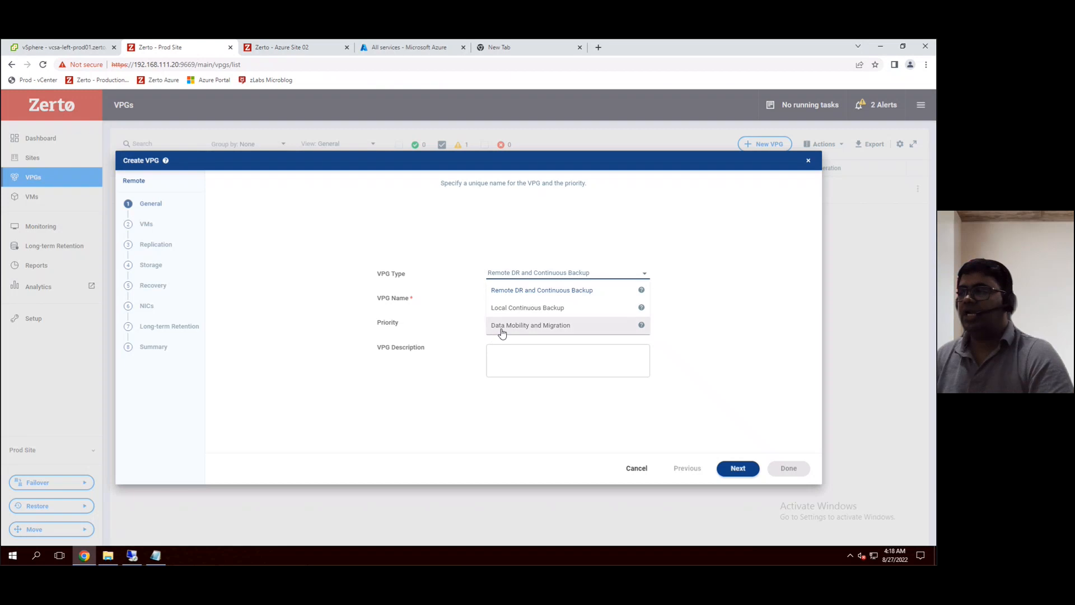
mouse_move(548, 325)
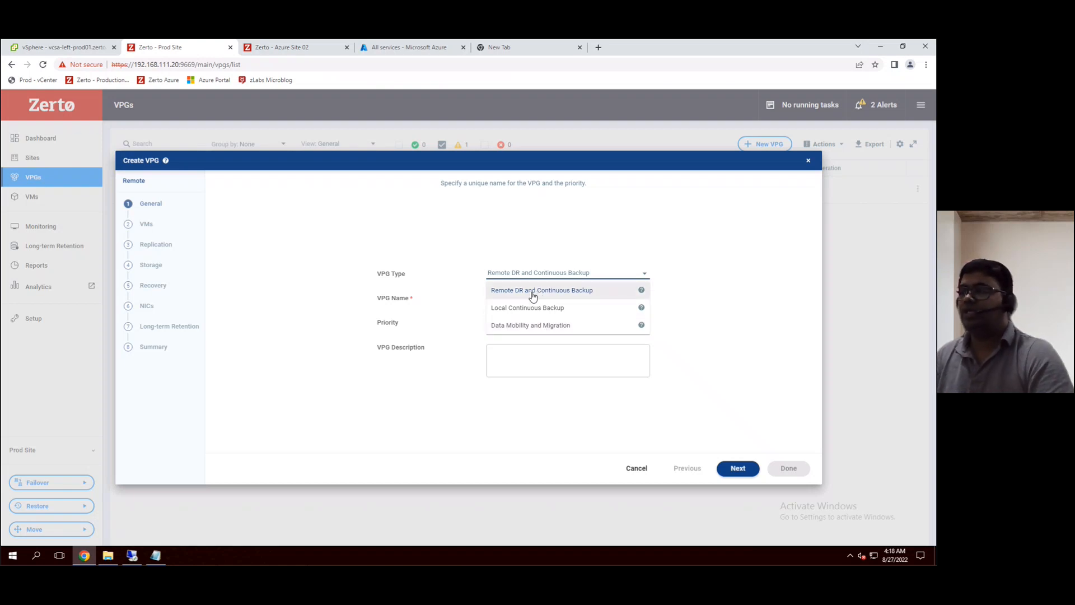
left_click(542, 290)
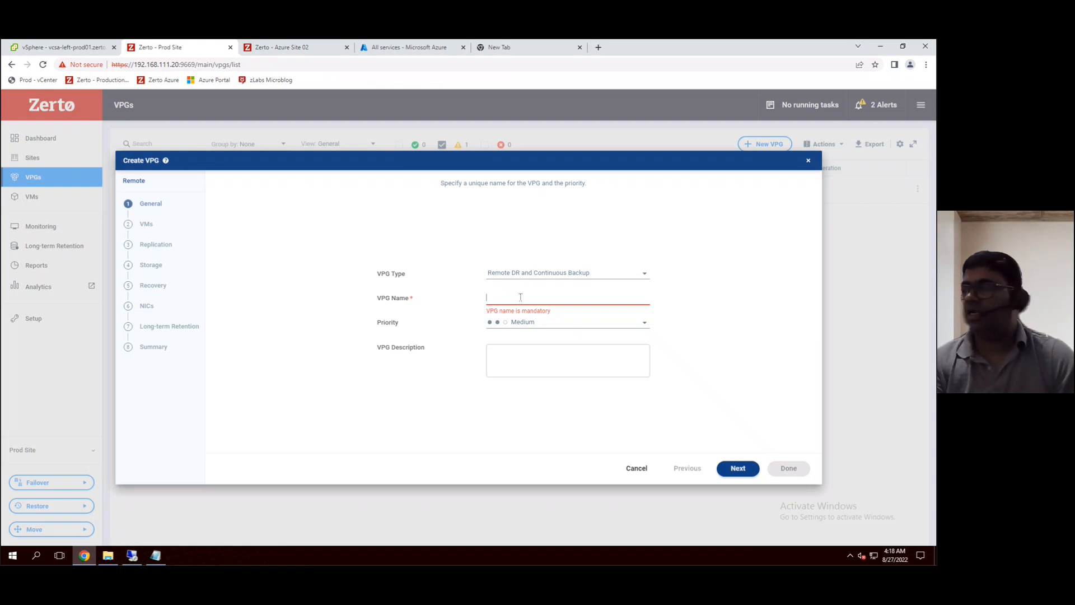
type("VPG-02")
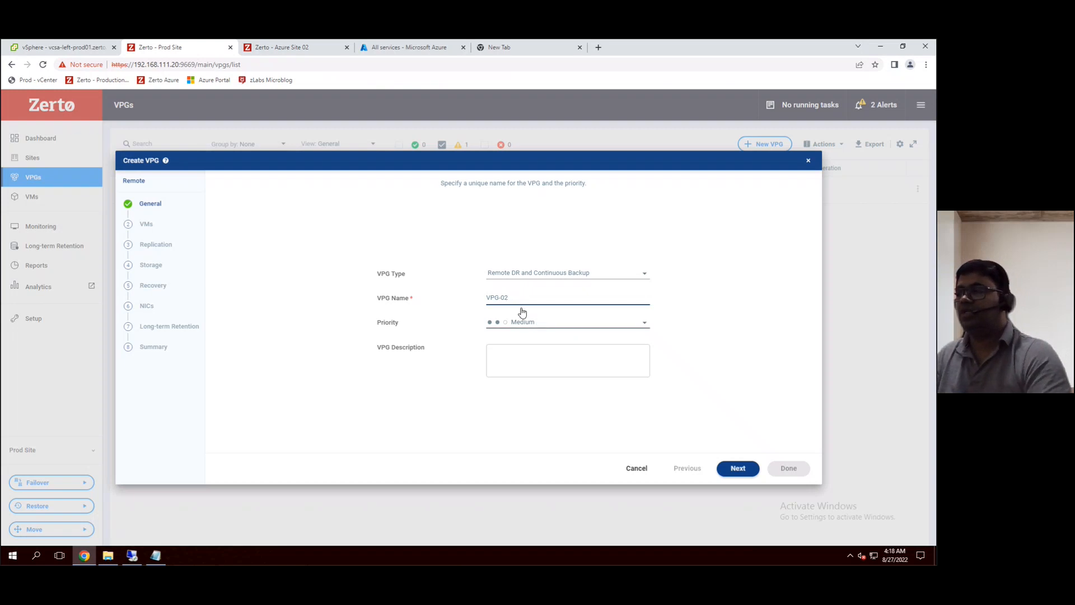
left_click(568, 322)
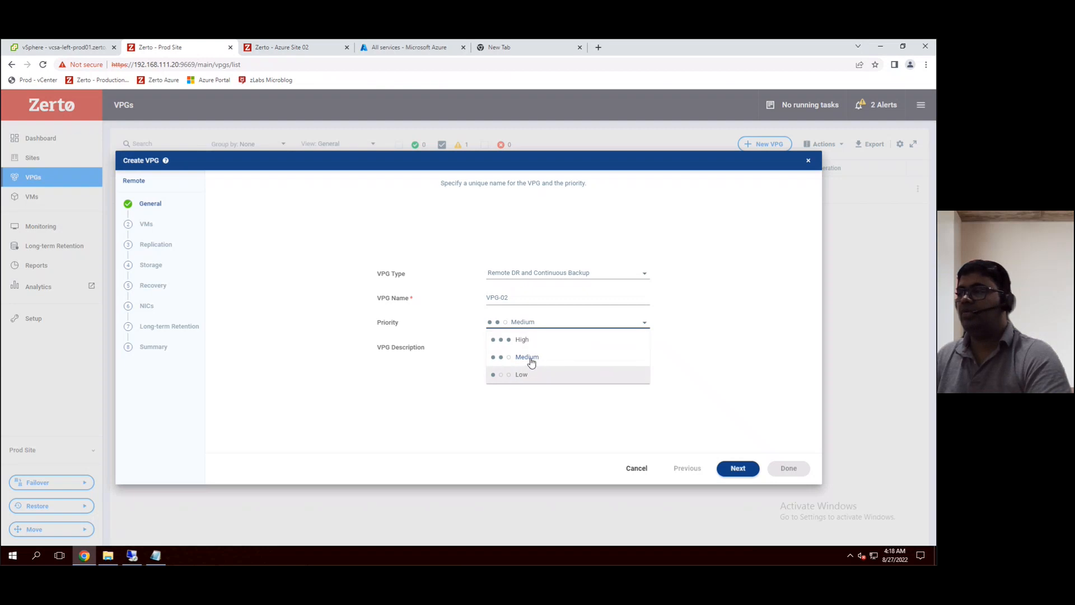
left_click(521, 339)
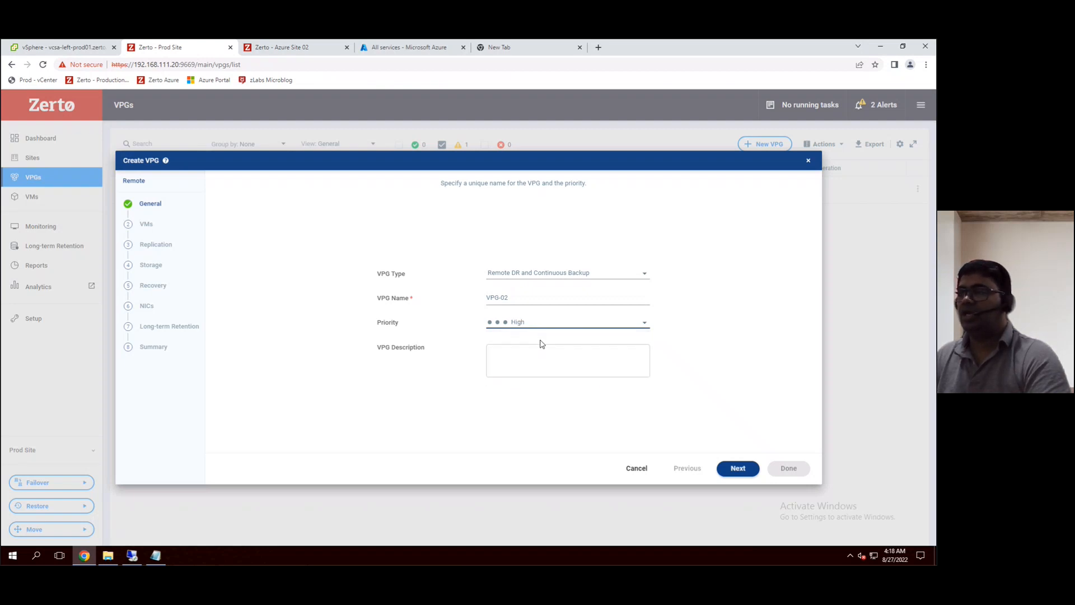
left_click(737, 468)
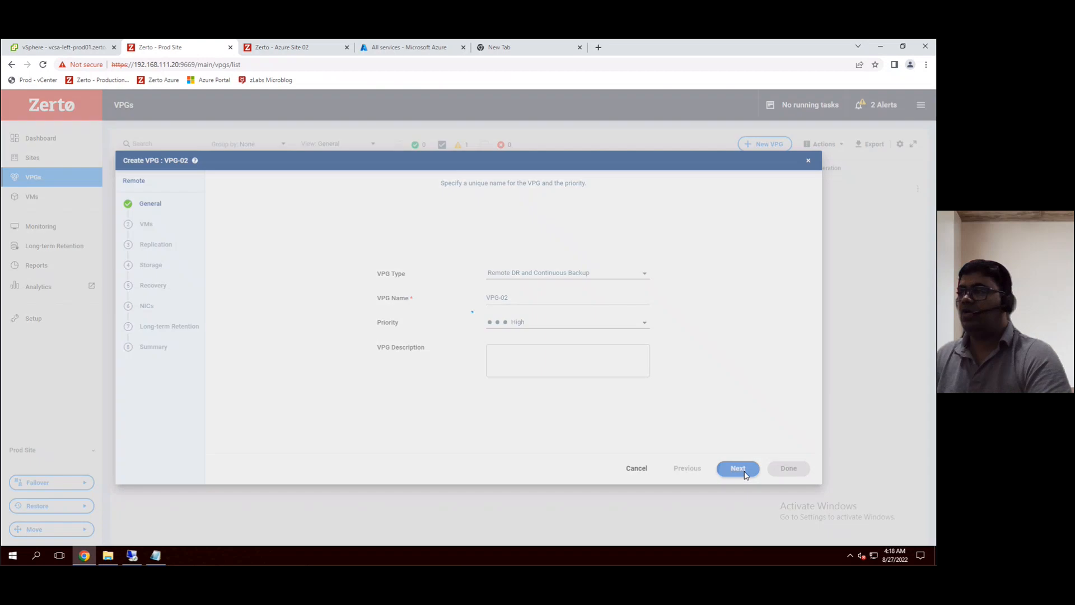
Add GNUSocial (20.0 GB) as VPG-02's only selected VM
left_click(737, 468)
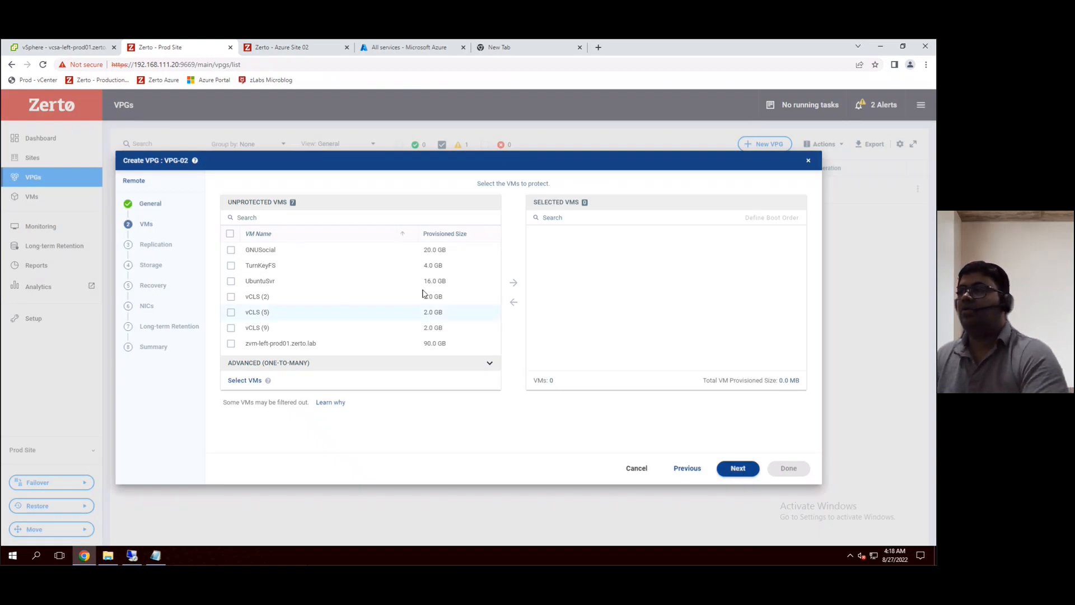
mouse_move(302, 273)
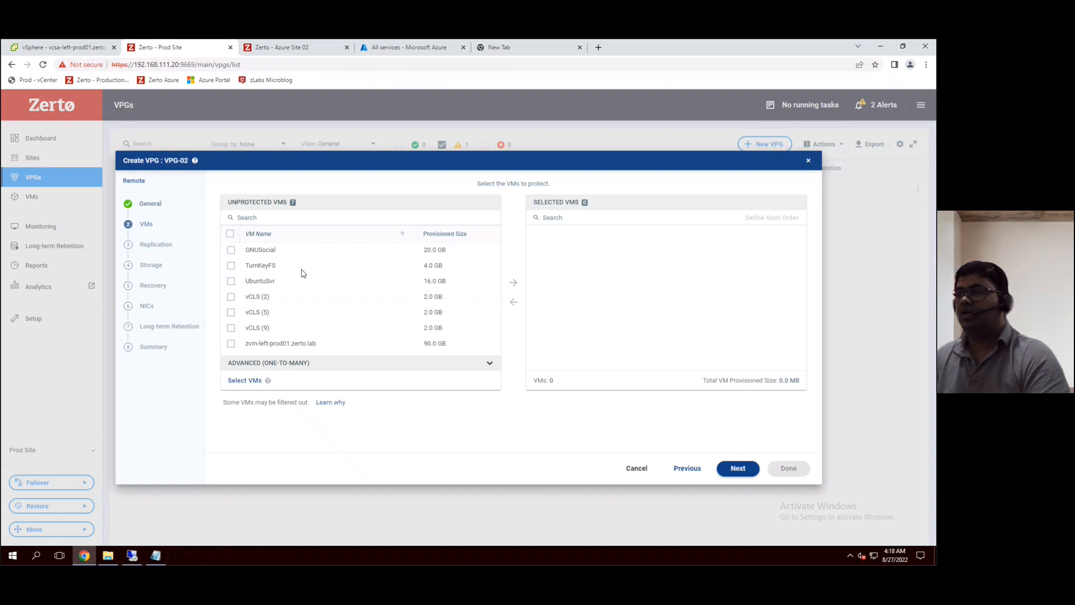
left_click(230, 249)
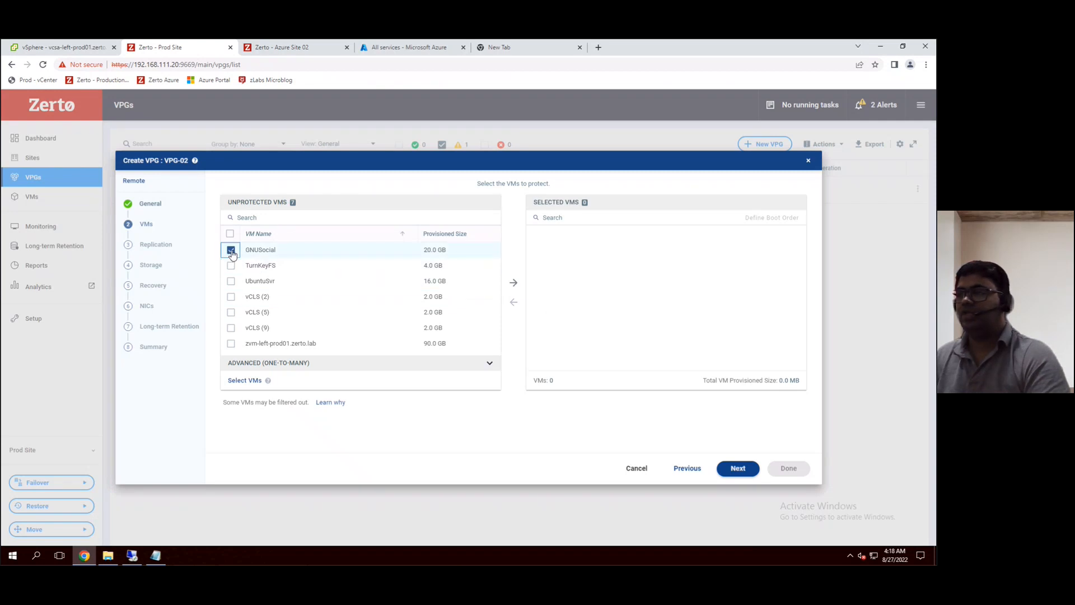
left_click(230, 250)
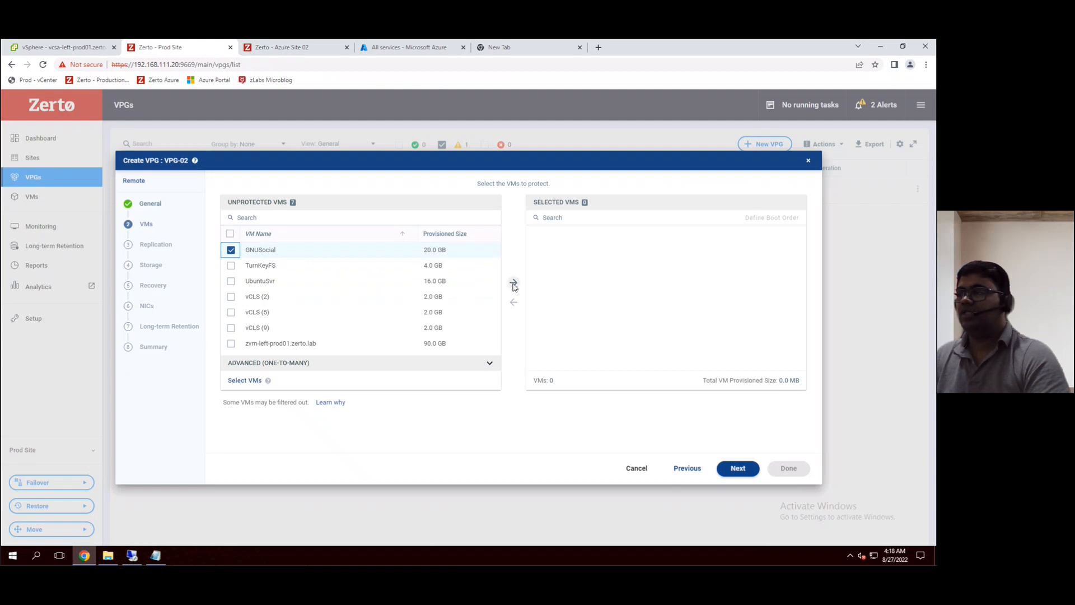
left_click(513, 283)
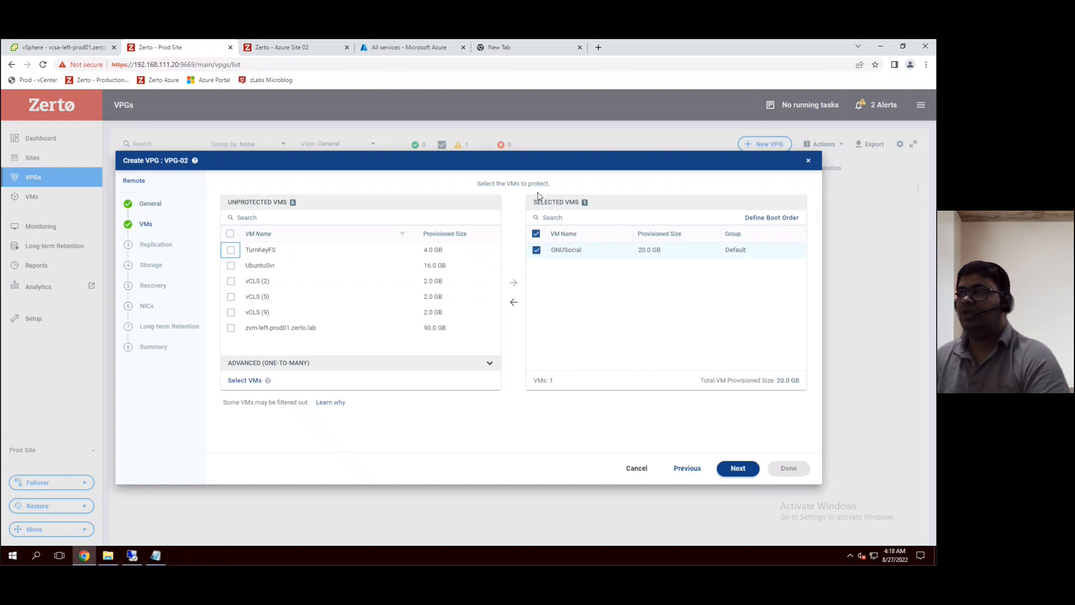
mouse_move(693, 445)
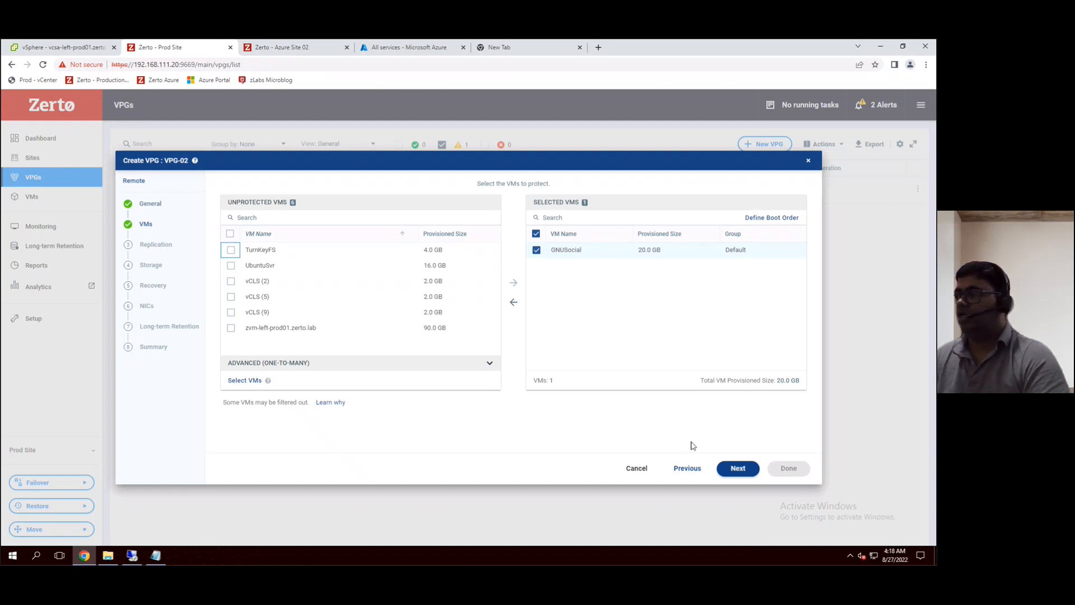
left_click(737, 468)
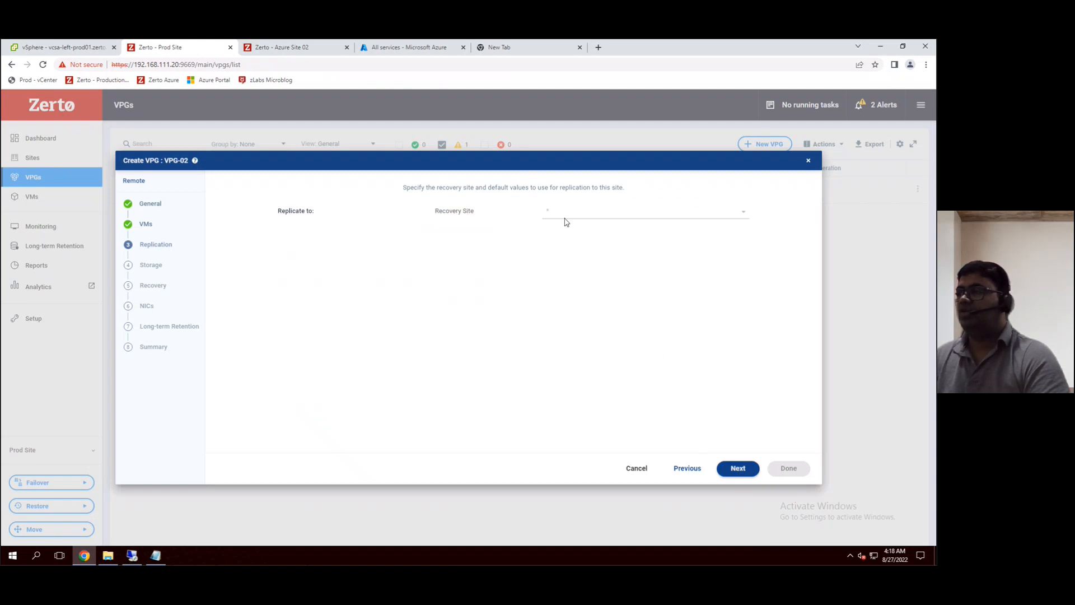
Replicate VPG-02 to Azure Site 02, keeping Auto Assign recovery VRA and default SLA
left_click(644, 211)
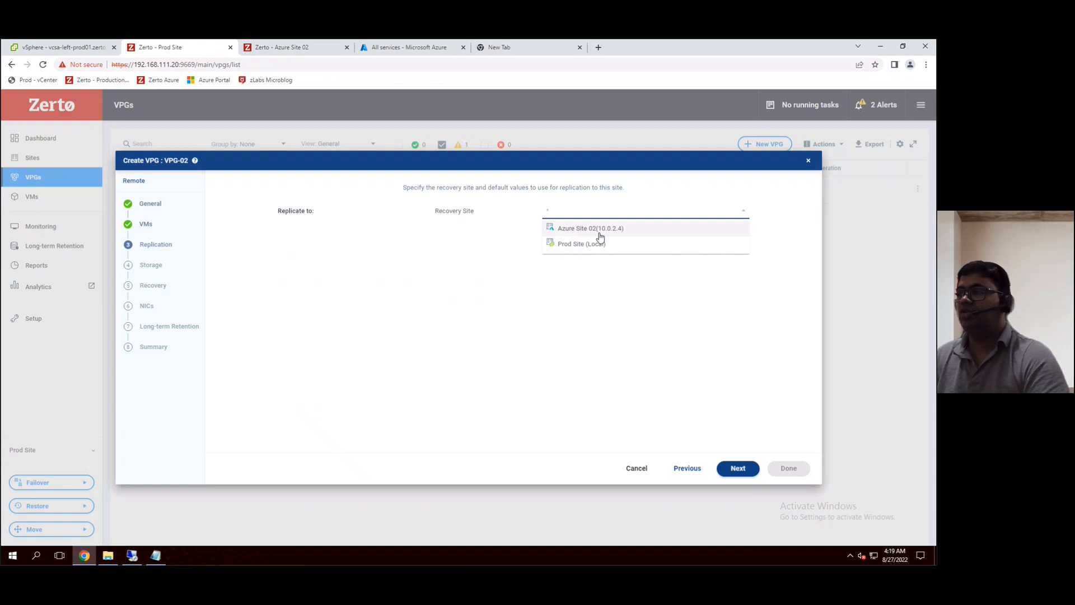
left_click(590, 228)
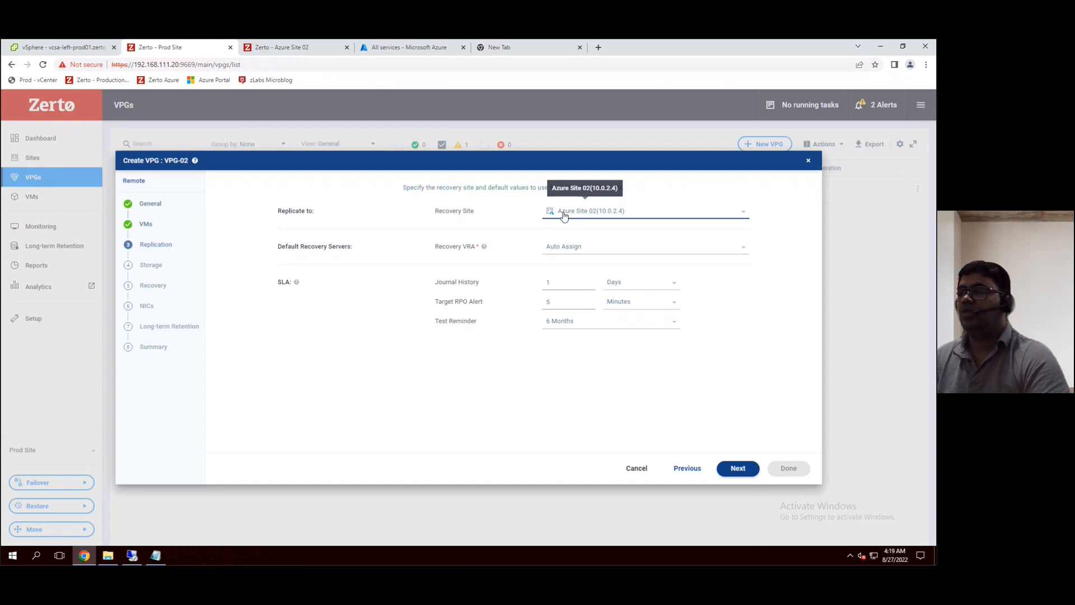
mouse_move(343, 258)
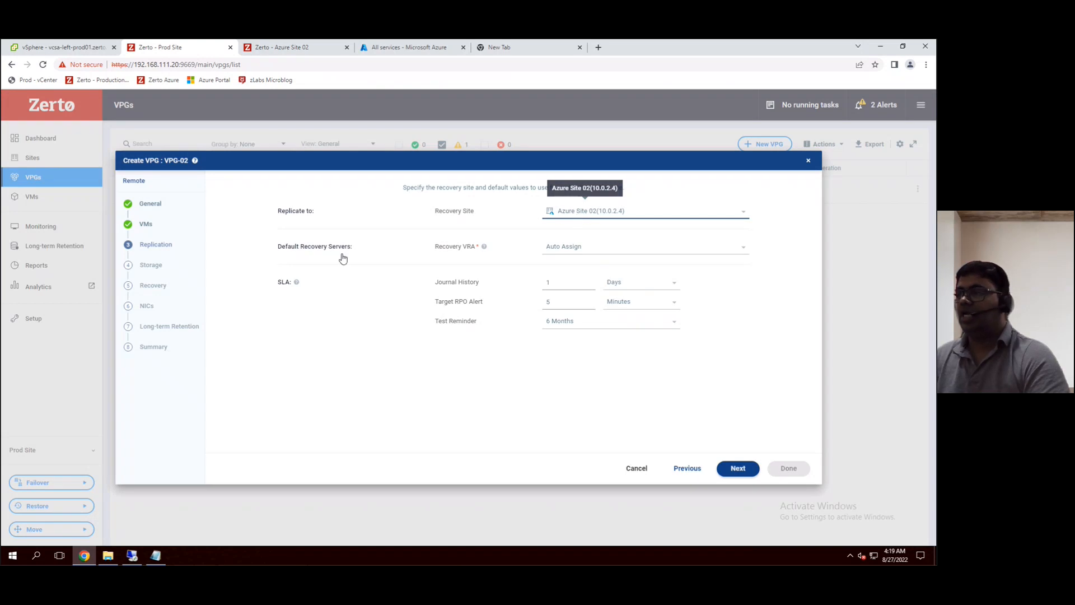
mouse_move(589, 266)
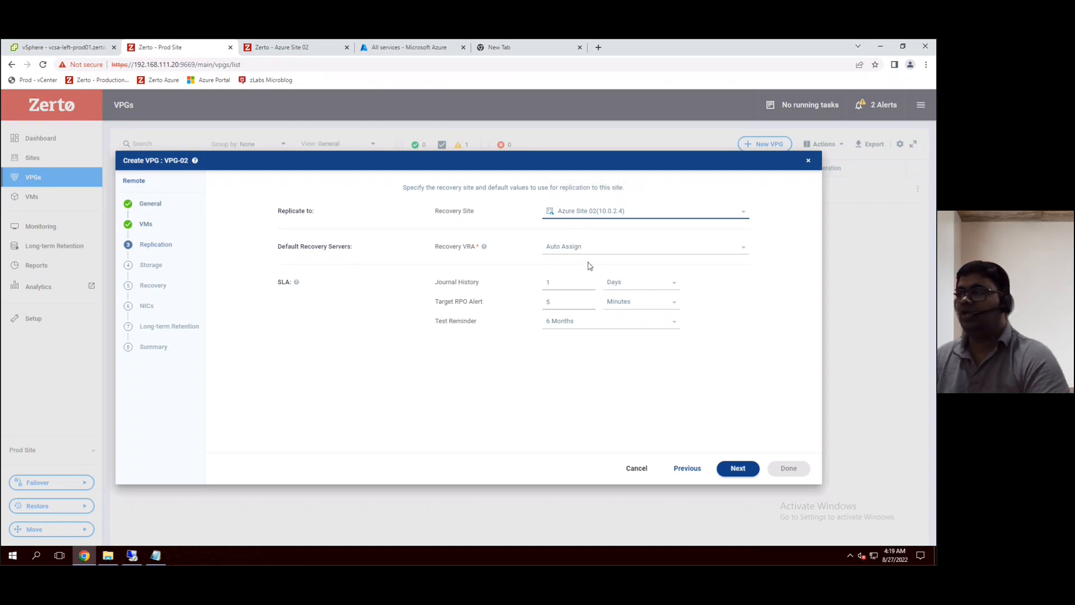
left_click(645, 246)
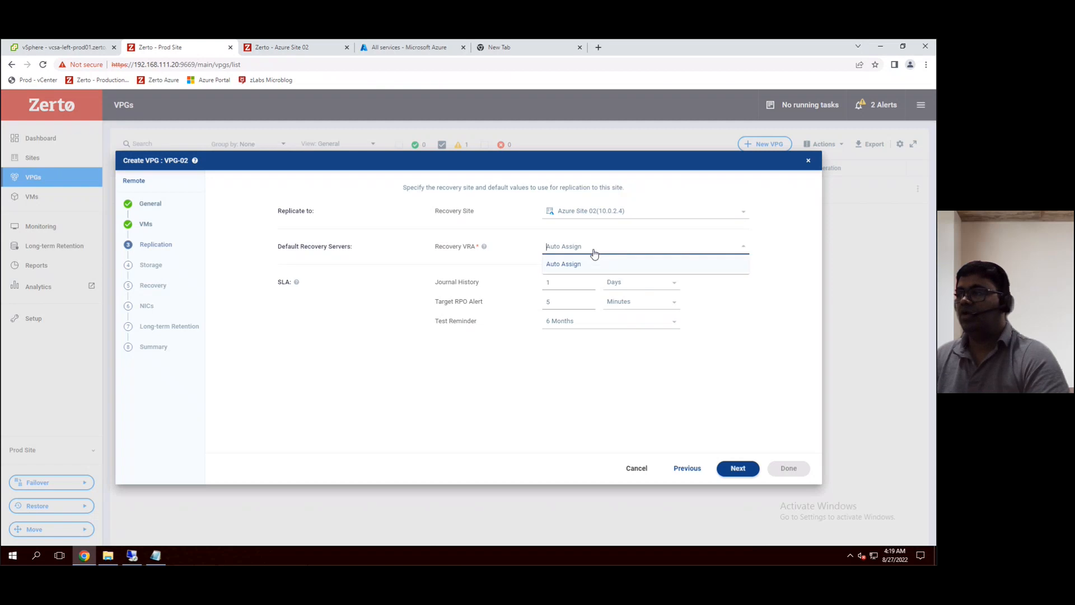
mouse_move(527, 398)
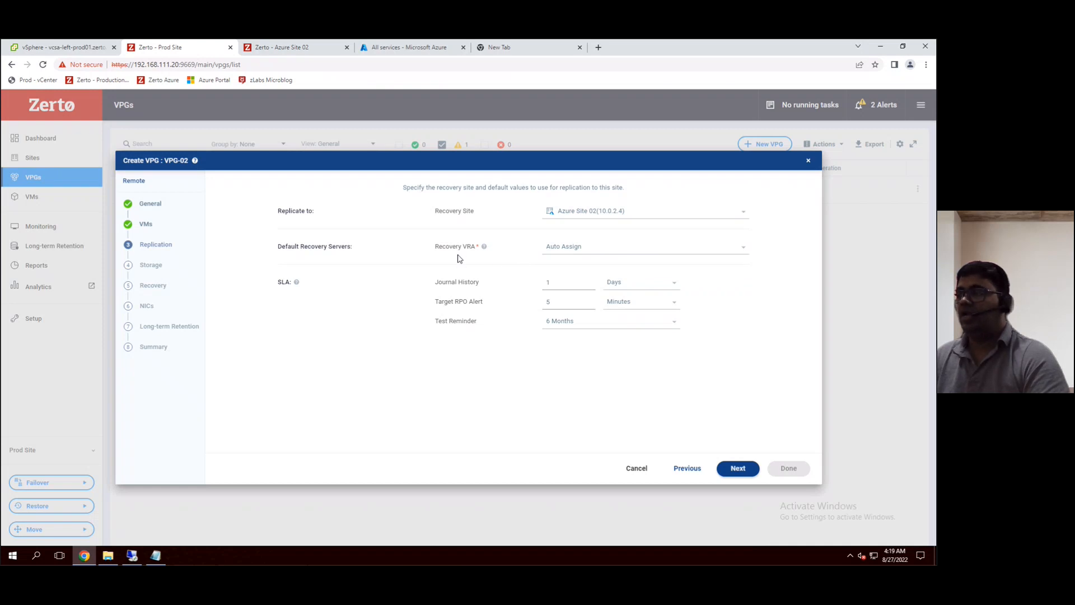
mouse_move(385, 297)
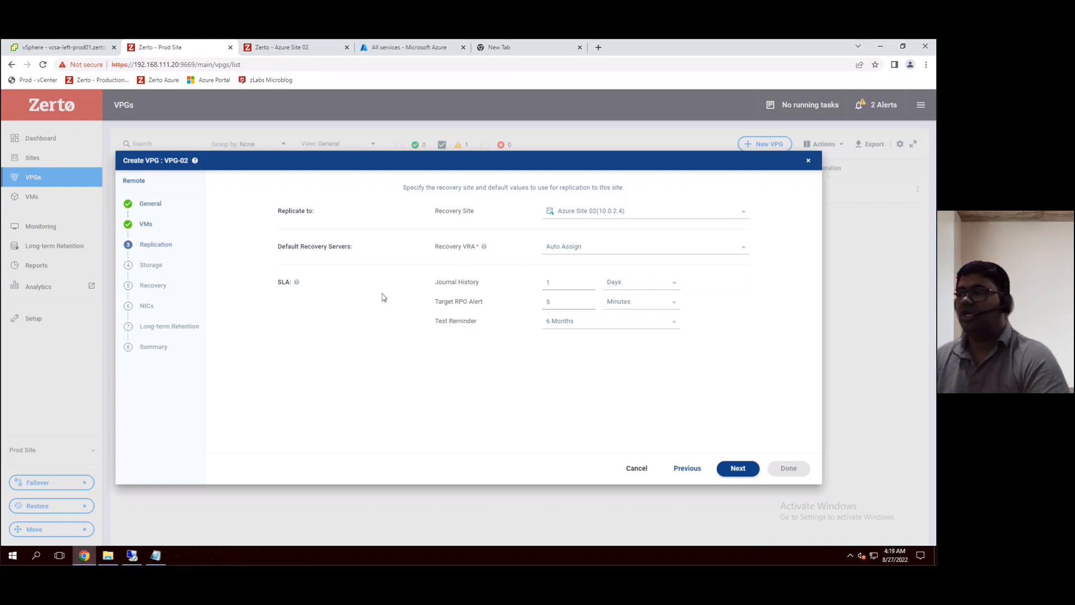
mouse_move(493, 286)
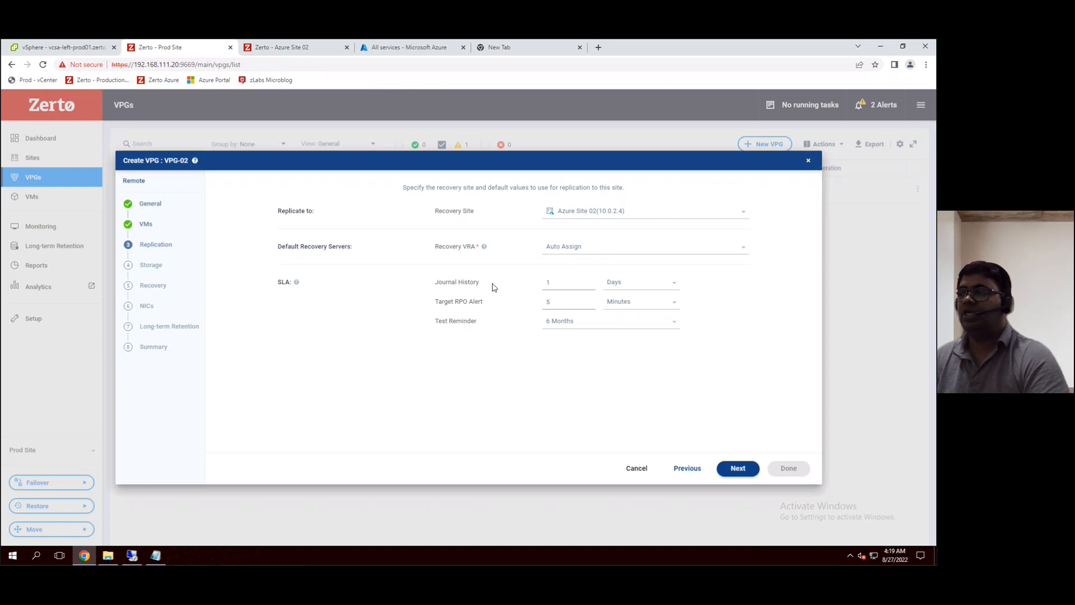
mouse_move(477, 313)
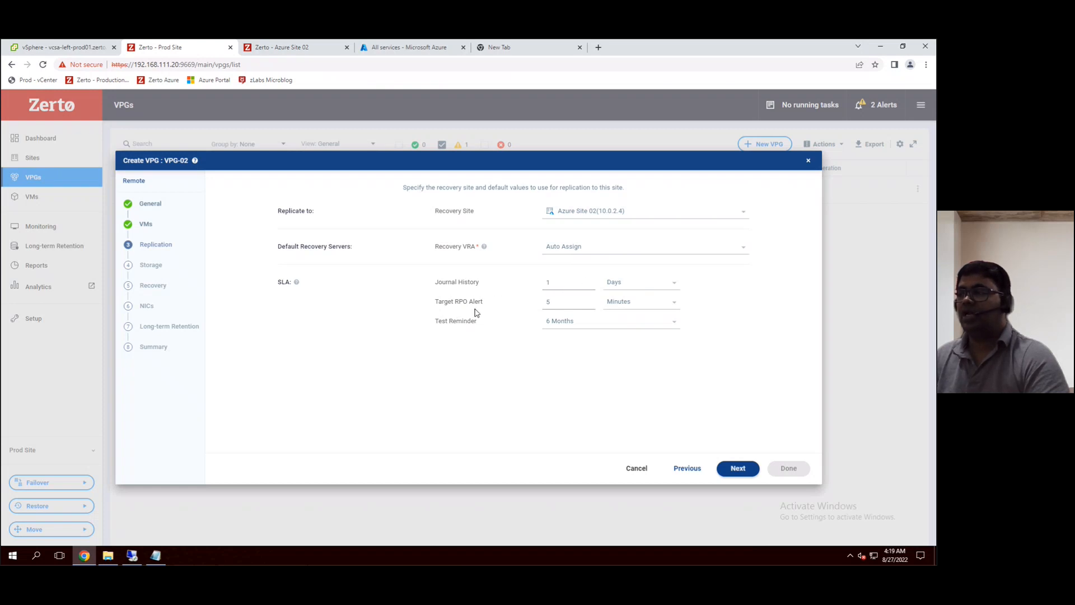
mouse_move(442, 331)
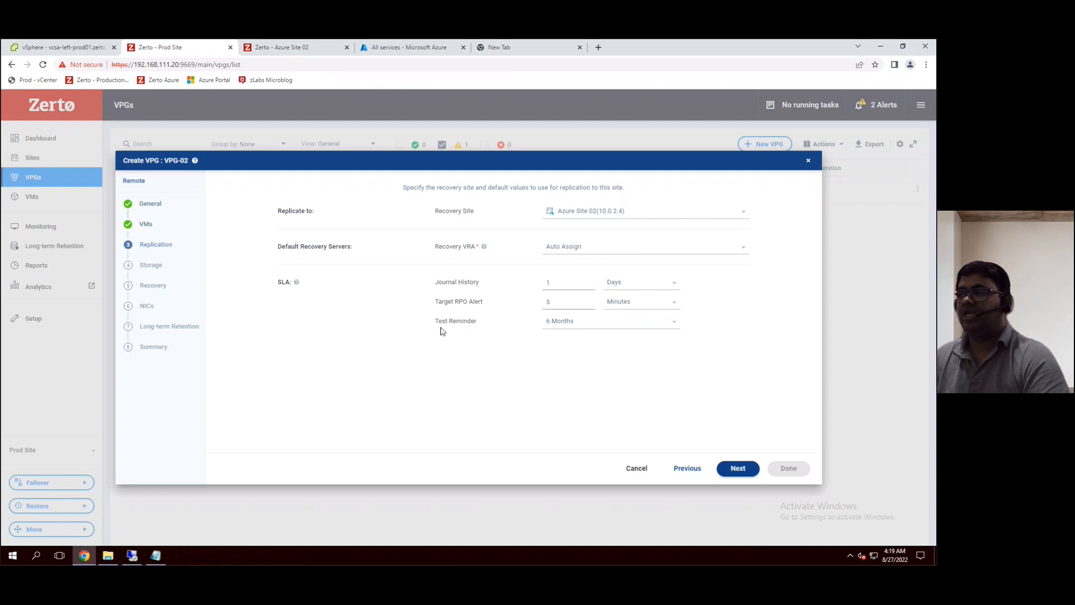
mouse_move(374, 199)
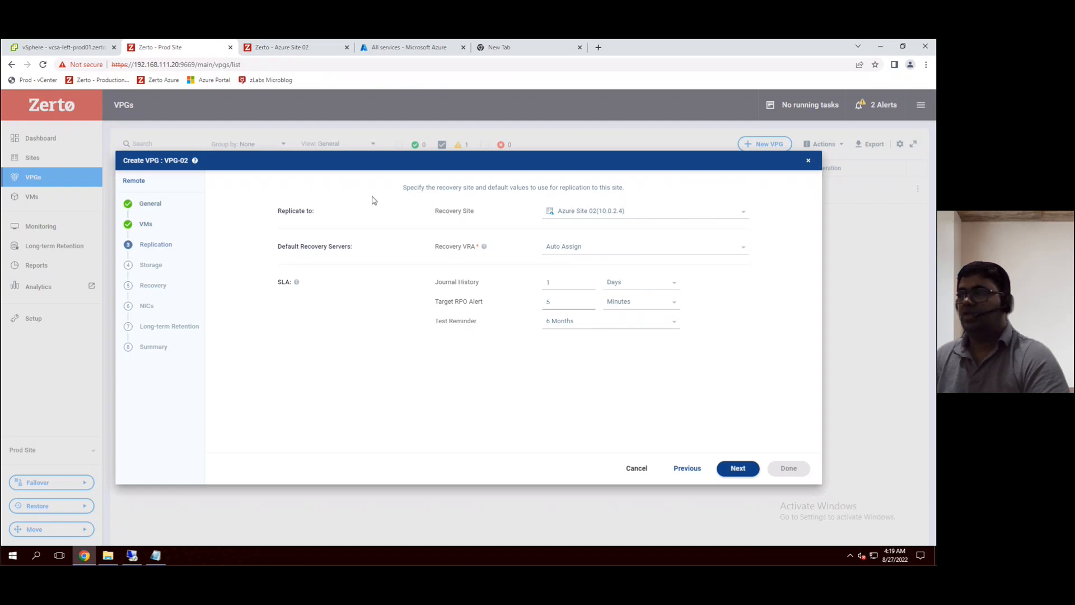
mouse_move(400, 343)
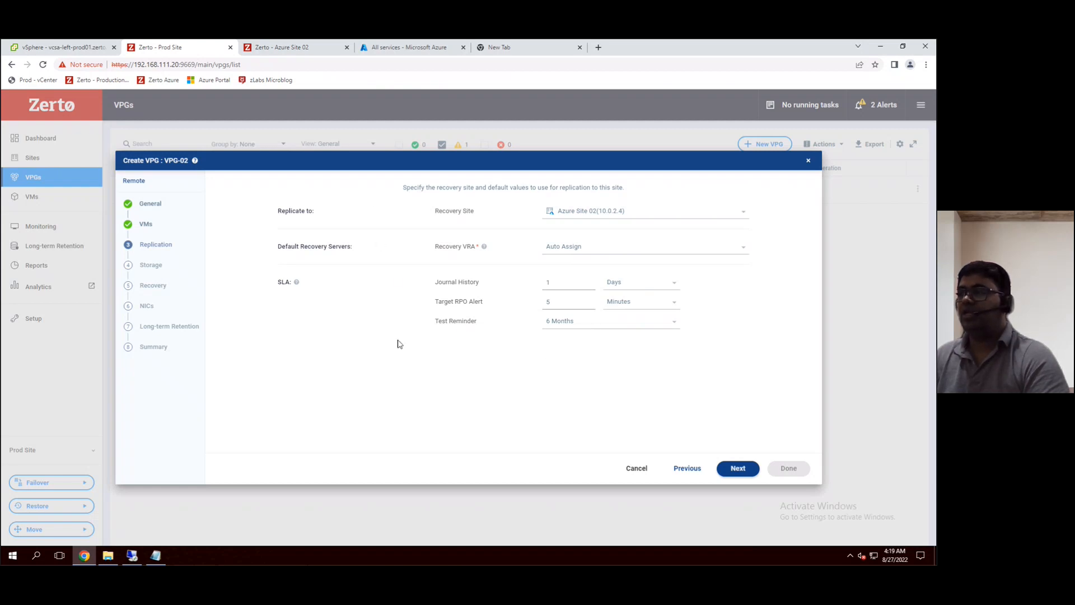
mouse_move(787, 418)
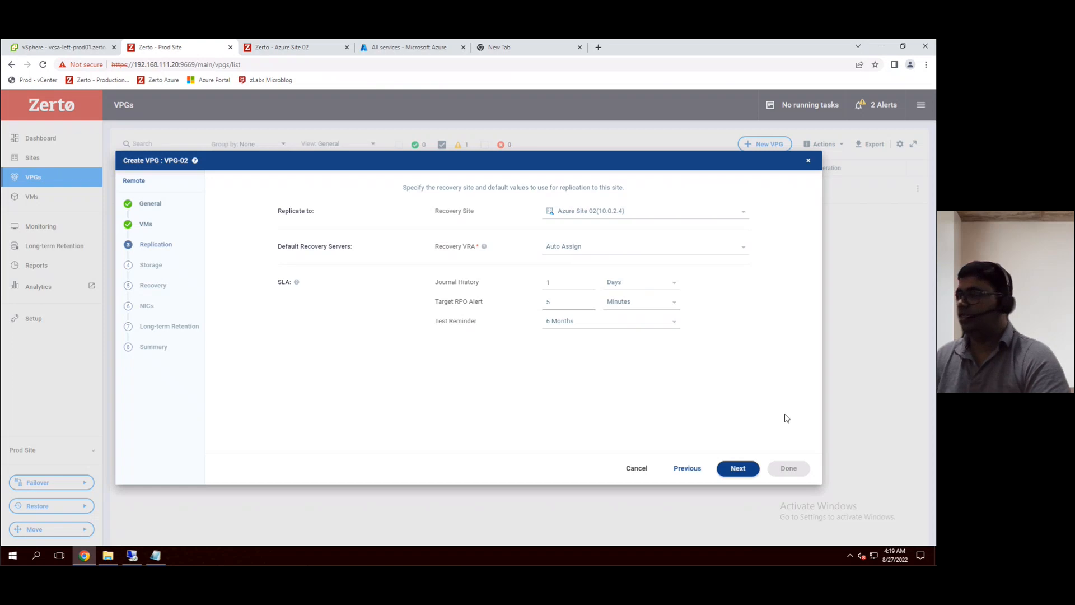
left_click(738, 468)
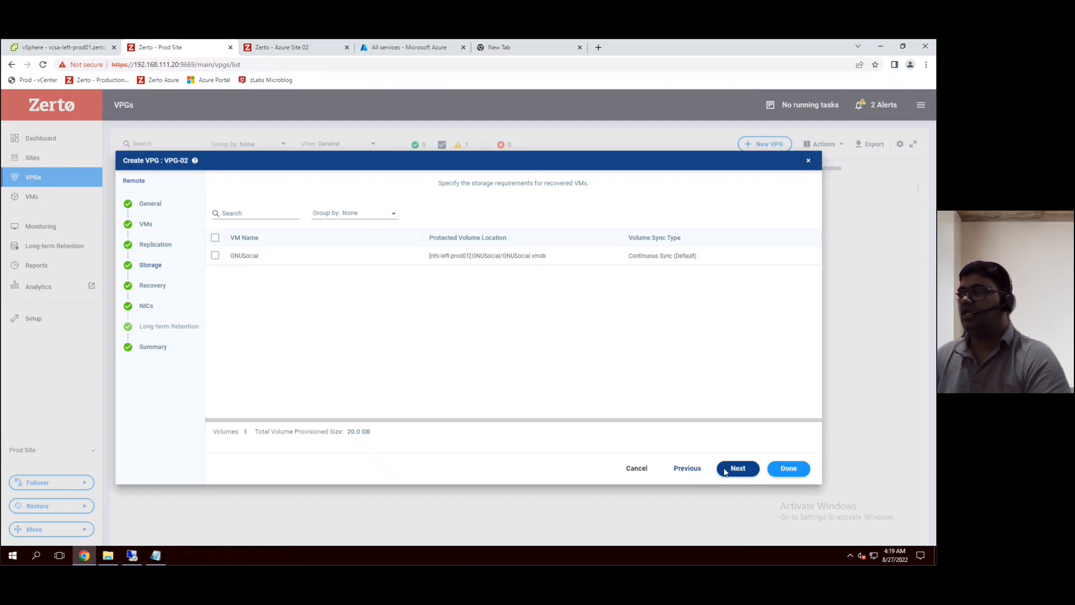
Advance to VPG-02's recovery settings: LabVnet, LabWANSubnet, Managed Premium SSD, Standard DS1 v2
left_click(738, 468)
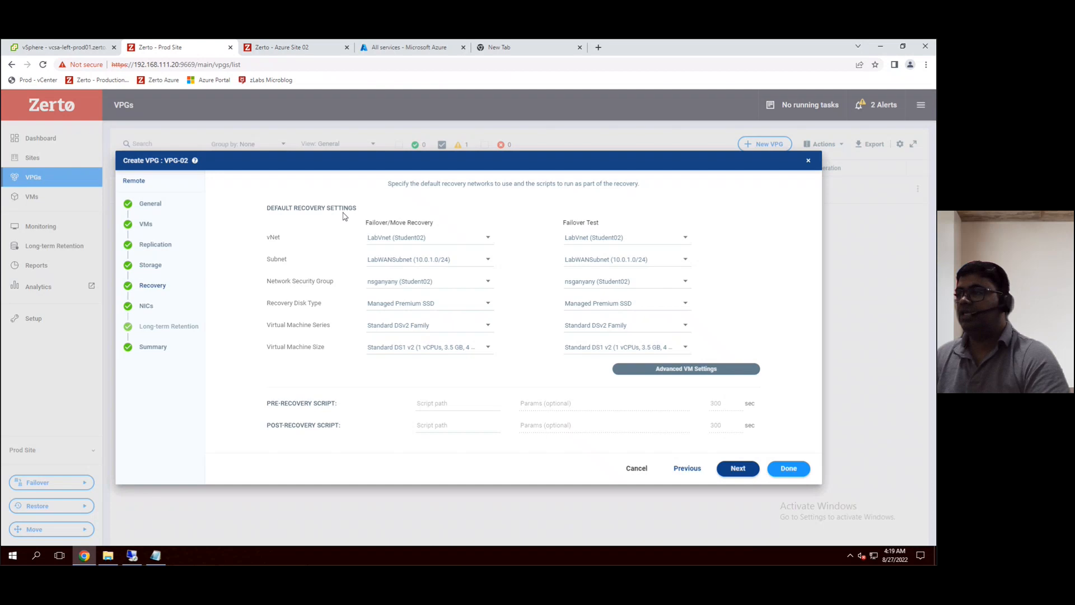
mouse_move(394, 234)
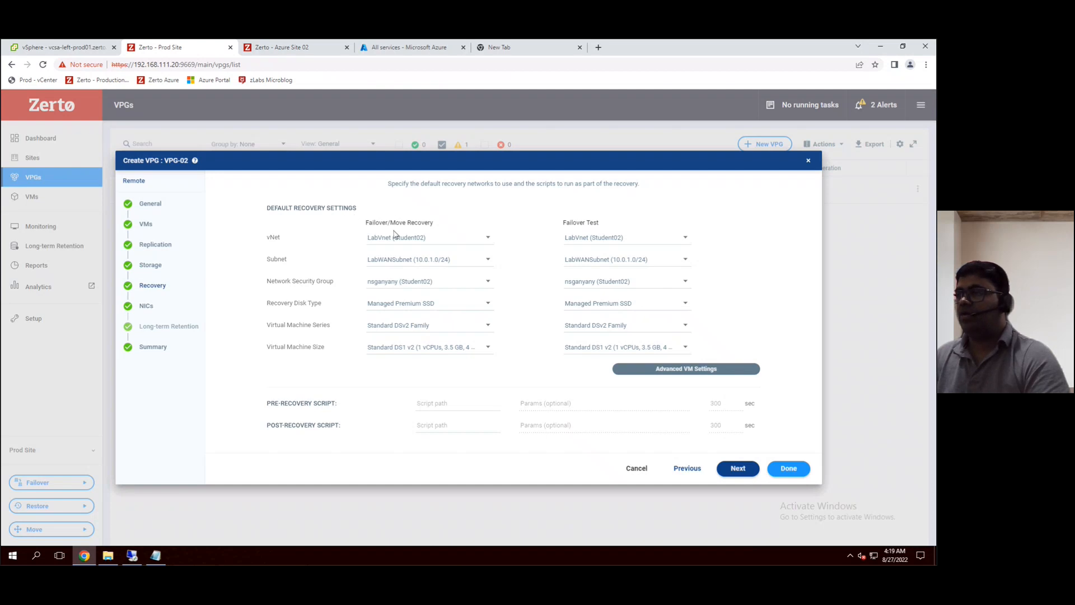
mouse_move(367, 229)
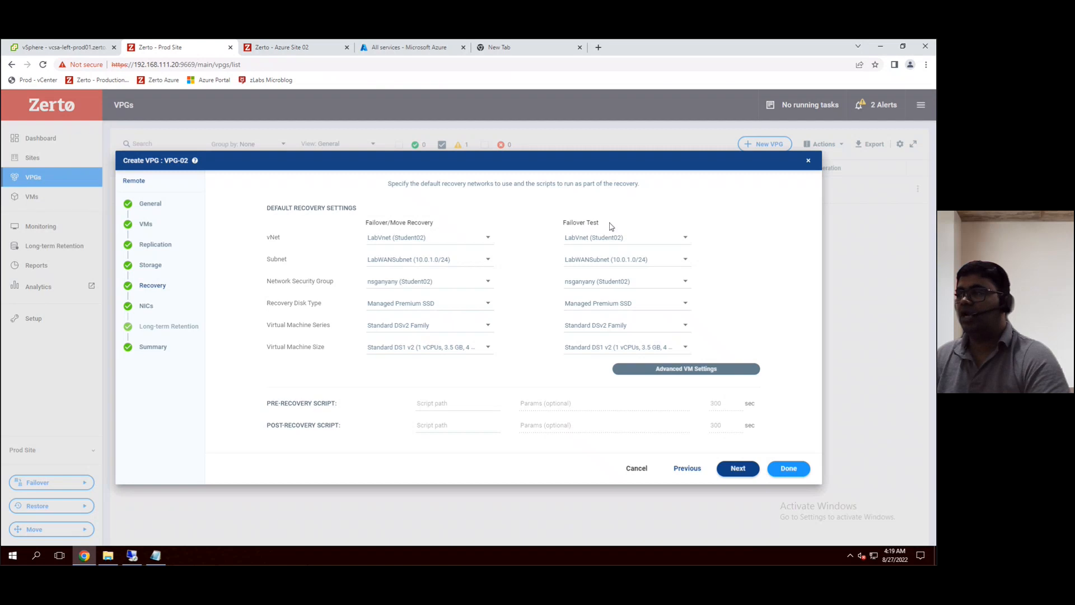
mouse_move(391, 238)
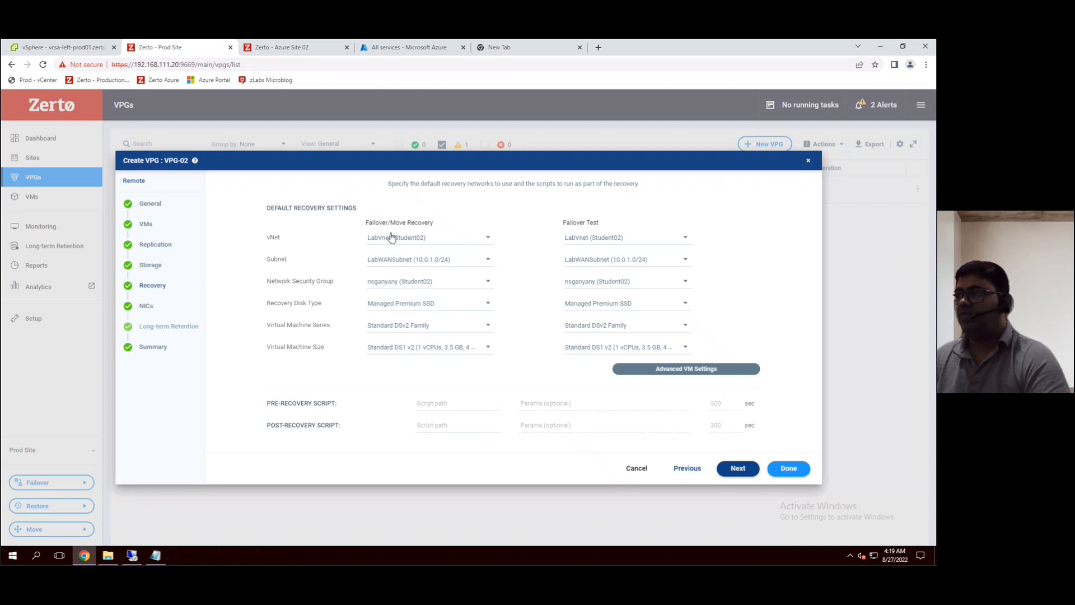
mouse_move(414, 241)
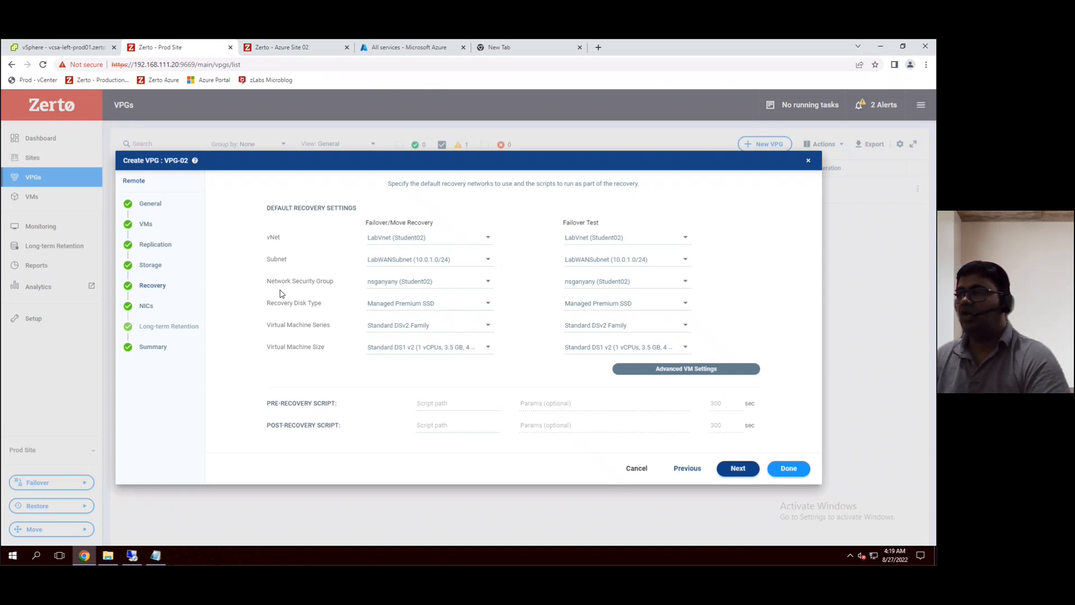
mouse_move(312, 294)
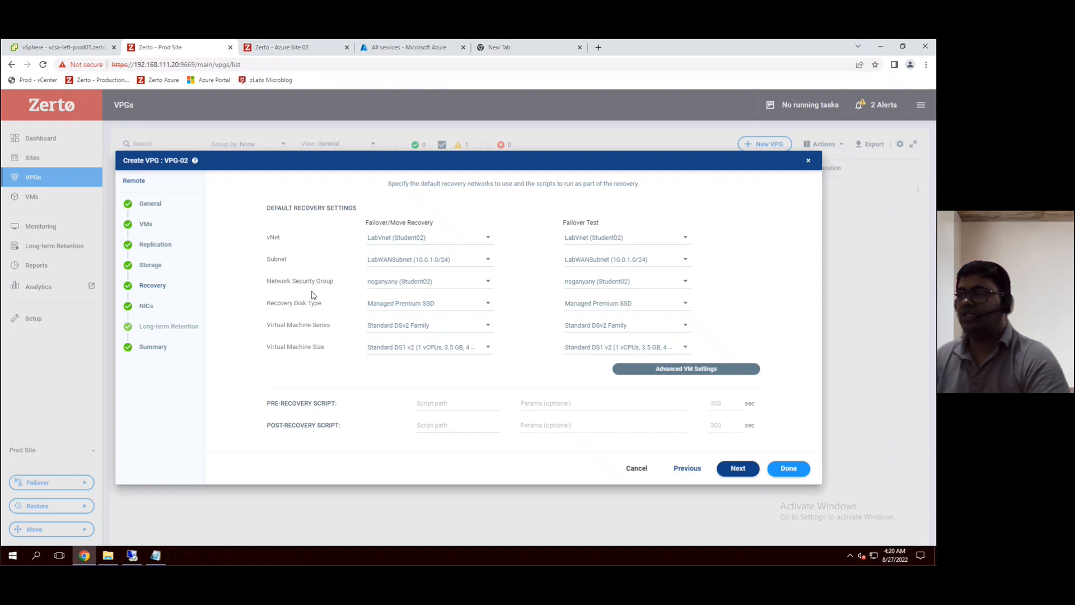
mouse_move(318, 317)
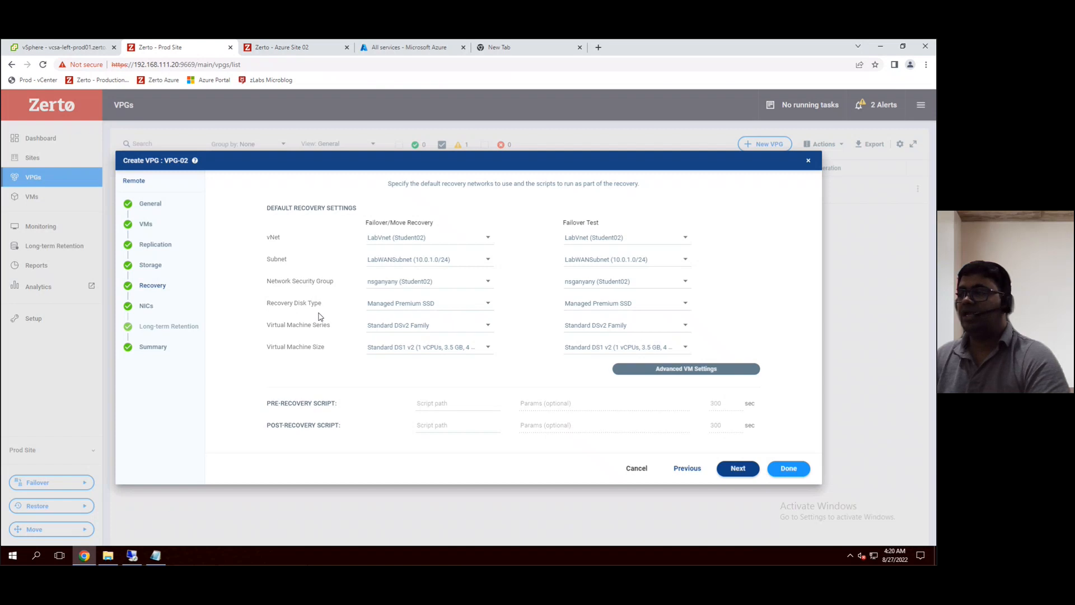
mouse_move(433, 318)
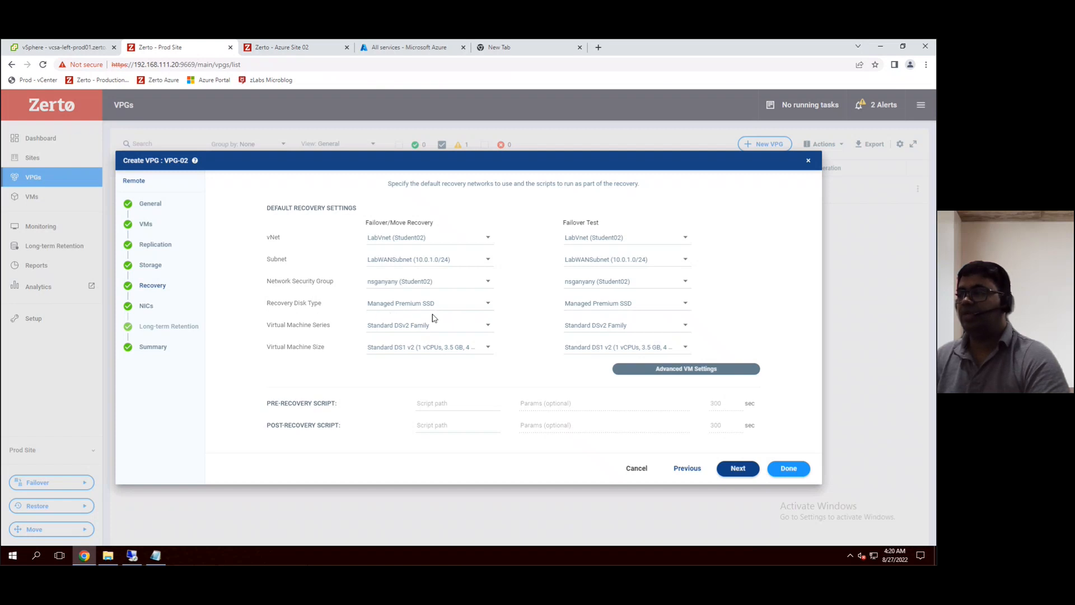
mouse_move(303, 339)
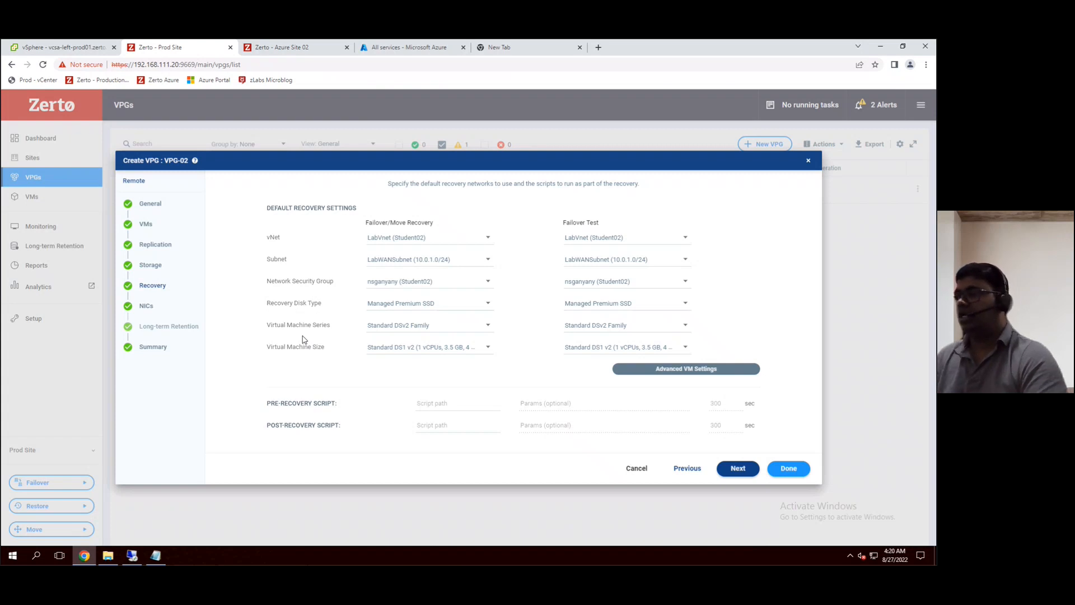
mouse_move(394, 357)
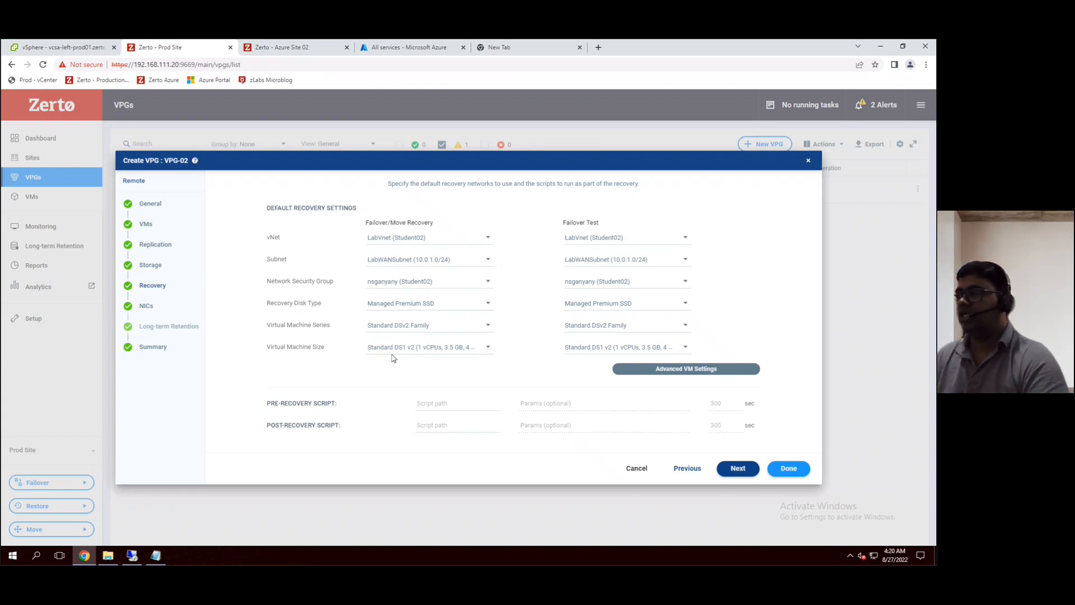
mouse_move(409, 357)
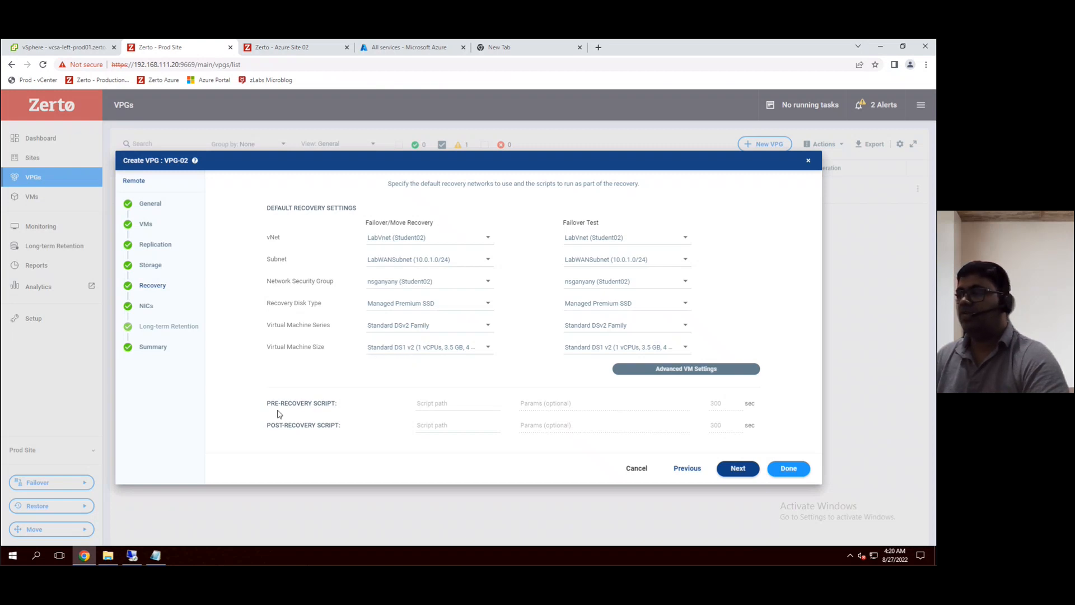
mouse_move(312, 440)
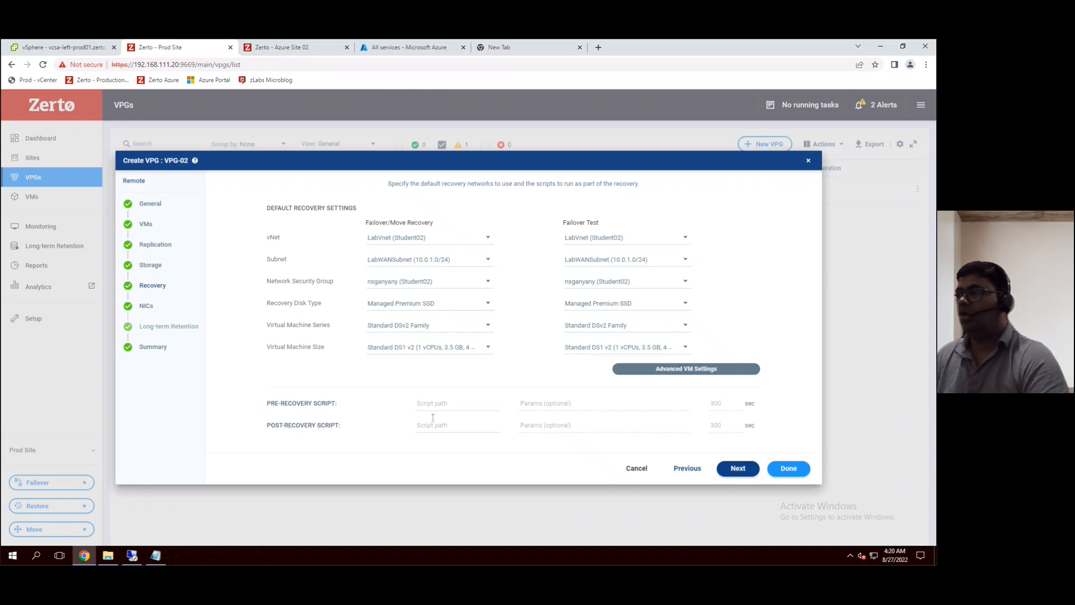
mouse_move(577, 315)
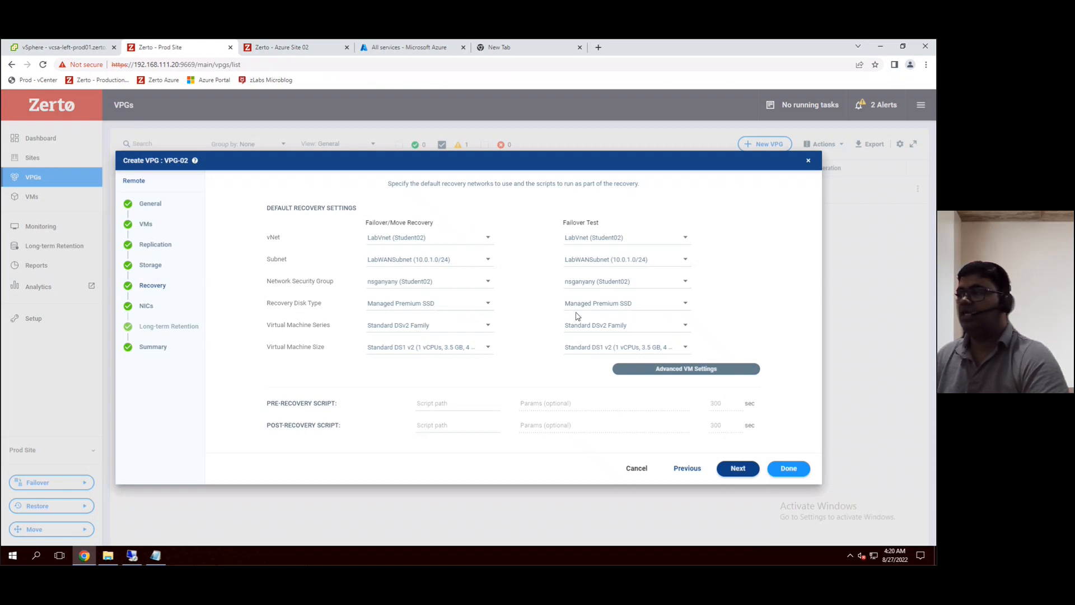
mouse_move(353, 248)
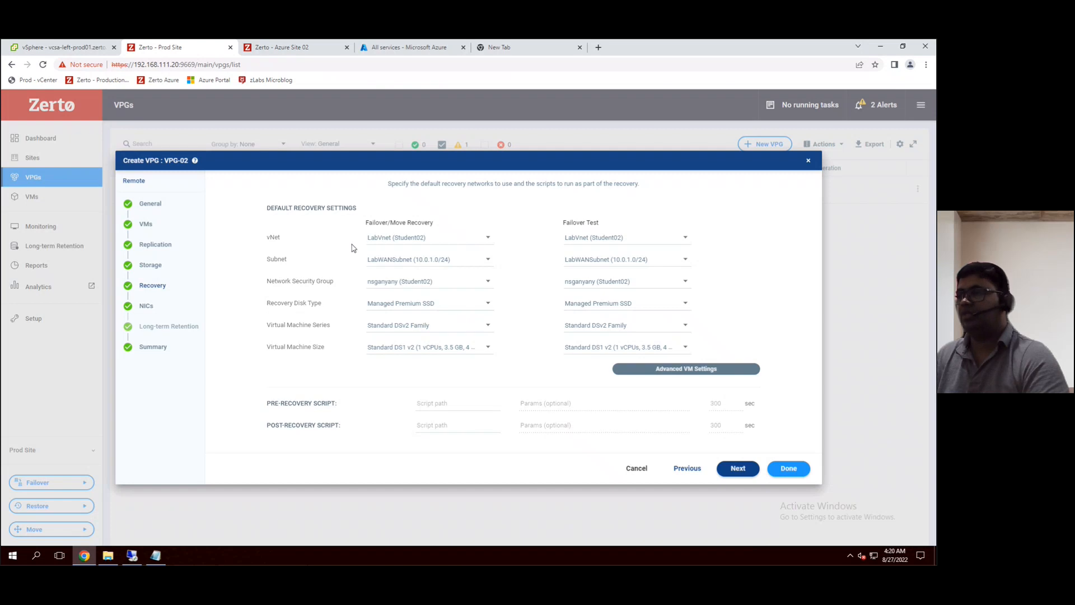
mouse_move(505, 367)
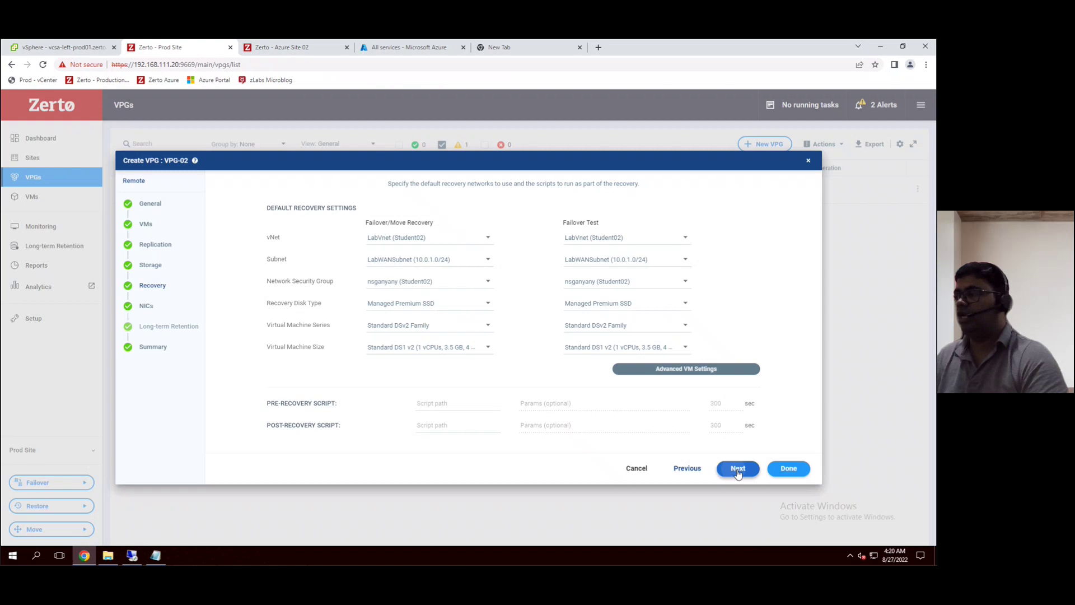
Move to the NICs step showing GNUSocial's Network adapter 1 on LabWANSubnet
left_click(737, 468)
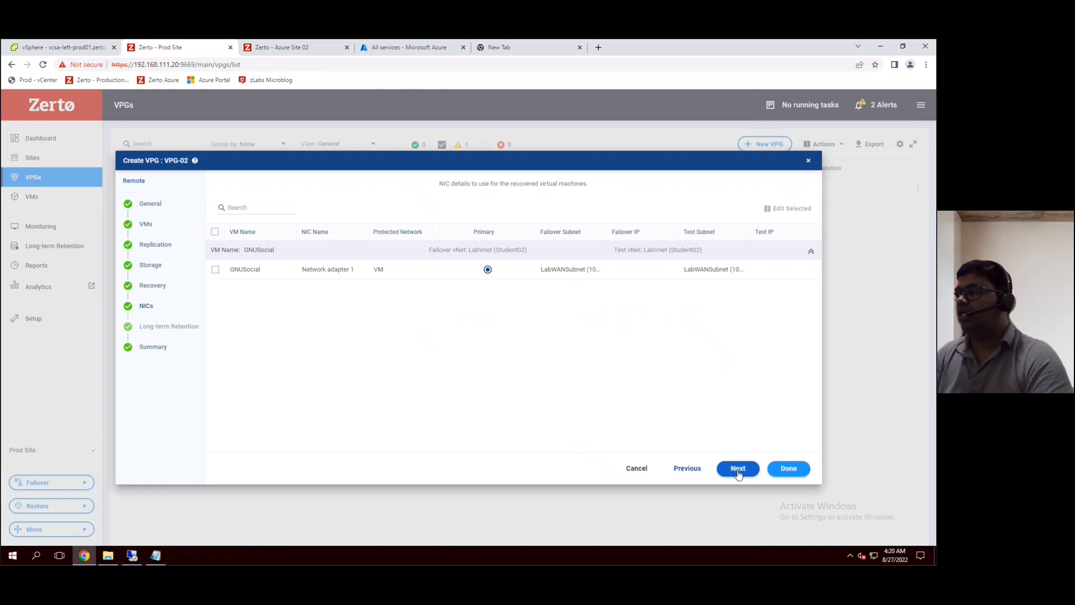
mouse_move(348, 286)
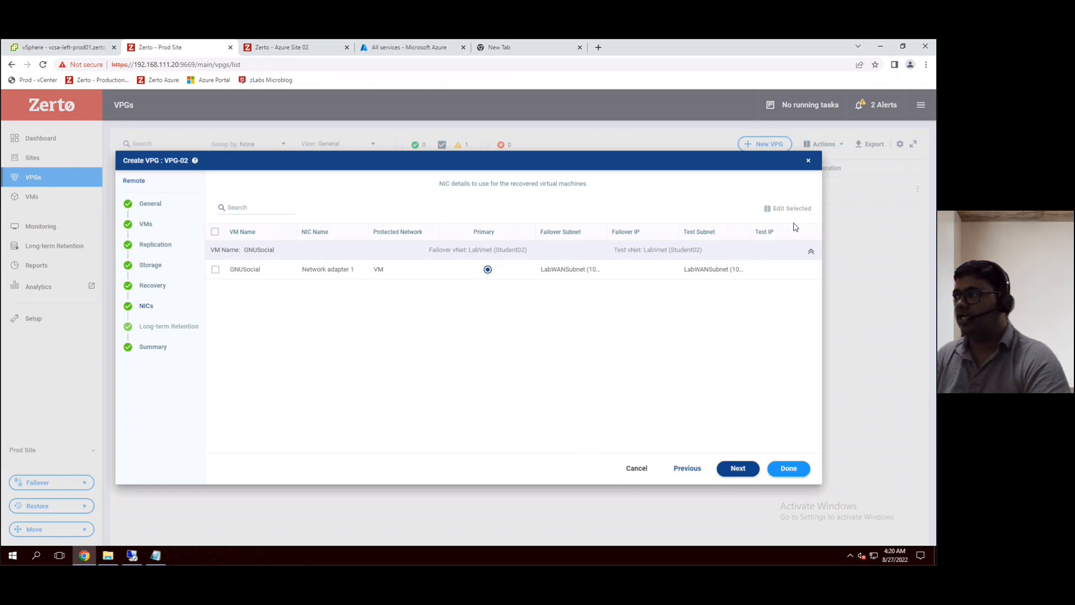
mouse_move(506, 332)
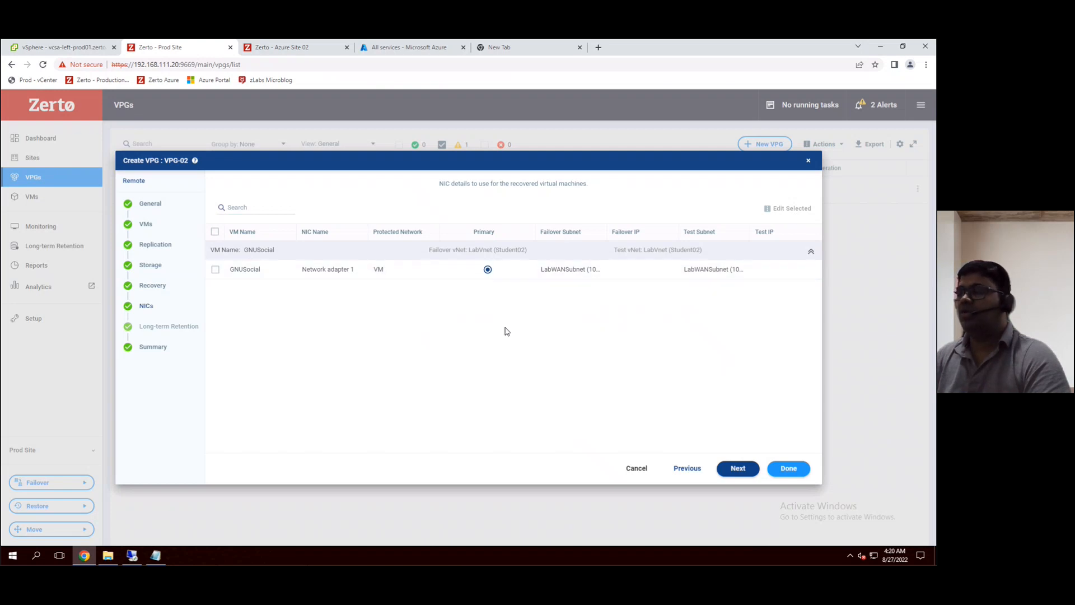
mouse_move(617, 316)
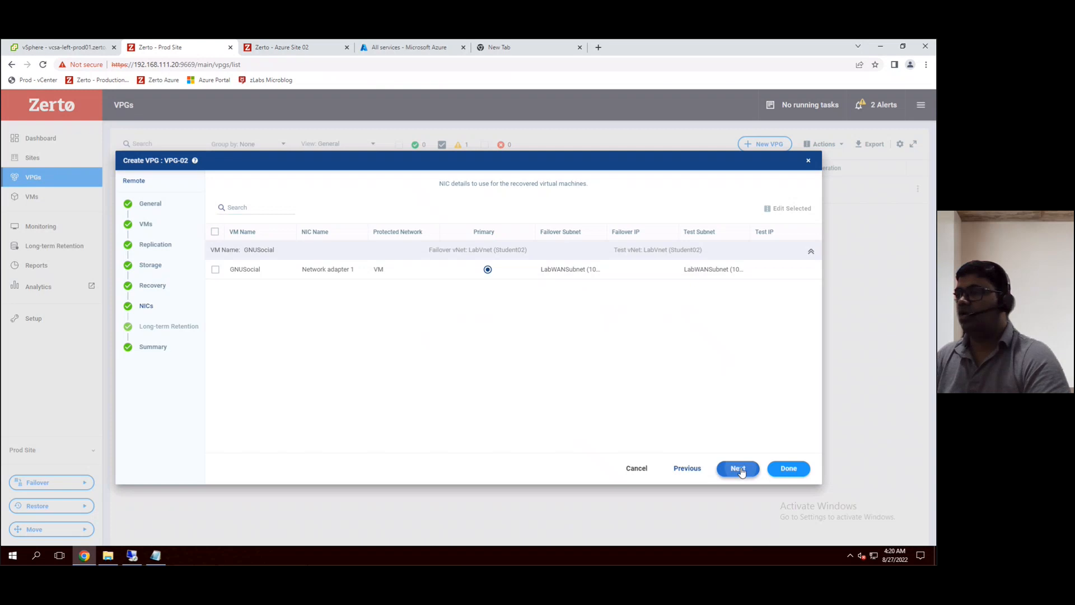
Review VPG-02's Prod Site to Azure Site 02 summary and submit it
left_click(737, 468)
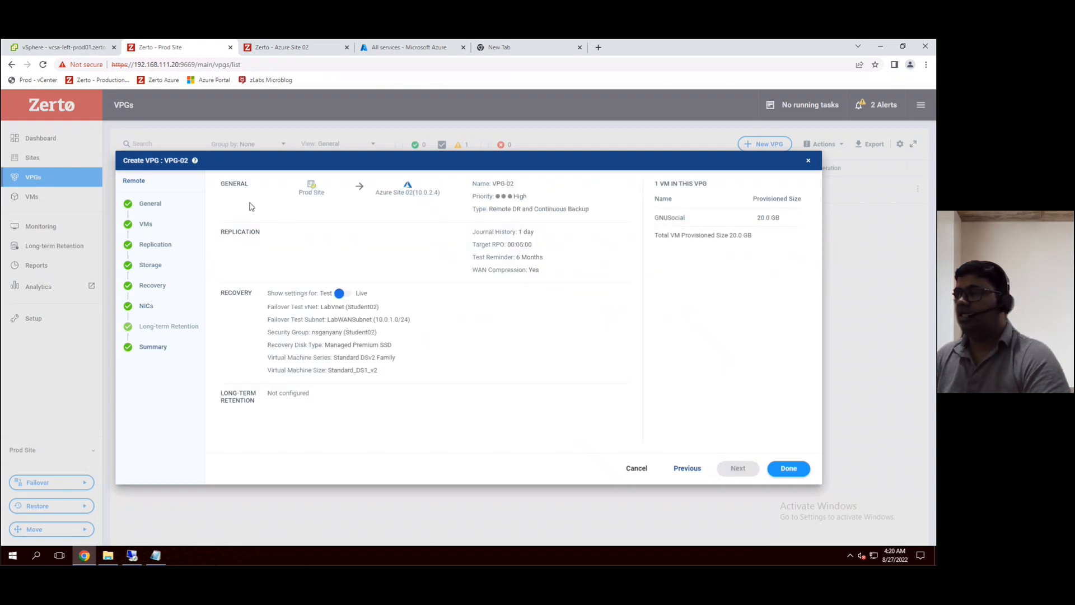
mouse_move(320, 194)
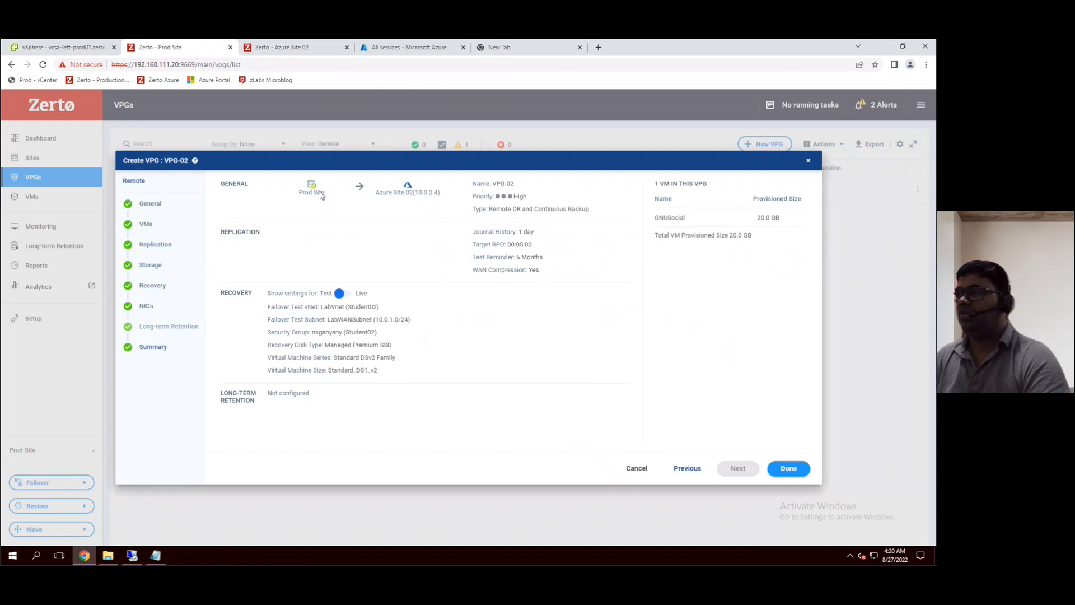
mouse_move(421, 196)
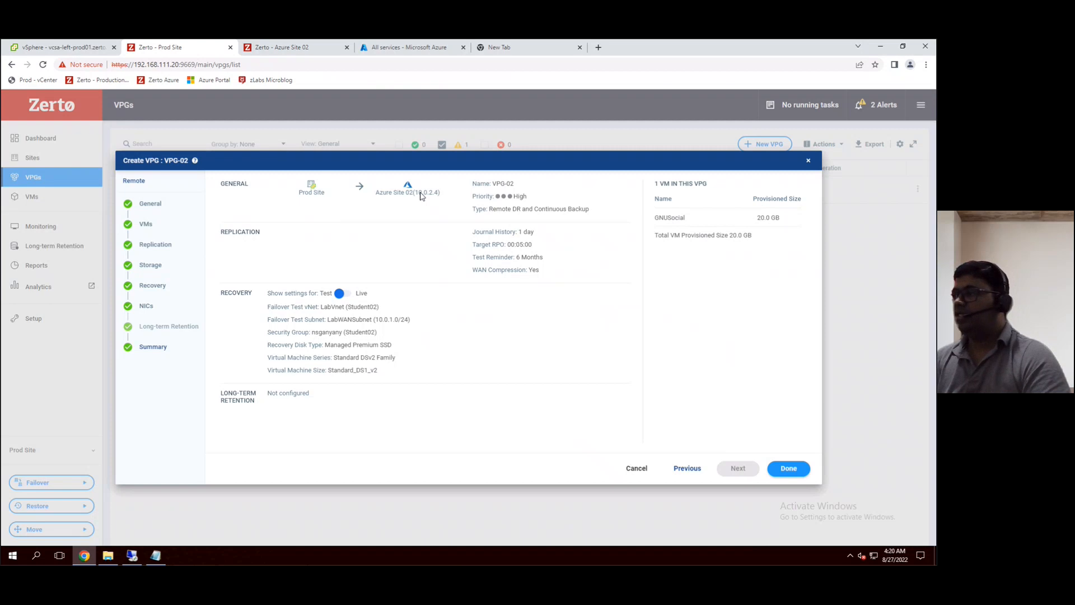
mouse_move(391, 360)
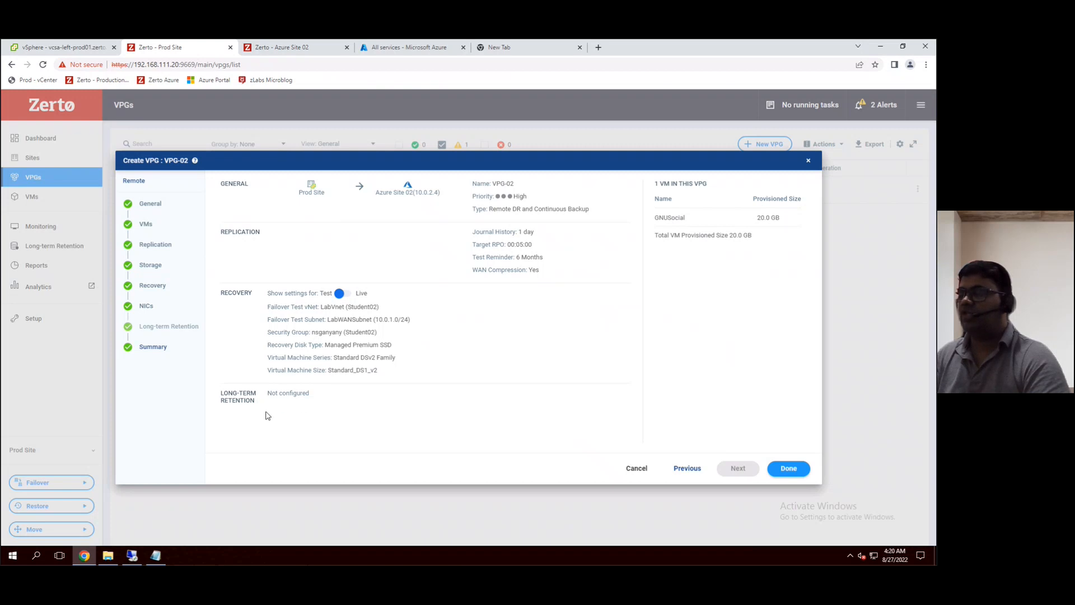
mouse_move(212, 407)
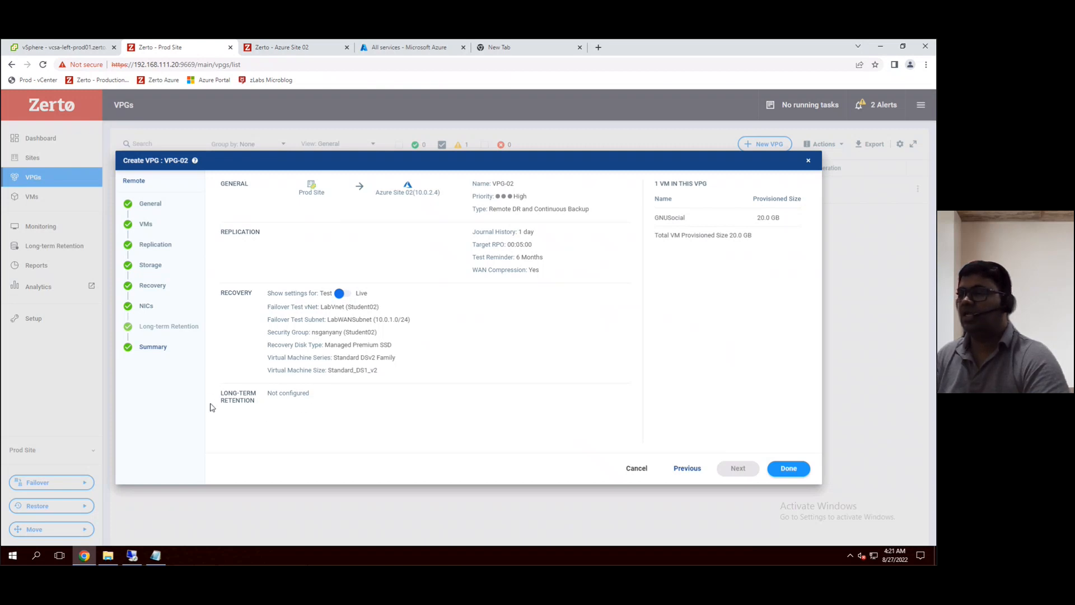
mouse_move(216, 397)
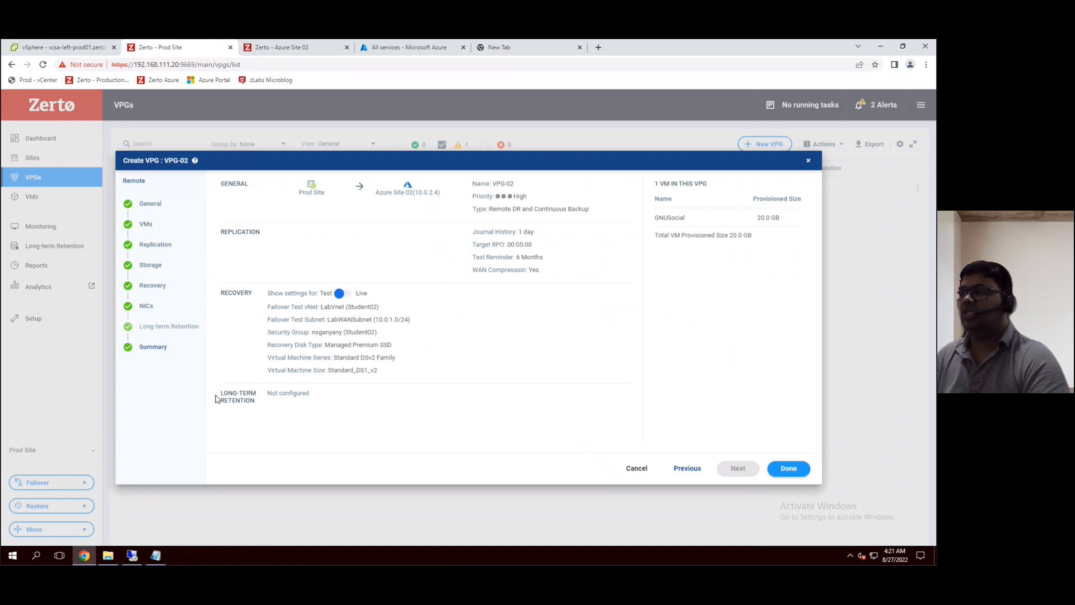
mouse_move(768, 456)
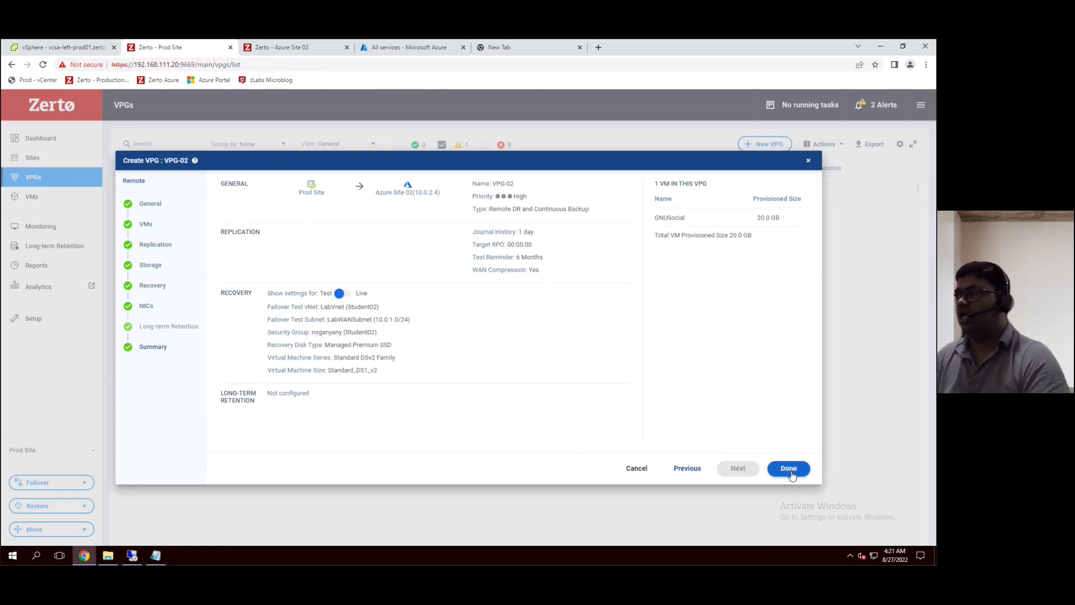
left_click(788, 468)
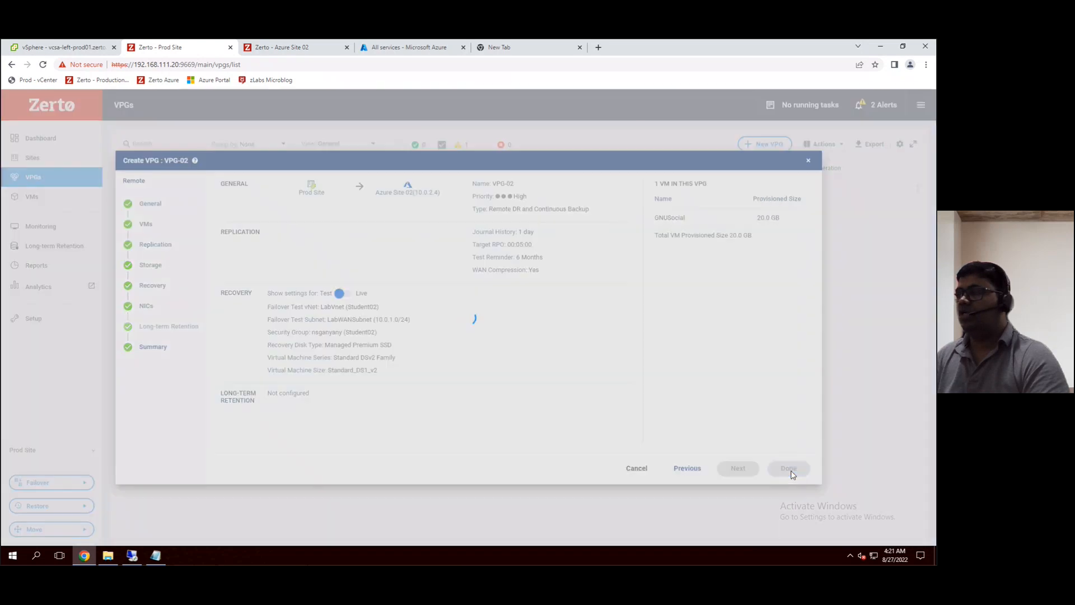
Wait while VPG-02 initializes, reaching 5% initial sync to Azure Site 02
left_click(789, 468)
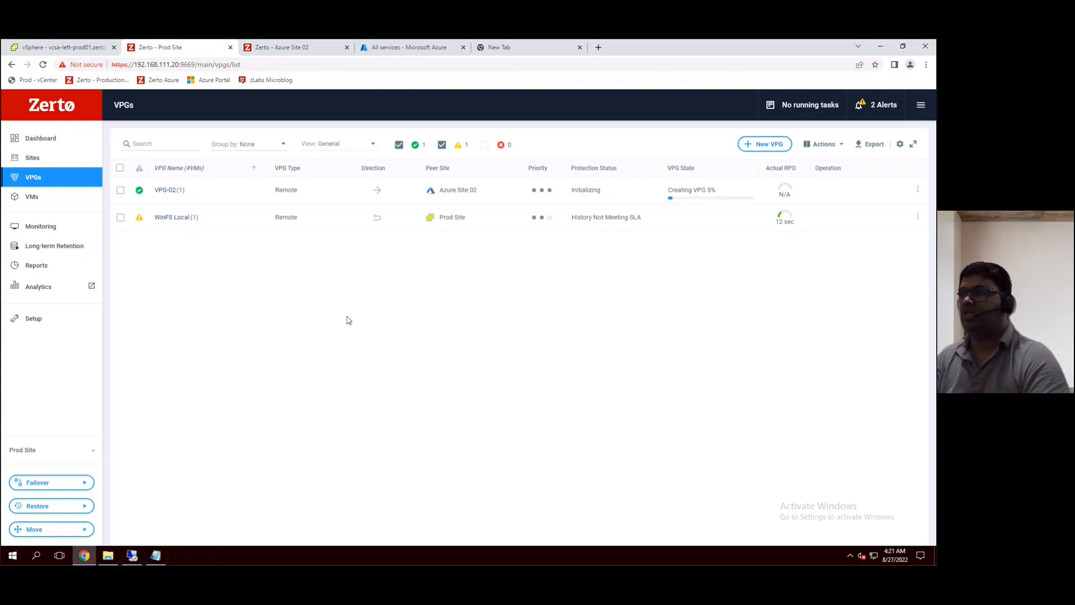
mouse_move(175, 198)
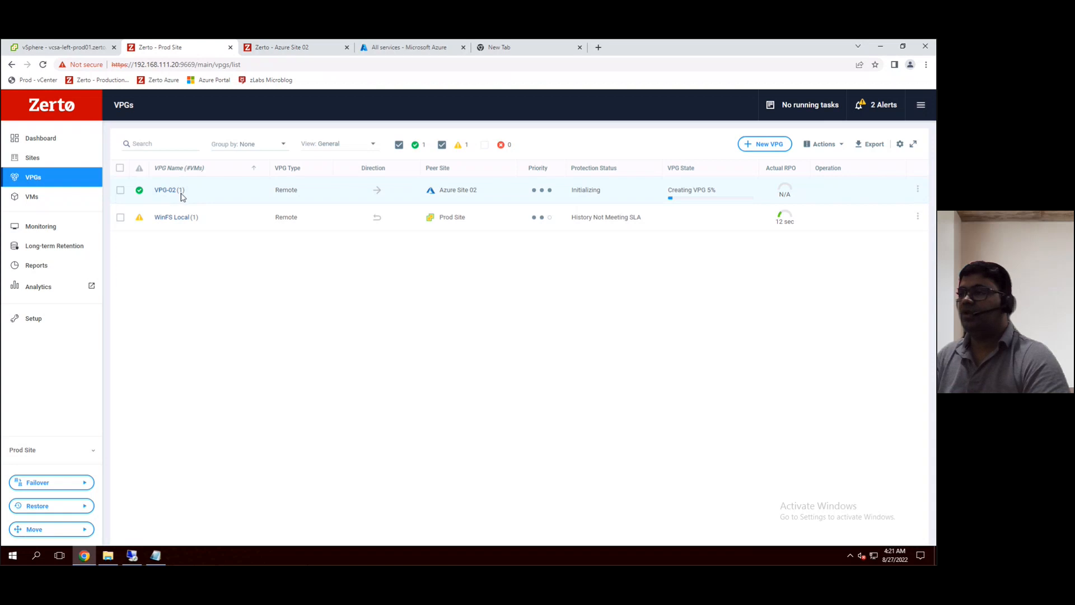
mouse_move(296, 200)
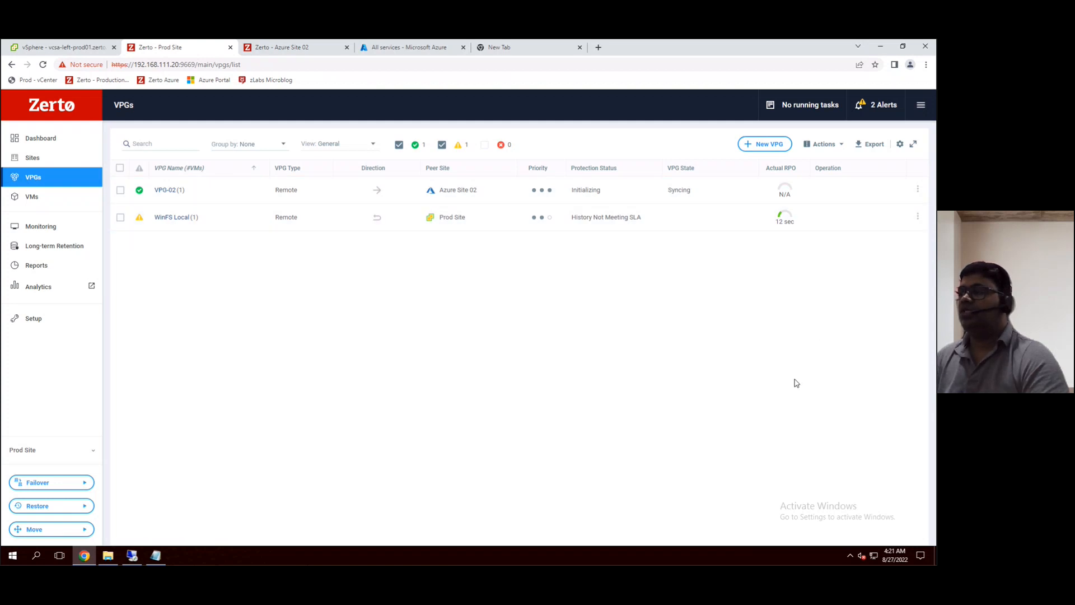
mouse_move(613, 208)
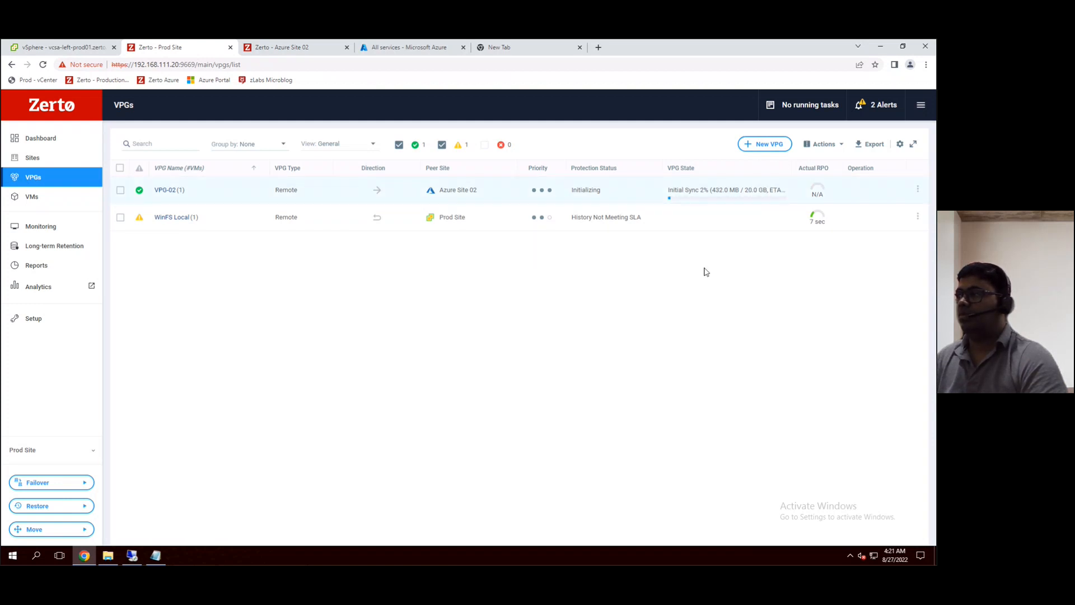
mouse_move(684, 338)
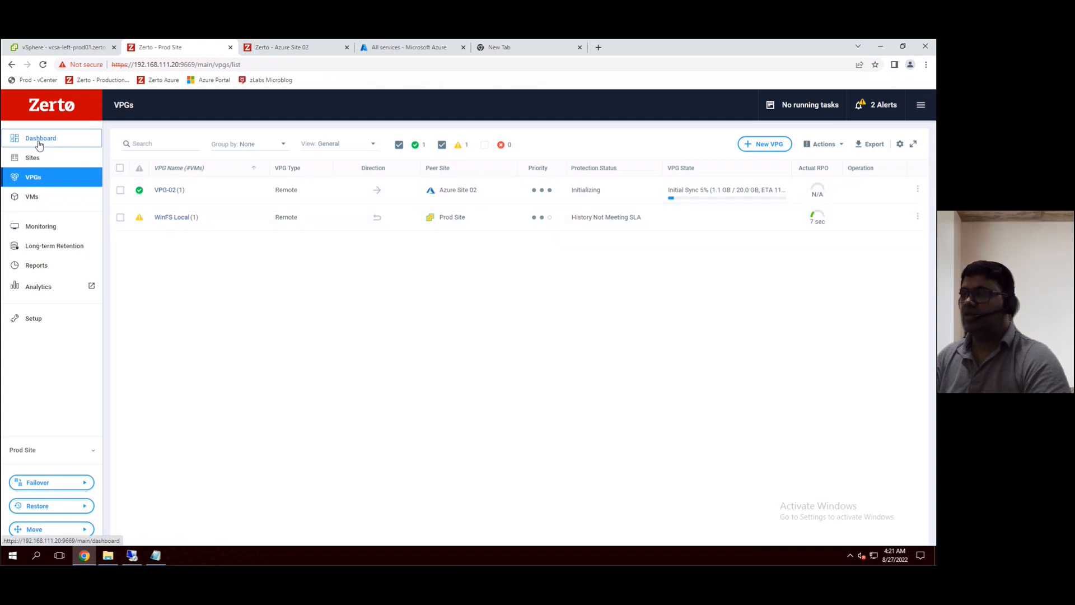
View the Prod Site dashboard with 2 VPGs and one outgoing to Azure Site 02
left_click(40, 137)
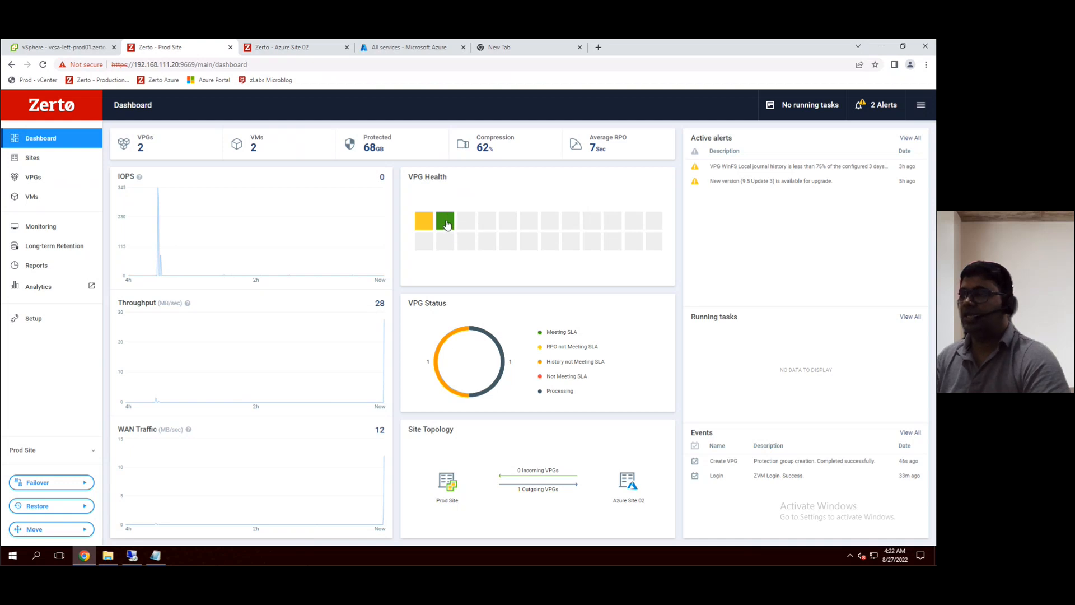
mouse_move(419, 462)
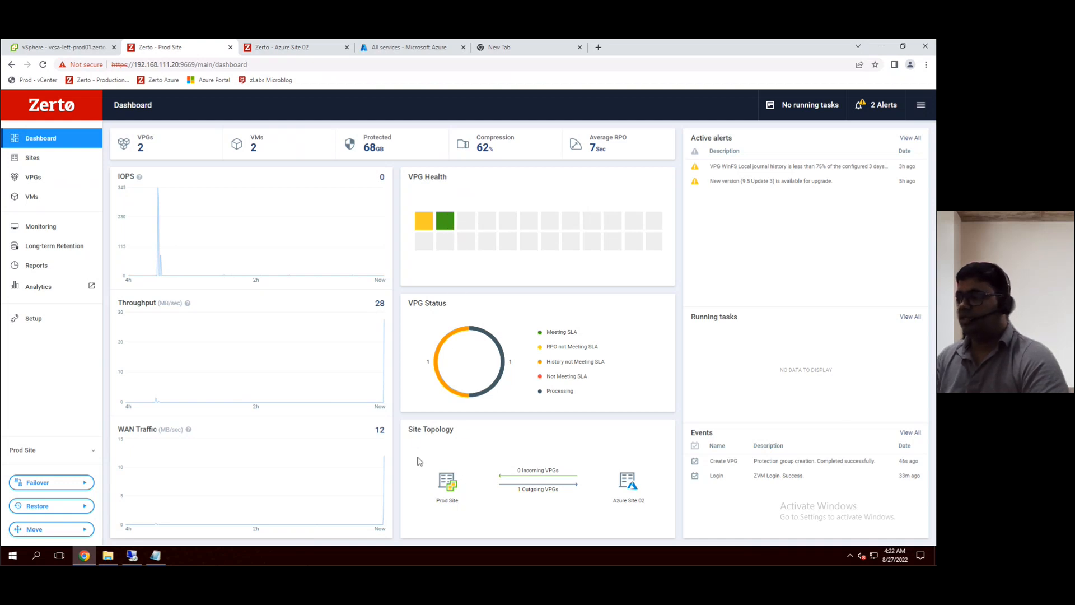
mouse_move(525, 497)
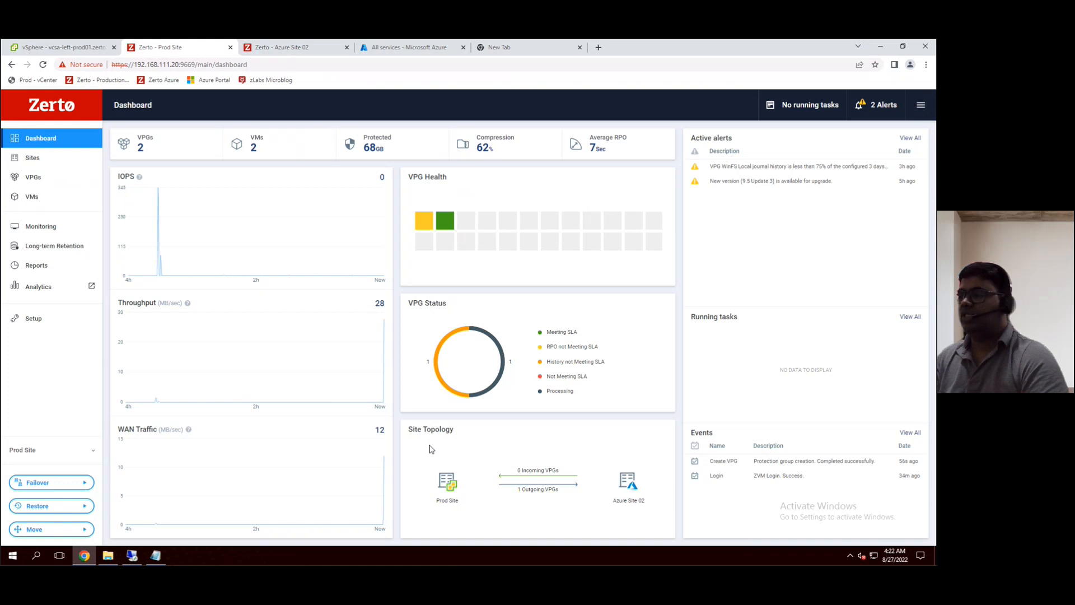
mouse_move(549, 438)
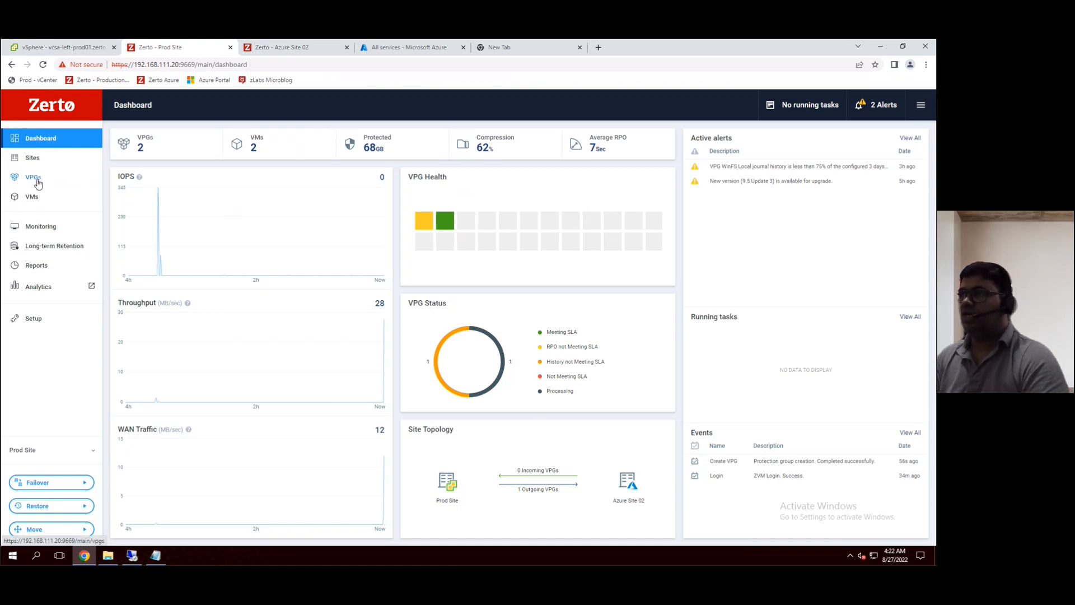
Return to the VPG list to track VPG-02's initial sync progress to Azure Site 02
left_click(32, 177)
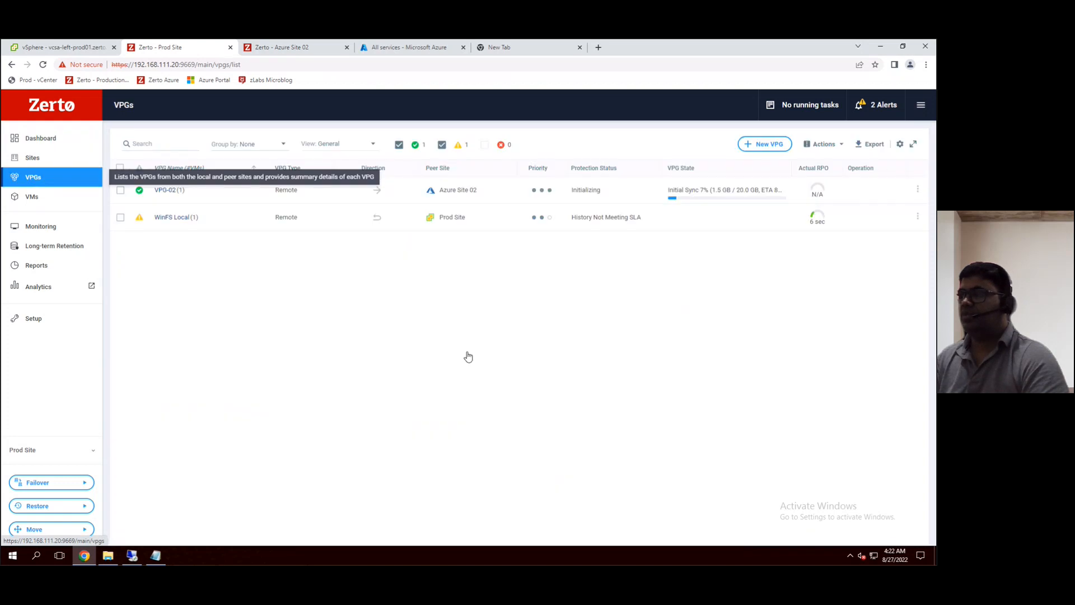
mouse_move(484, 403)
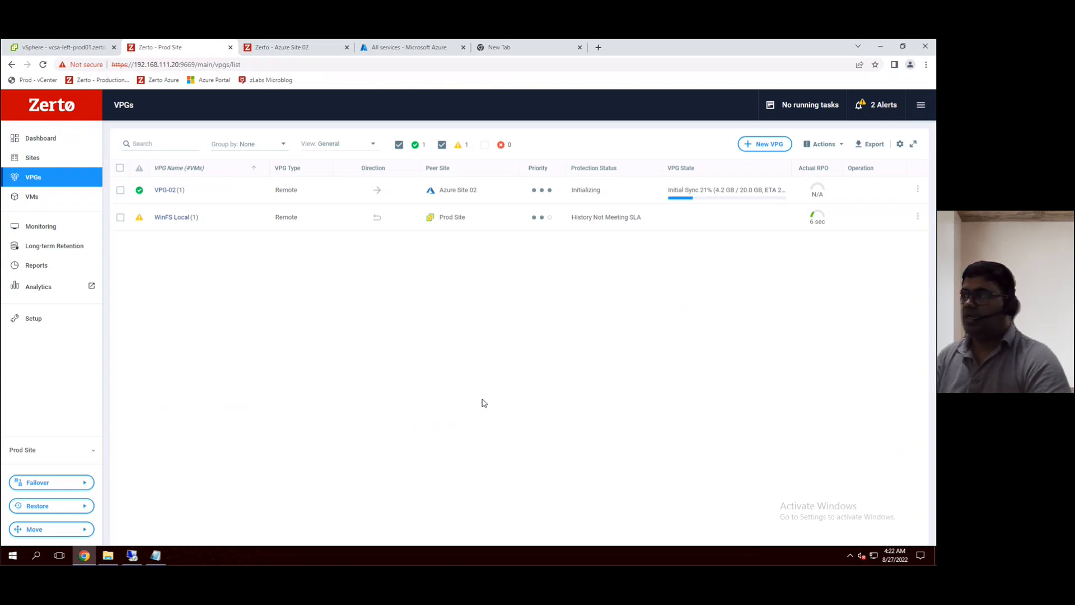
mouse_move(45, 138)
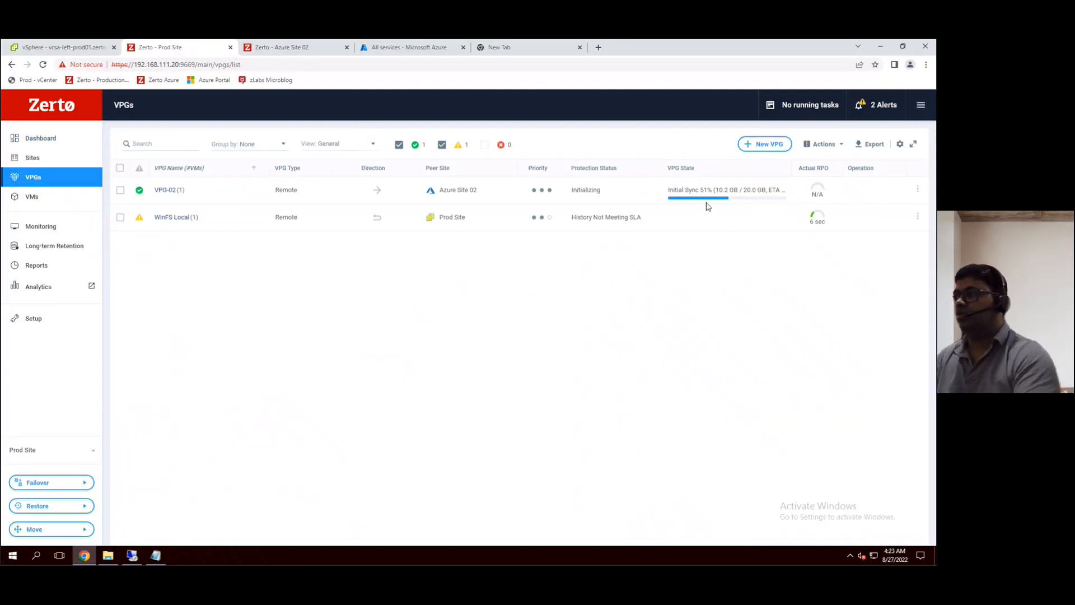
mouse_move(762, 308)
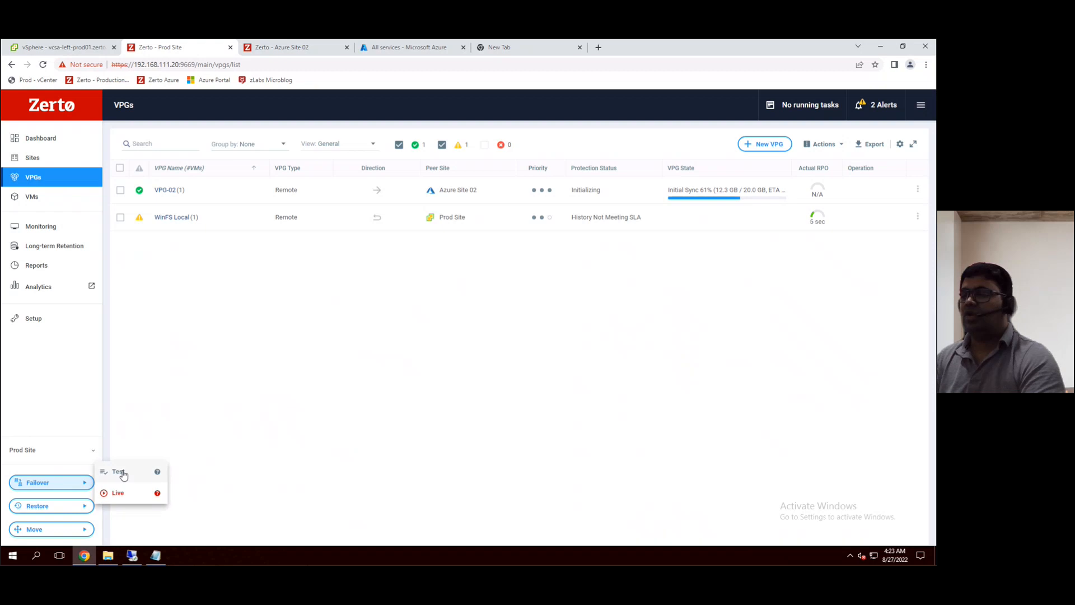
mouse_move(118, 500)
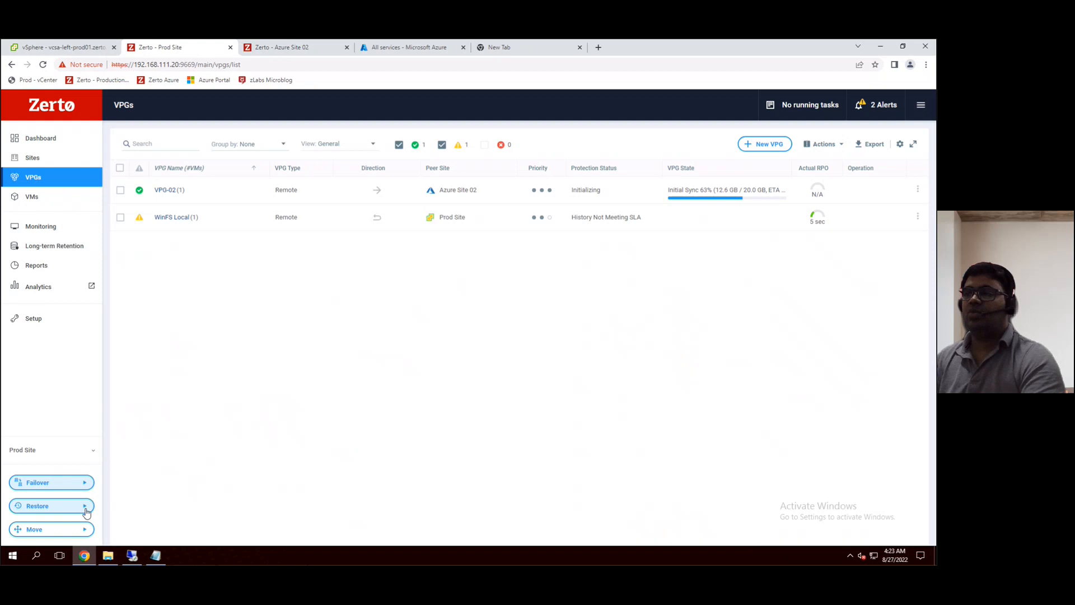
left_click(52, 505)
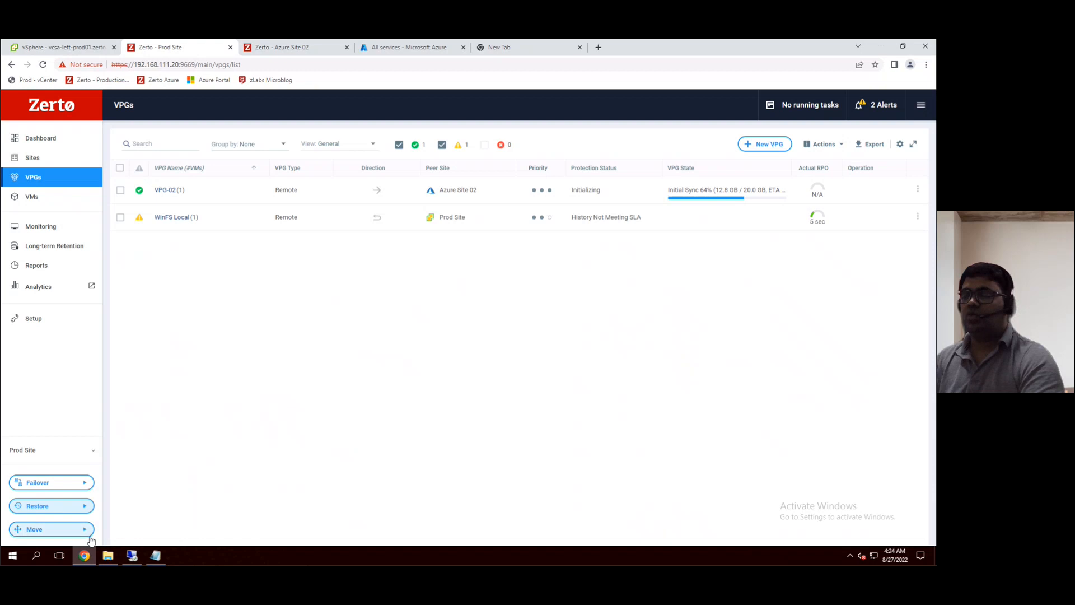
left_click(51, 529)
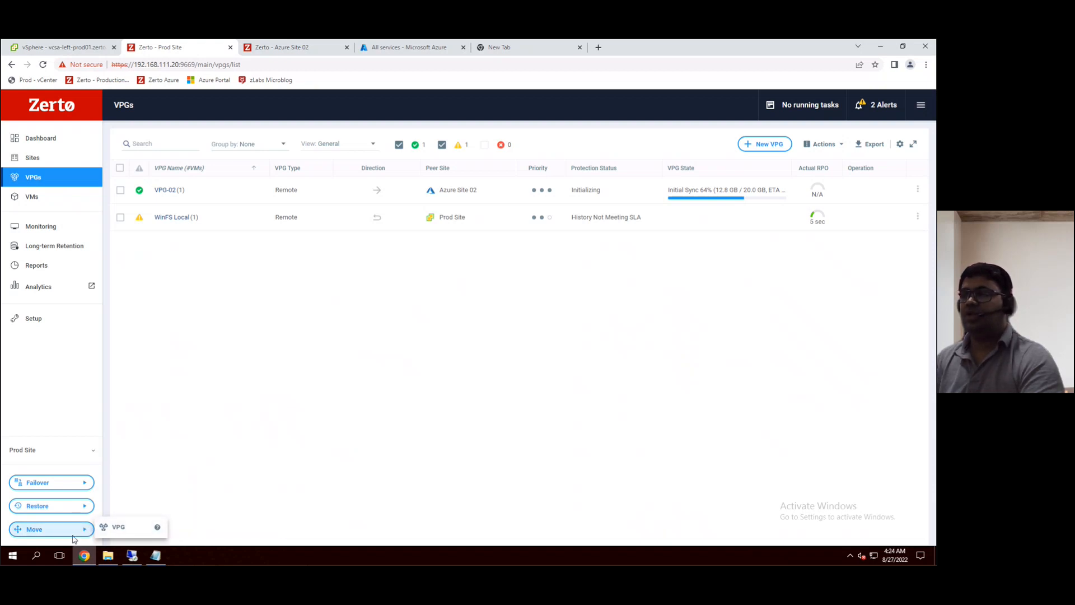
mouse_move(359, 471)
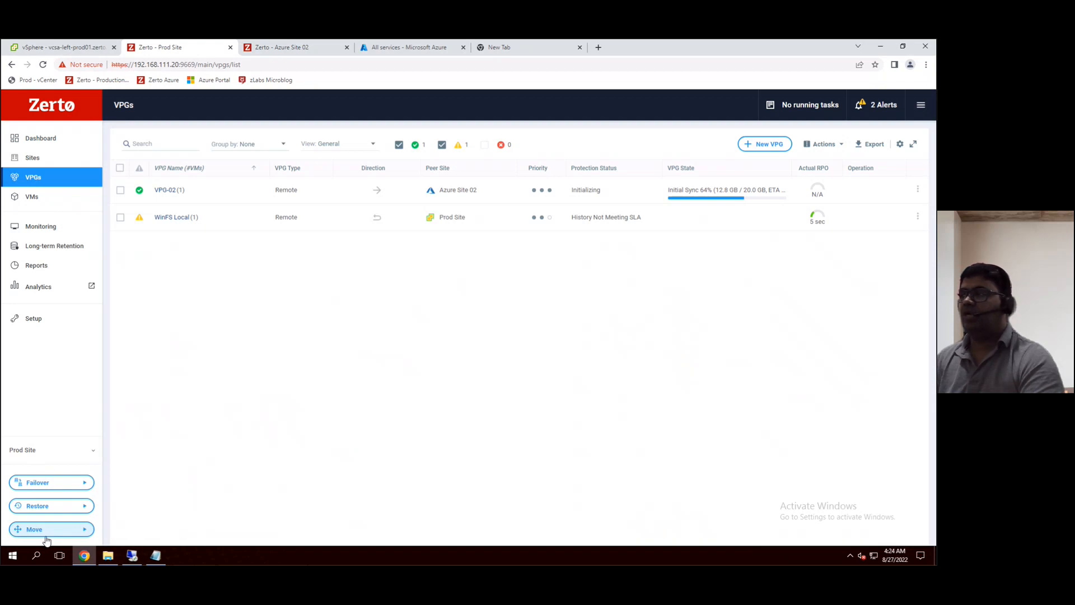
mouse_move(522, 458)
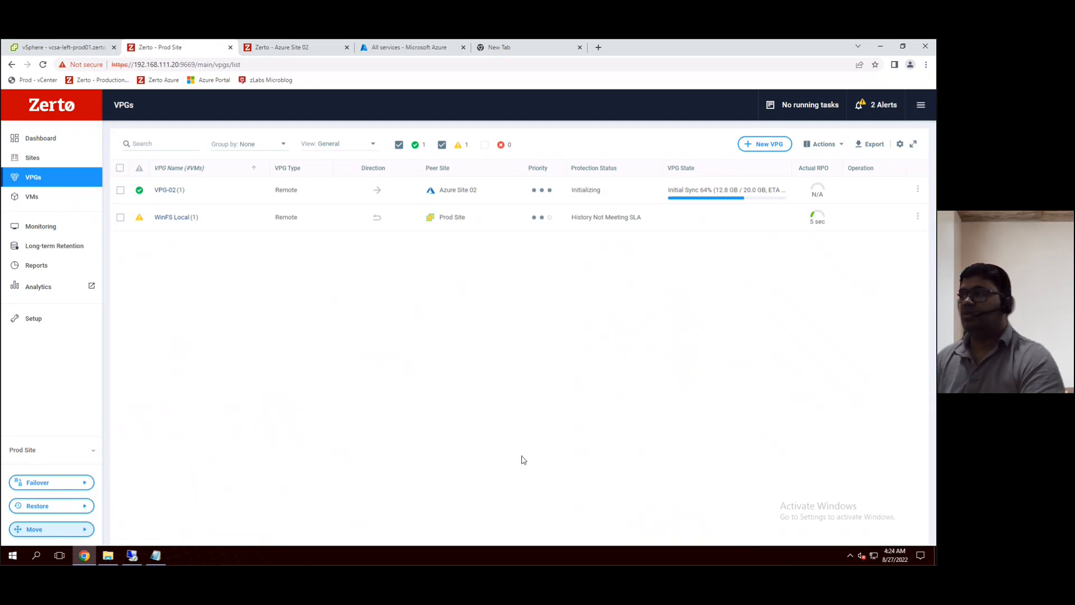
mouse_move(712, 200)
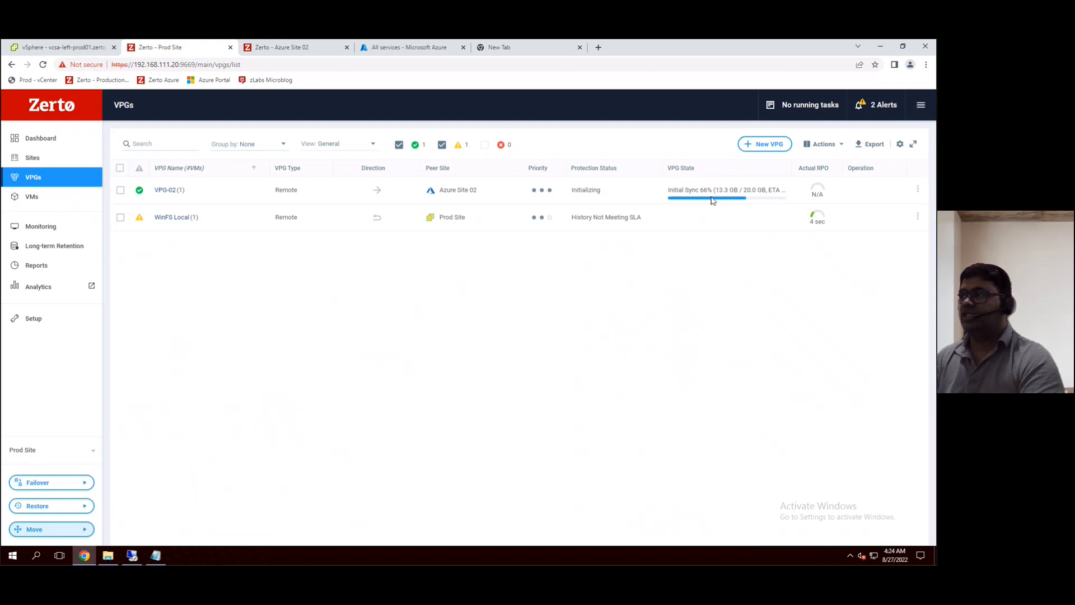
mouse_move(703, 412)
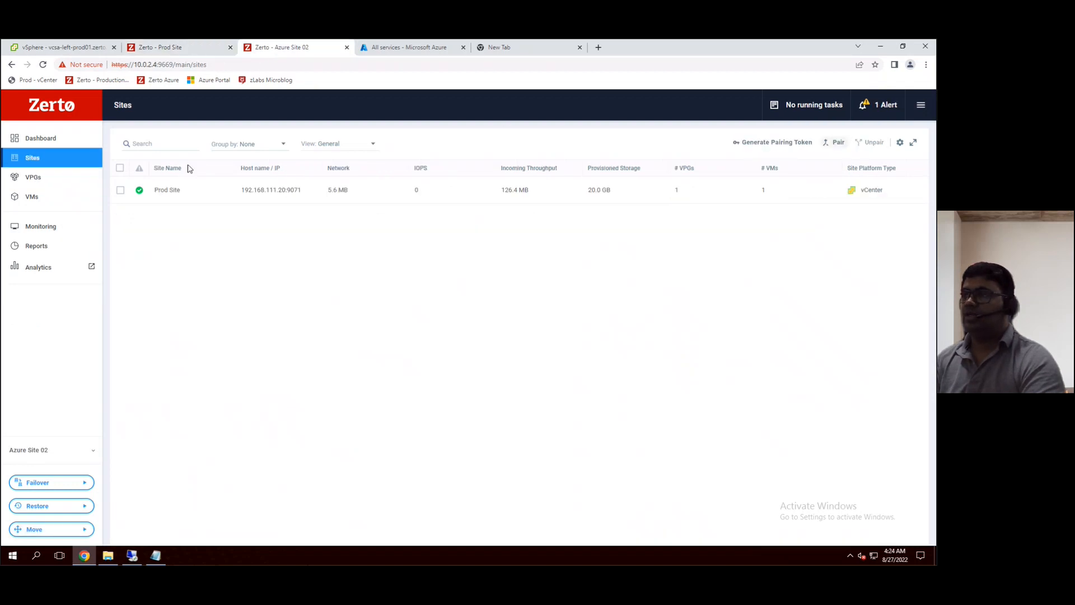
Check Azure Site 02's VPG list, showing VPG-02 initializing at 89% sync
left_click(32, 177)
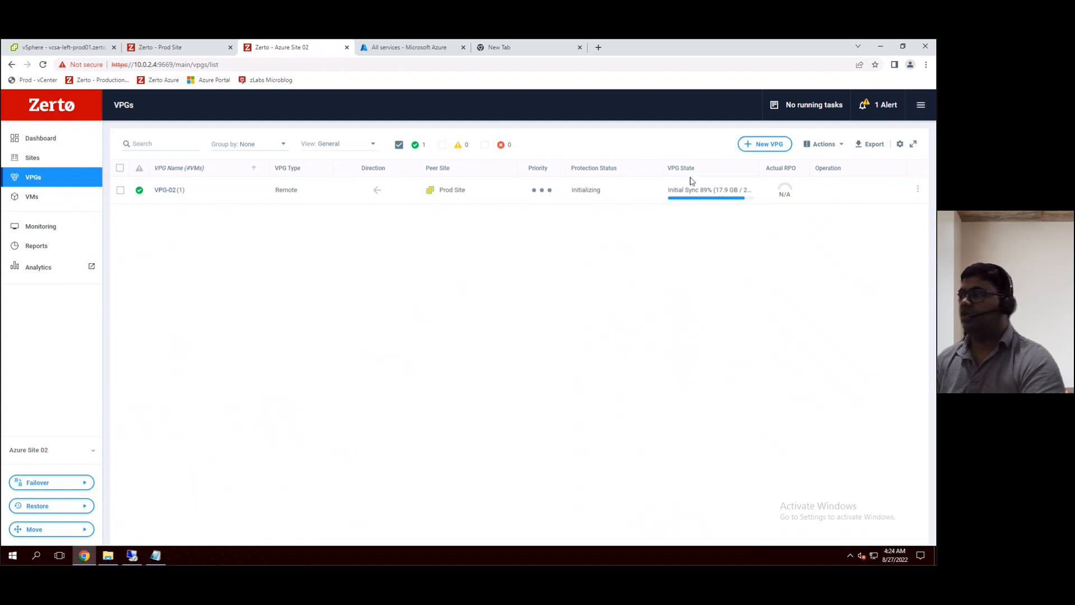
mouse_move(721, 221)
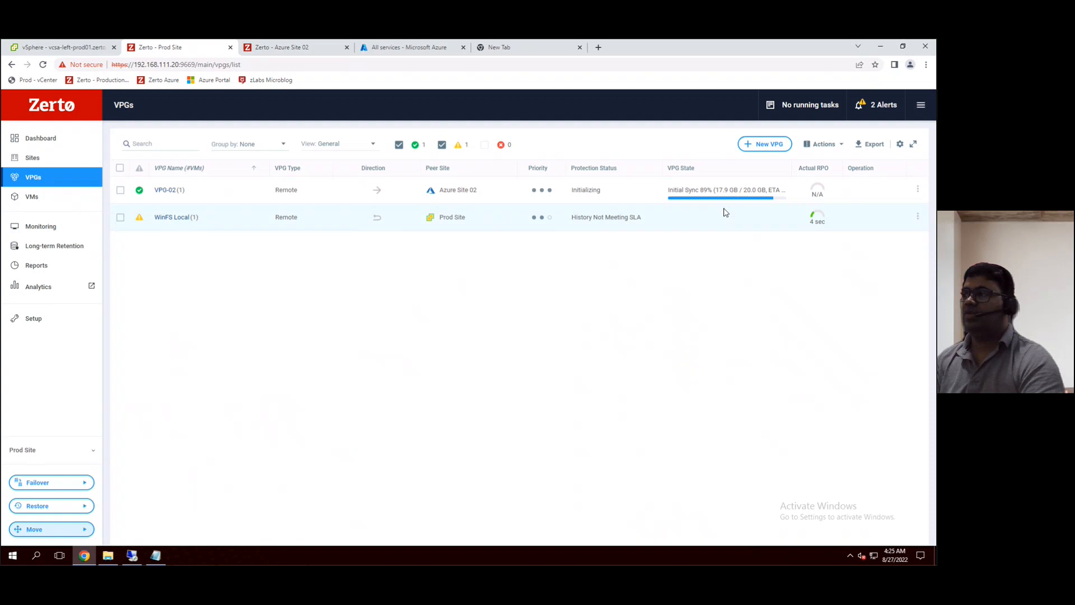
Return to Prod Site and watch VPG-02 reach Meeting SLA with an 8-second RPO
left_click(289, 47)
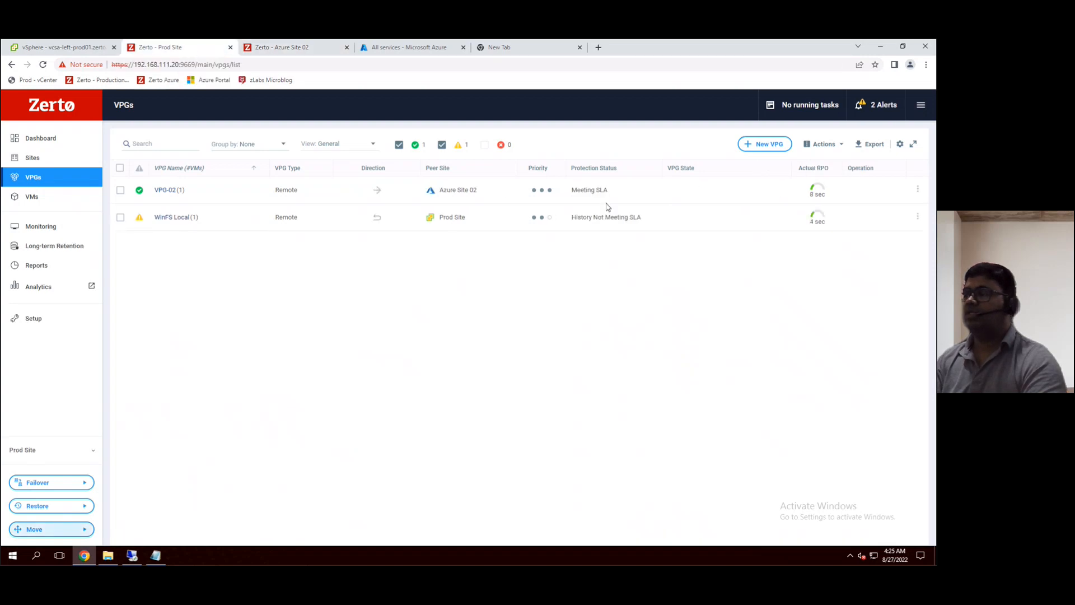
mouse_move(187, 200)
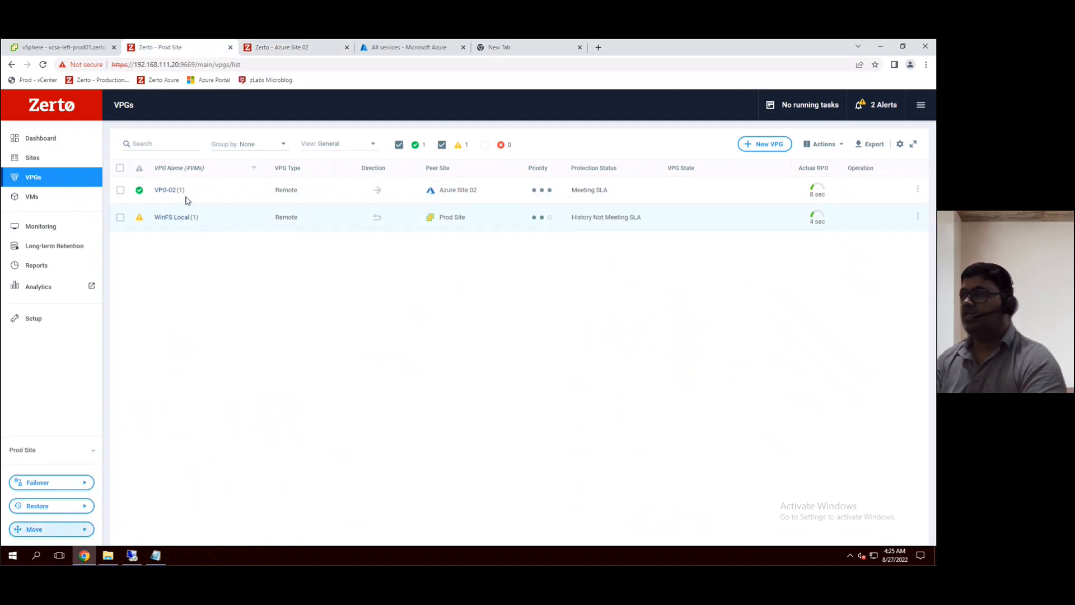
mouse_move(176, 197)
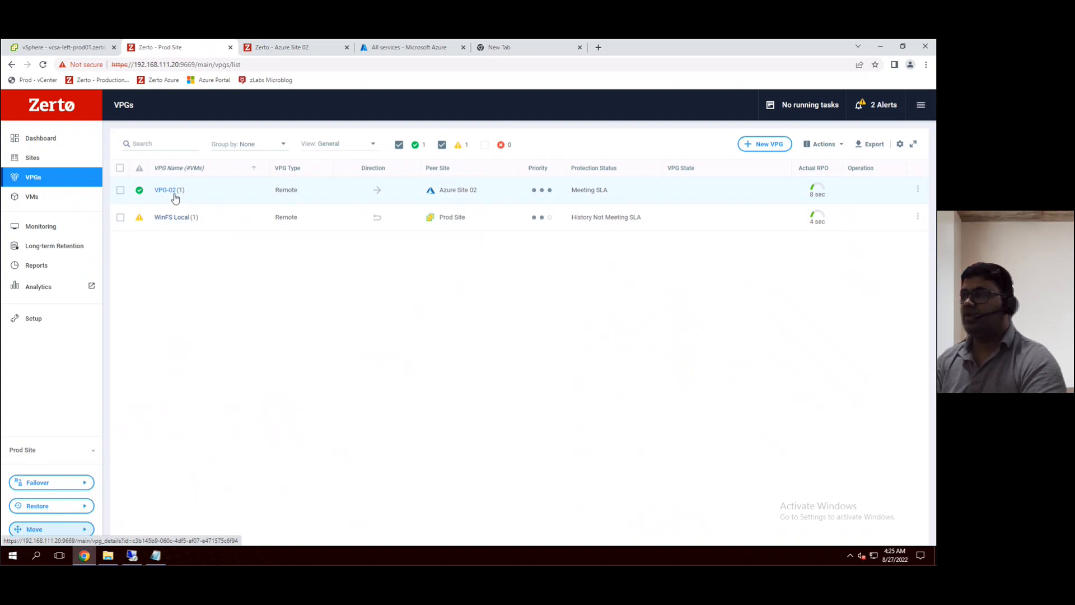
mouse_move(185, 196)
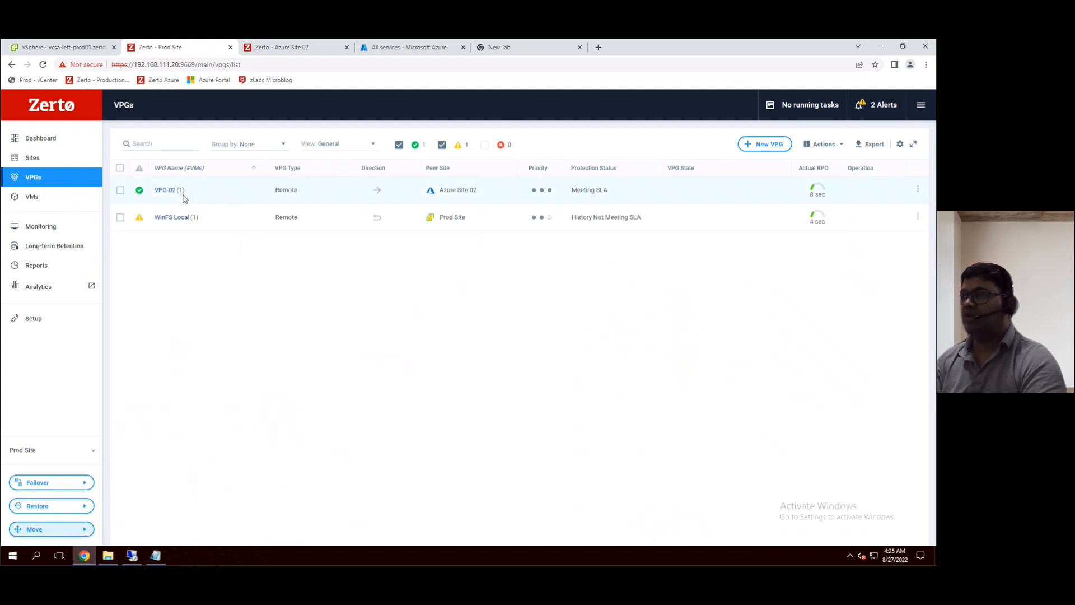
mouse_move(472, 186)
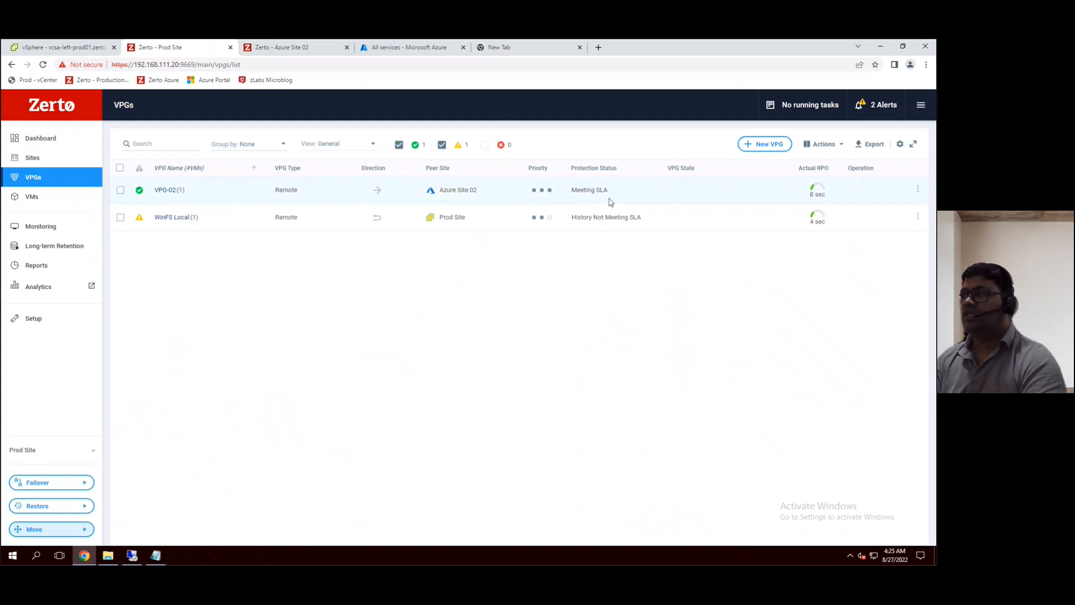
mouse_move(739, 205)
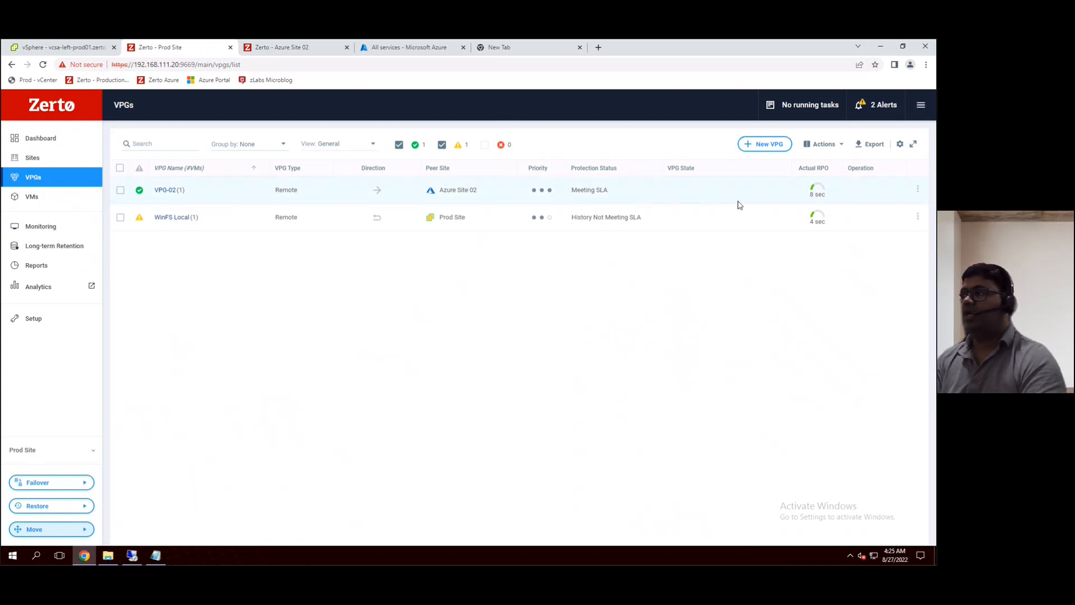
mouse_move(815, 206)
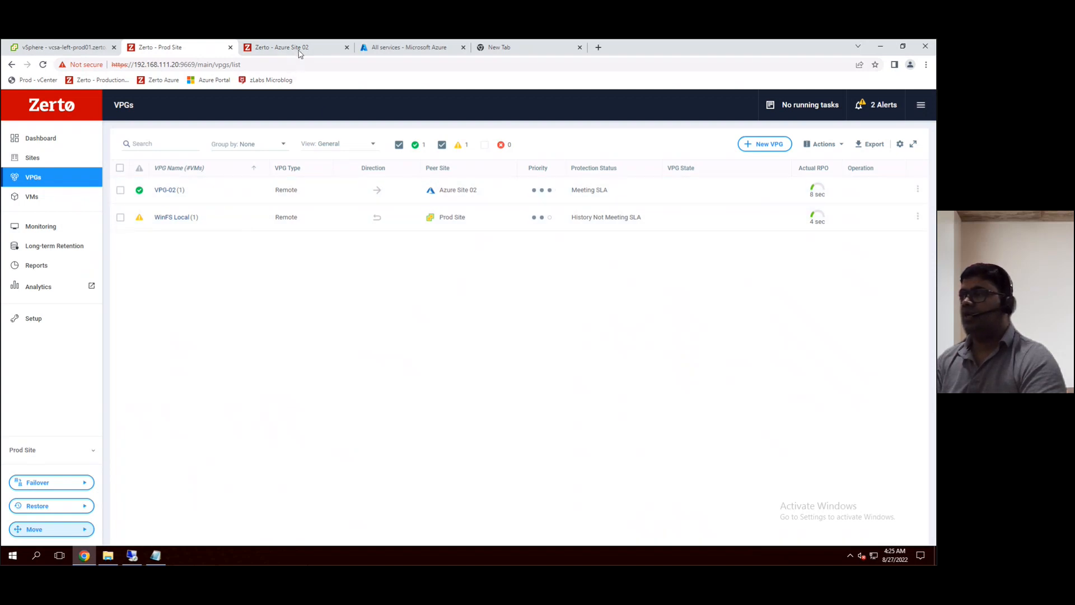
View Azure Site 02's dashboard: one incoming VPG meeting SLA, 8-second average RPO
left_click(291, 47)
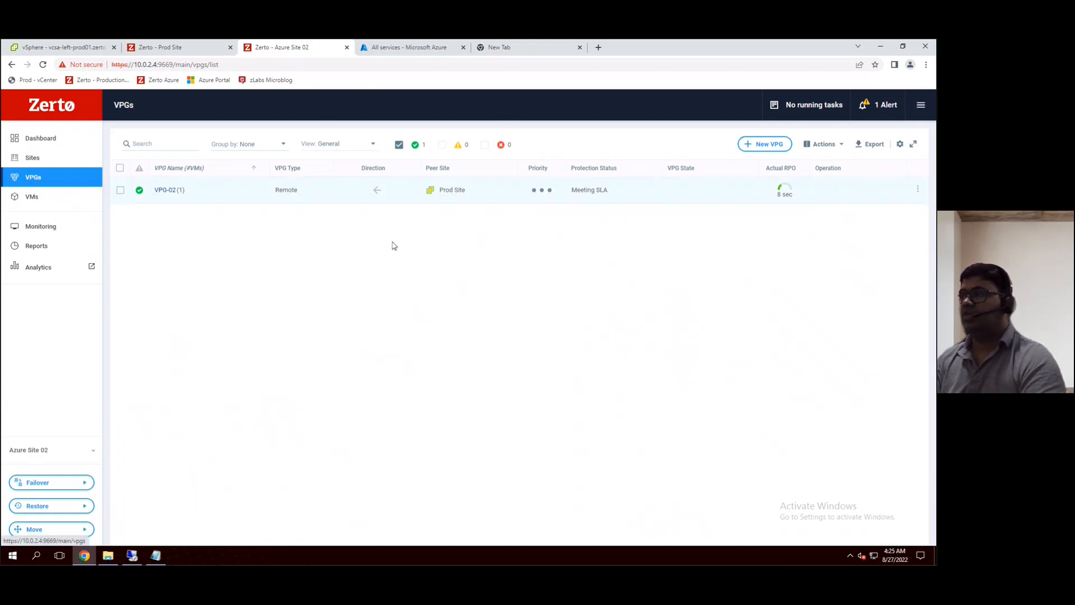
mouse_move(257, 226)
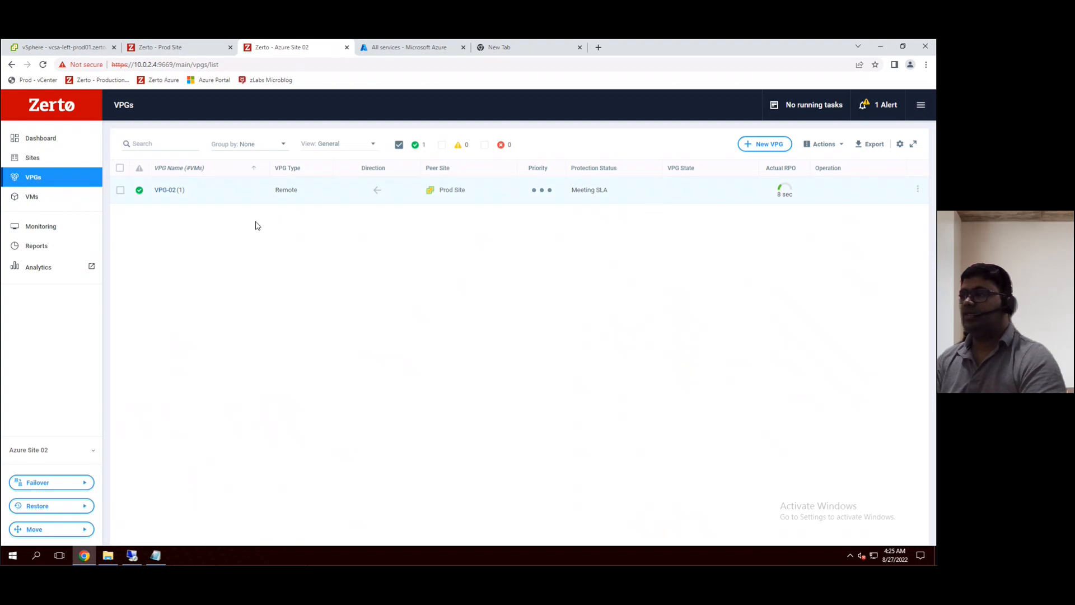
mouse_move(43, 138)
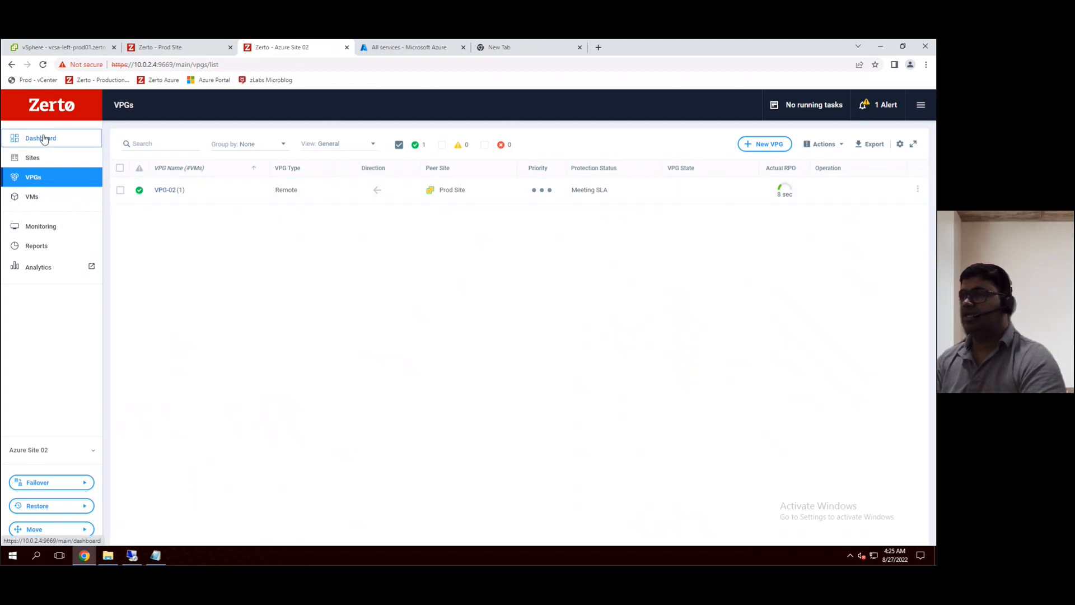
left_click(39, 138)
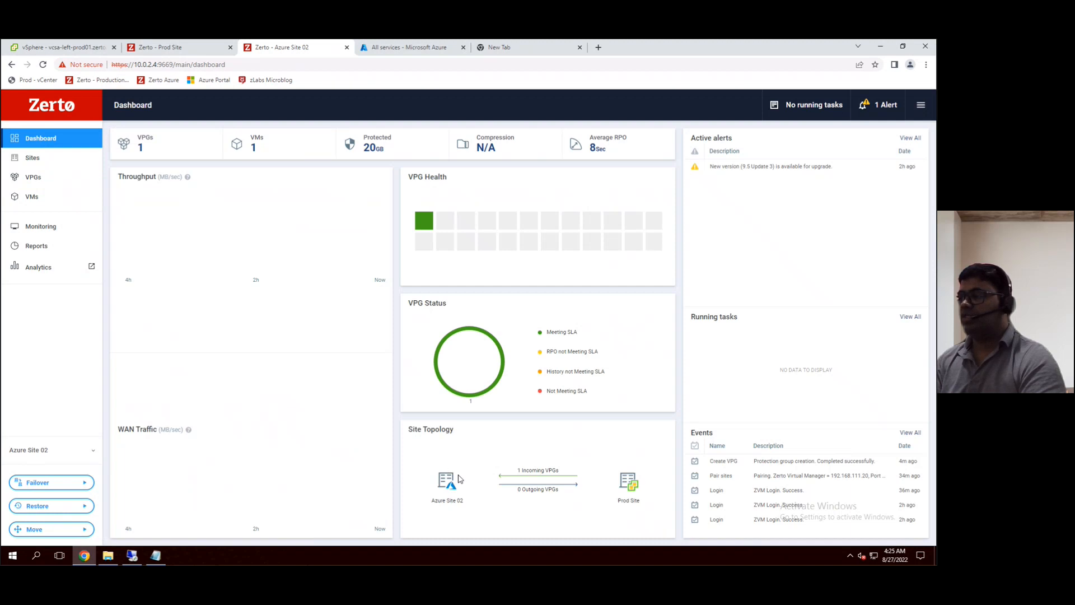
mouse_move(469, 500)
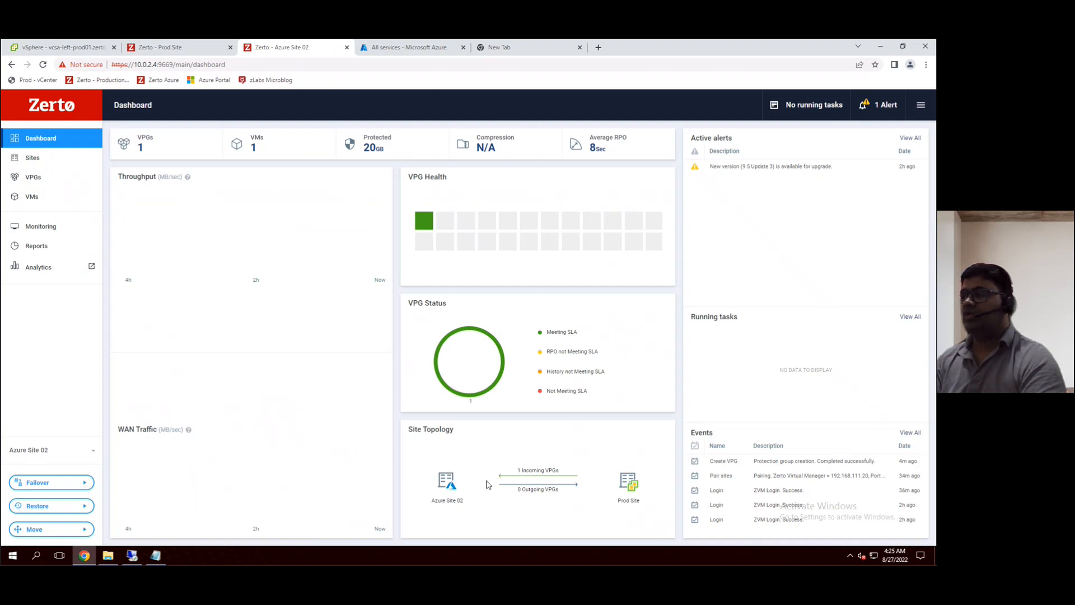
mouse_move(632, 493)
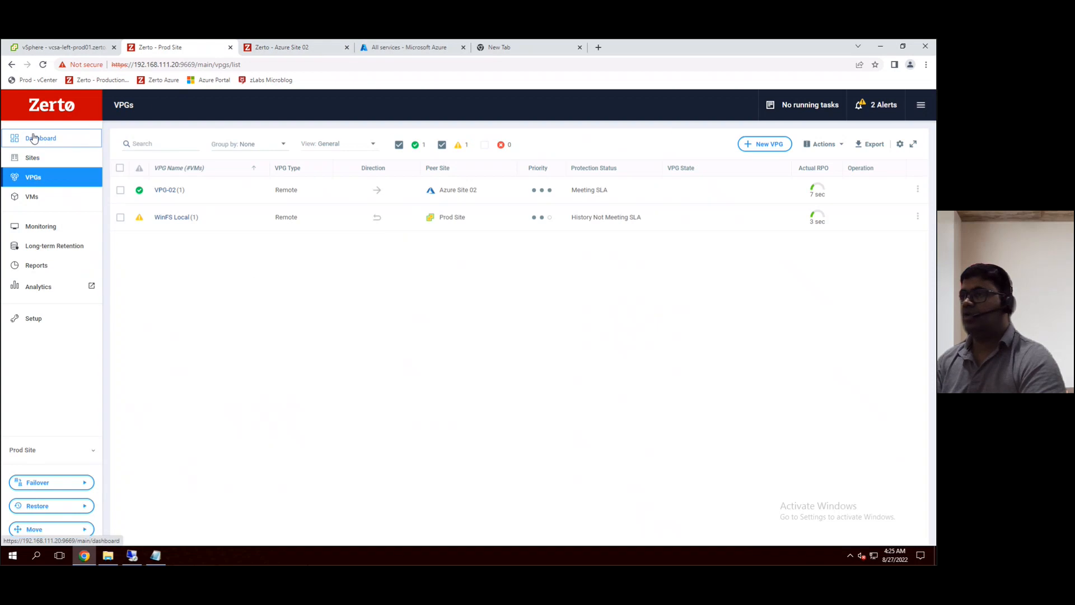
Review the Prod Site dashboard: two VPGs, one outgoing to Azure Site 02, 5-second RPO
left_click(39, 138)
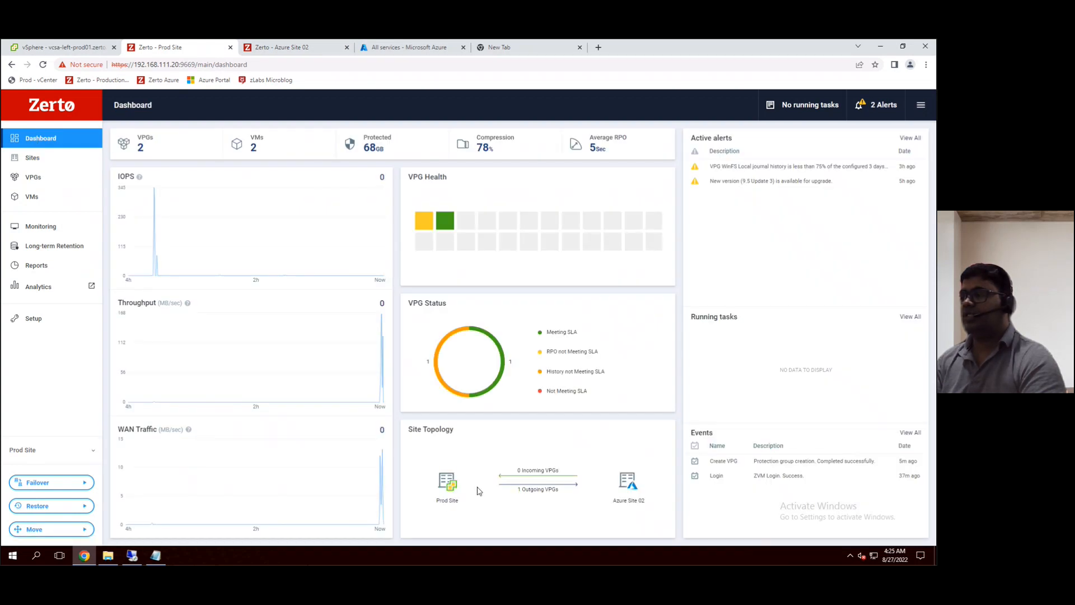
mouse_move(629, 470)
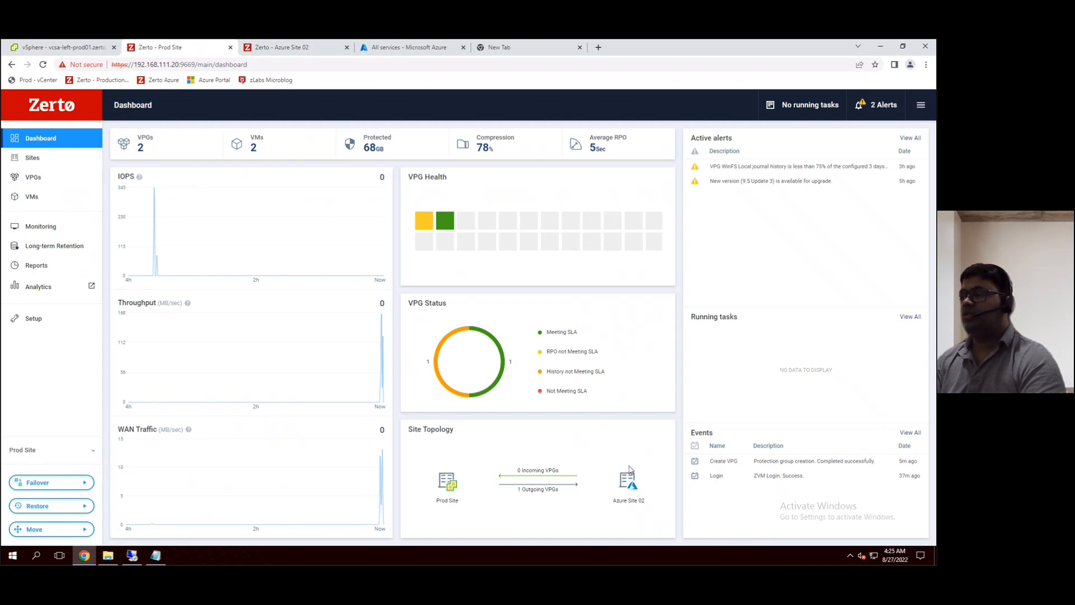
mouse_move(635, 516)
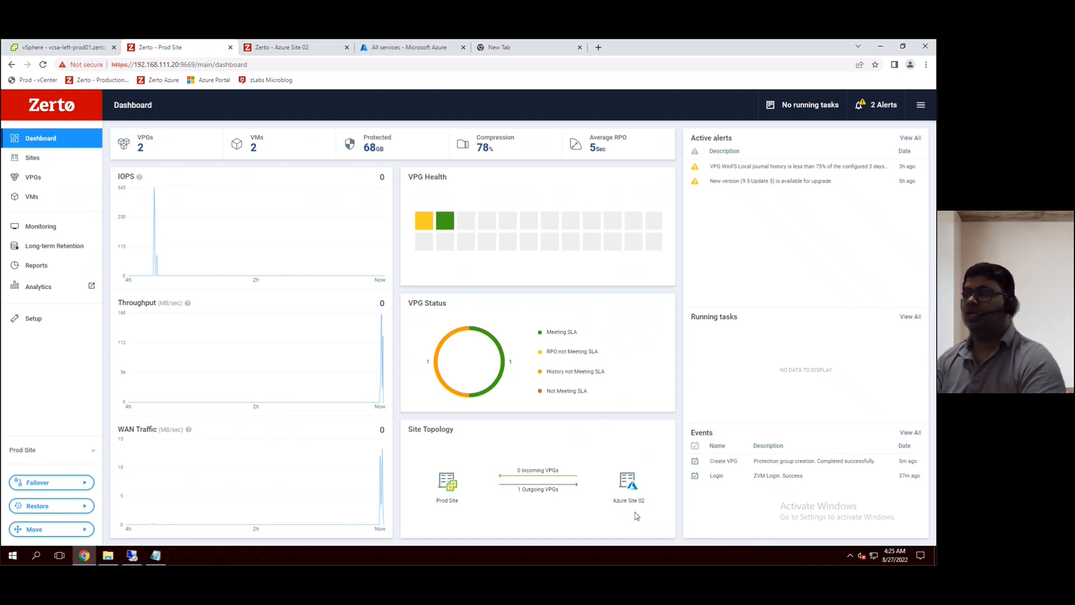
mouse_move(23, 189)
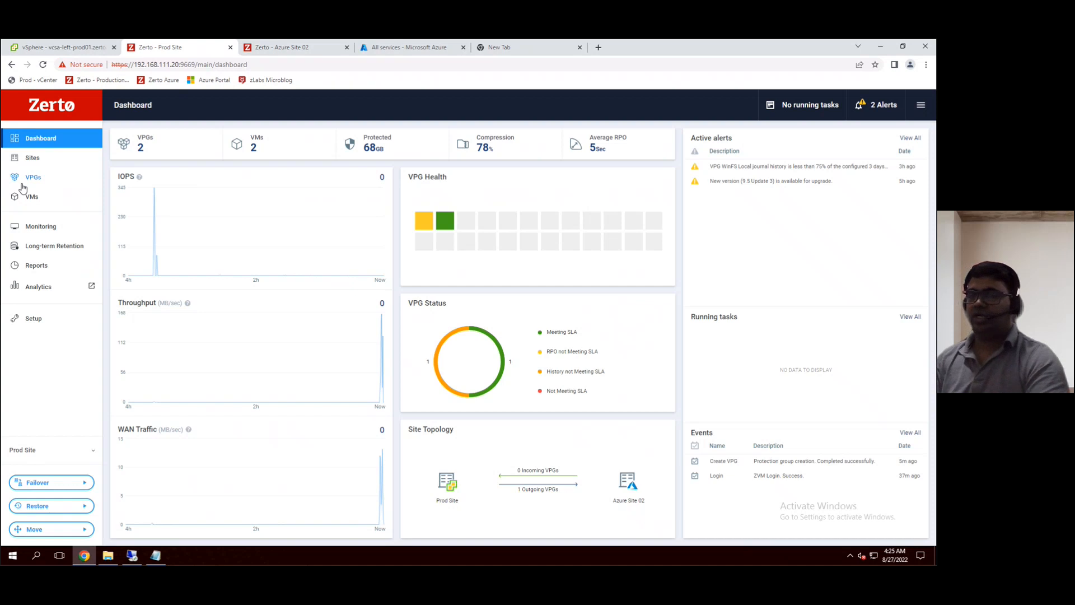